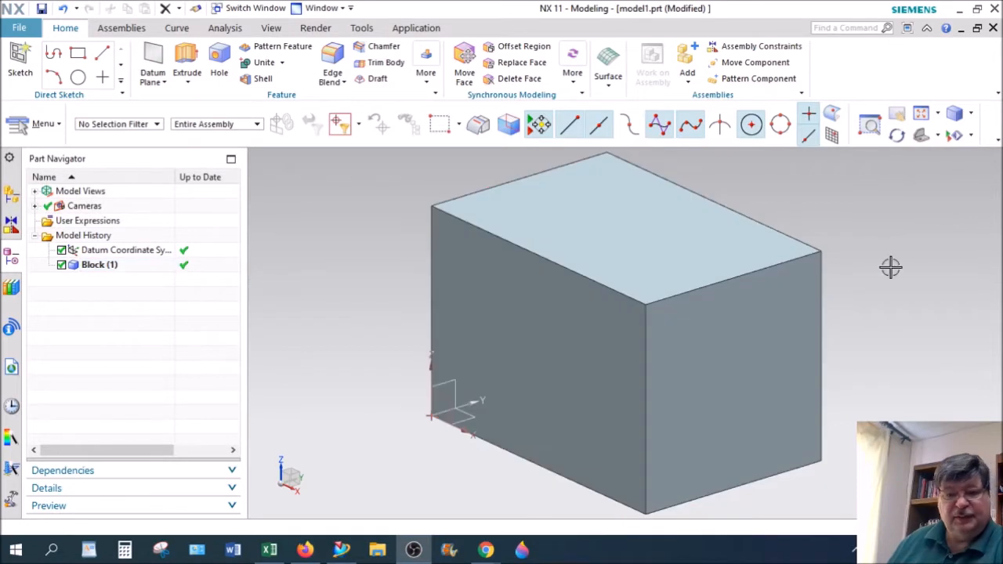
mouse_move(893, 265)
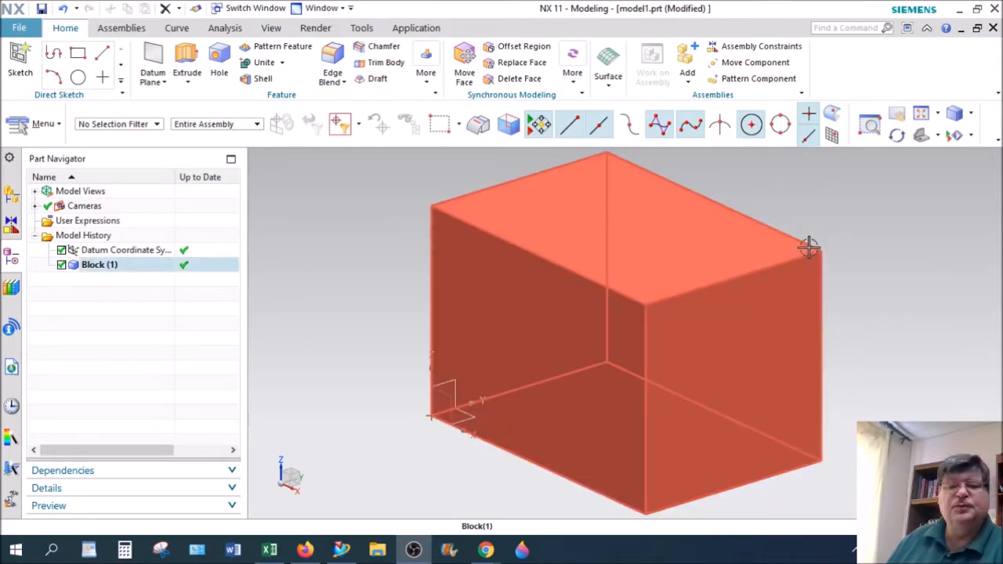
mouse_move(787, 291)
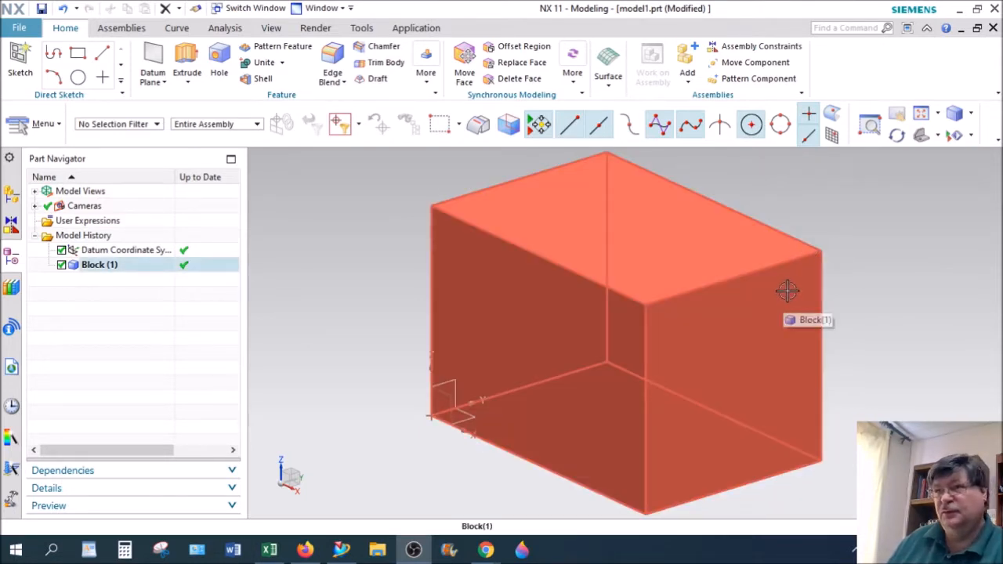
mouse_move(692, 293)
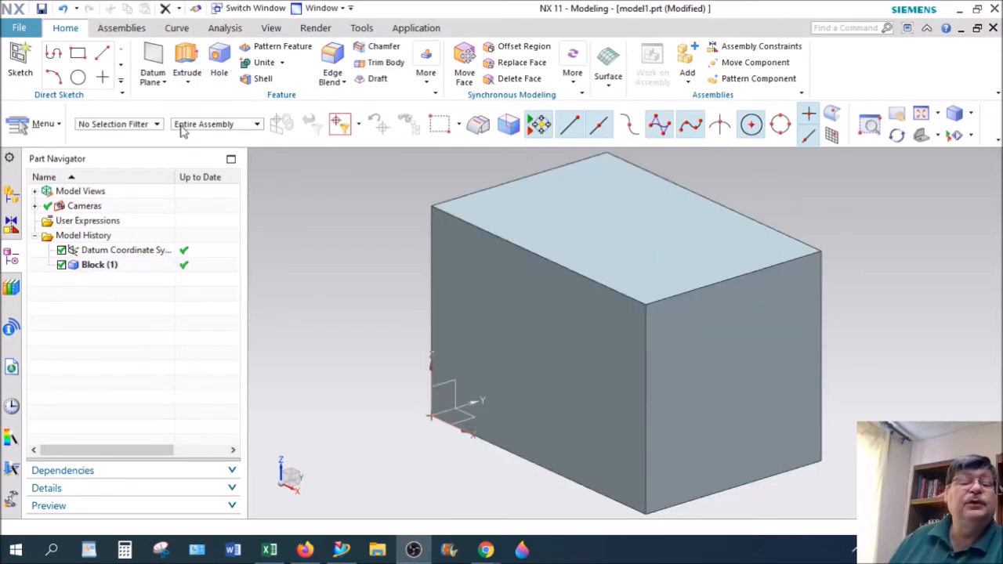
mouse_move(571, 406)
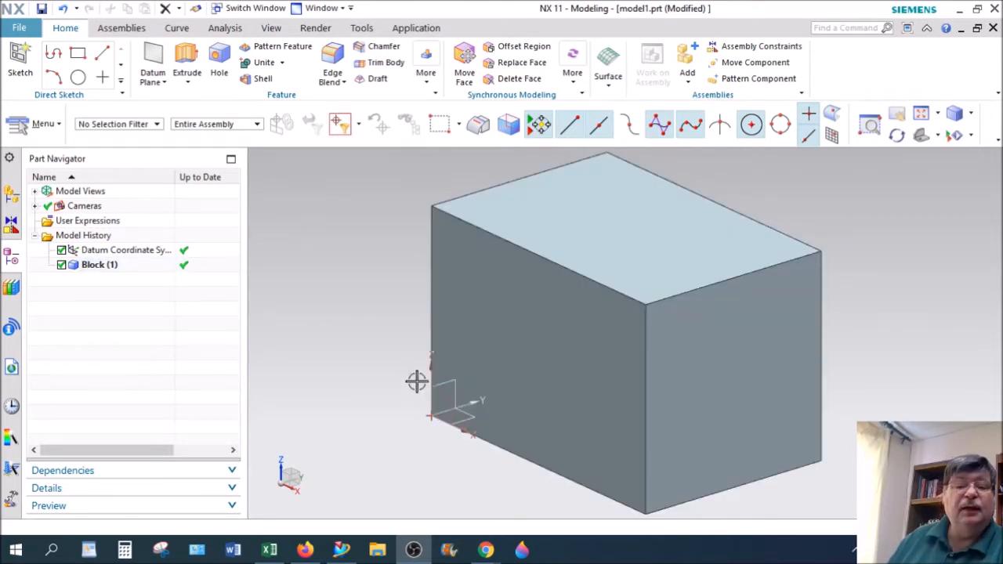
mouse_move(152, 59)
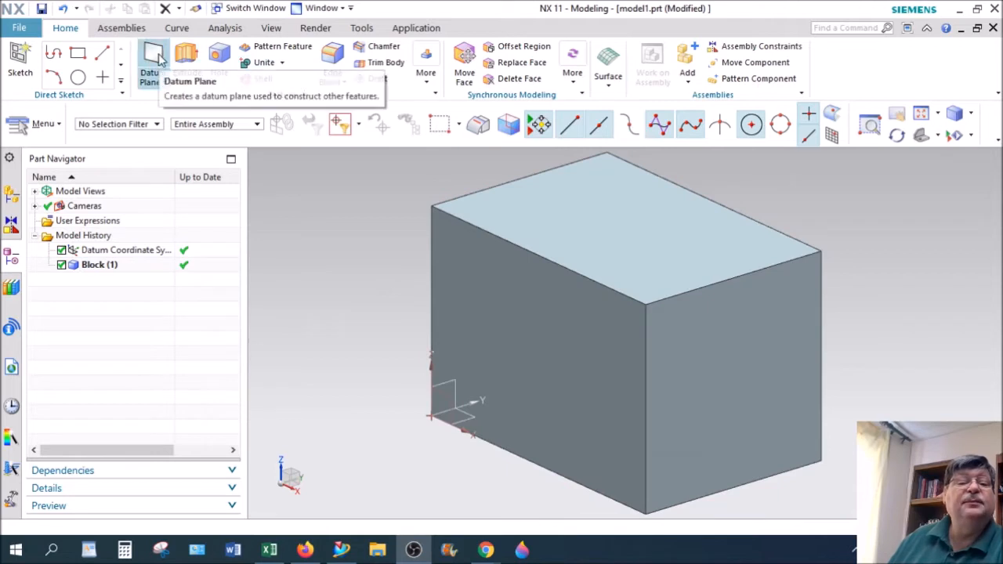
- Create a datum plane offset 27 mm from a selected block face
left_click(152, 60)
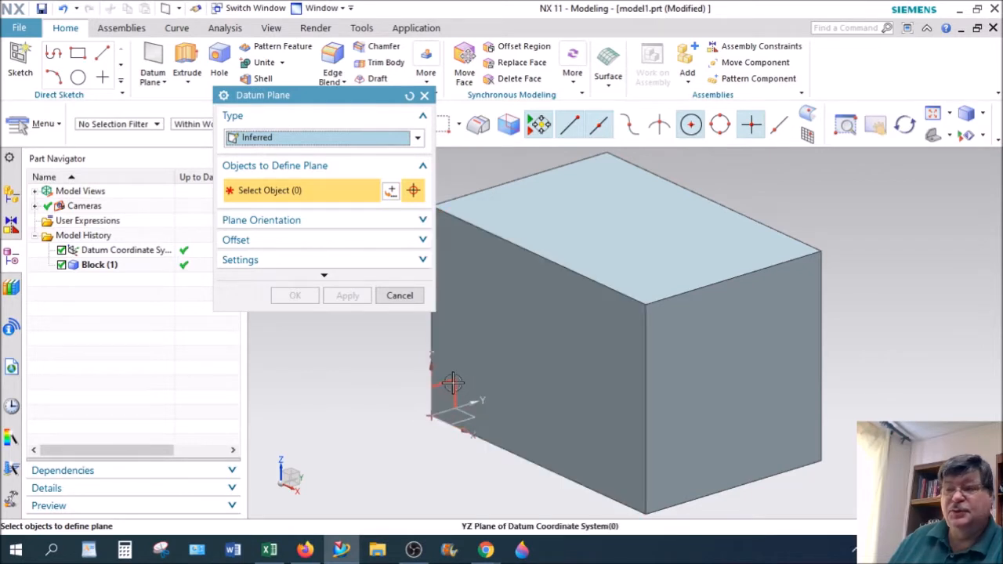
mouse_move(454, 384)
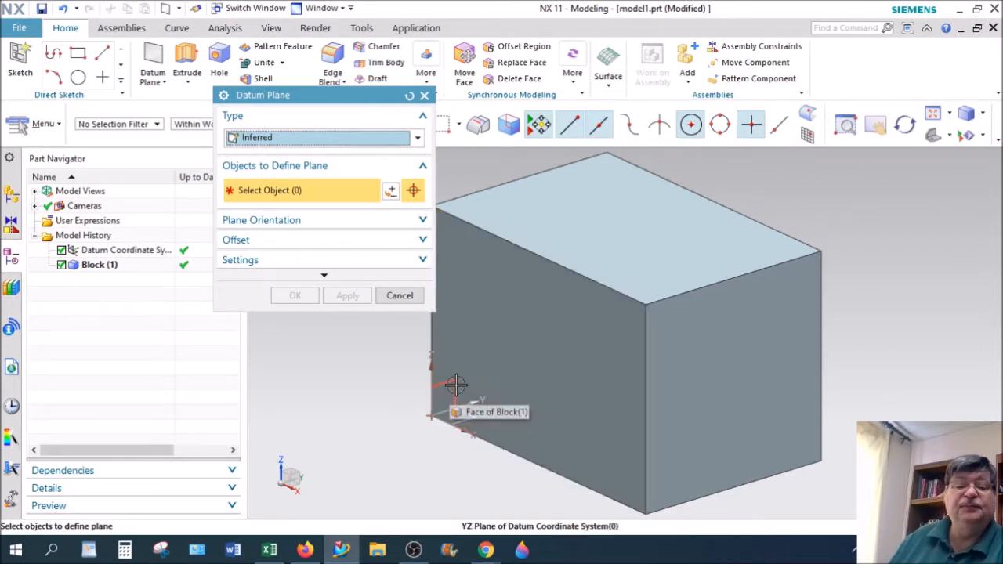
left_click(458, 384)
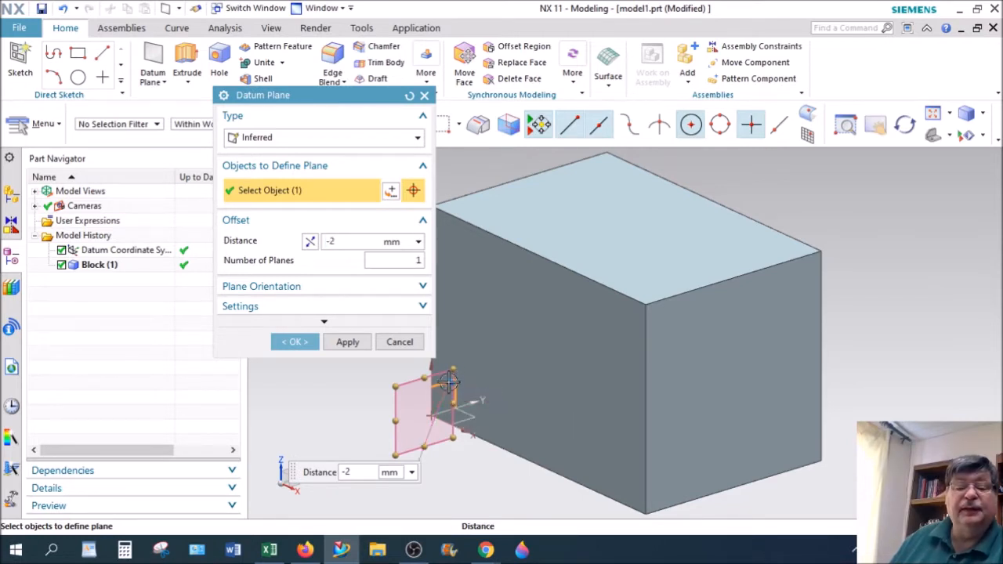
left_click_drag(448, 383, 611, 470)
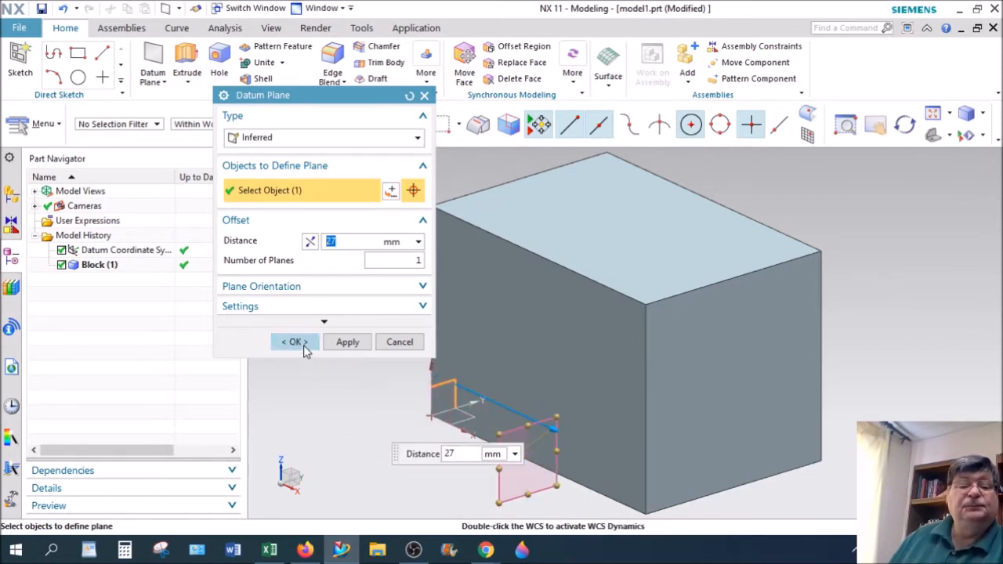
left_click(291, 342)
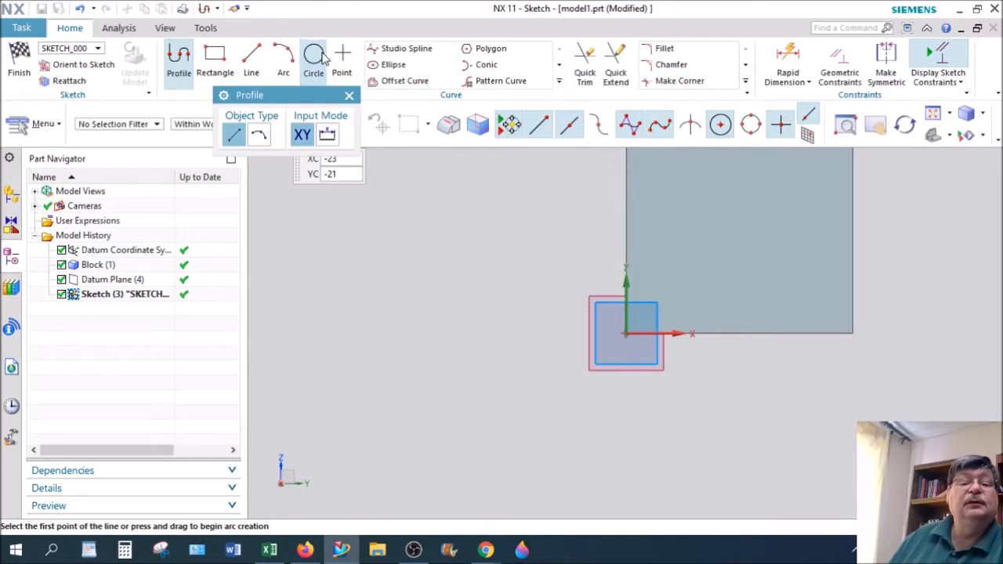
- Sketch a circle and extrude it from -1 to 11 with Boolean None as a separate cylinder
left_click(313, 56)
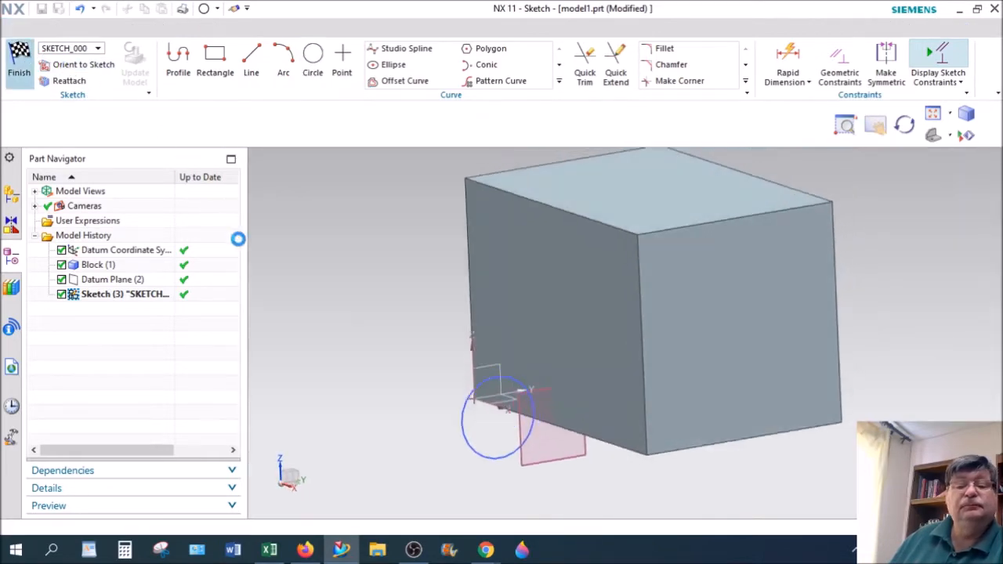
left_click(19, 60)
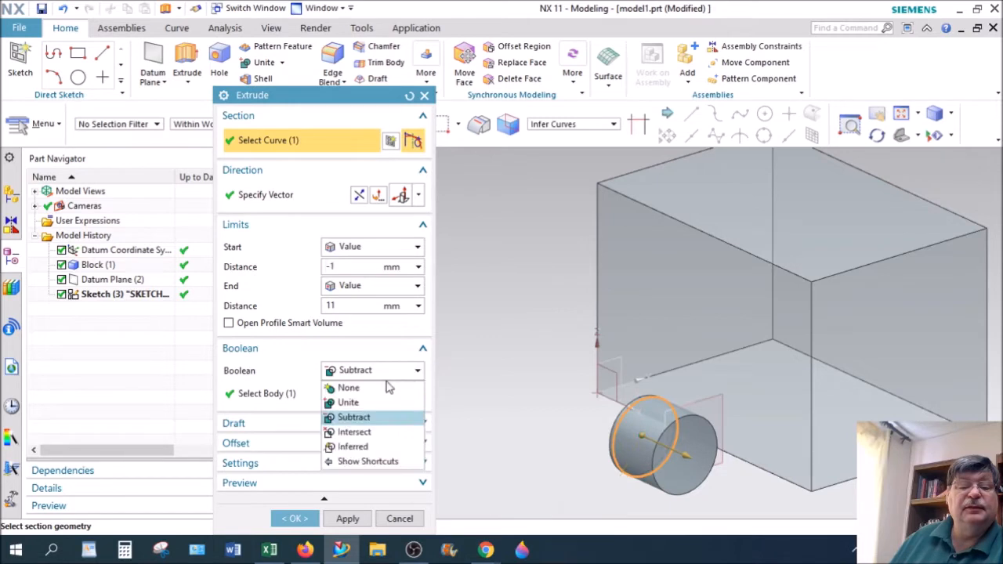
left_click(348, 387)
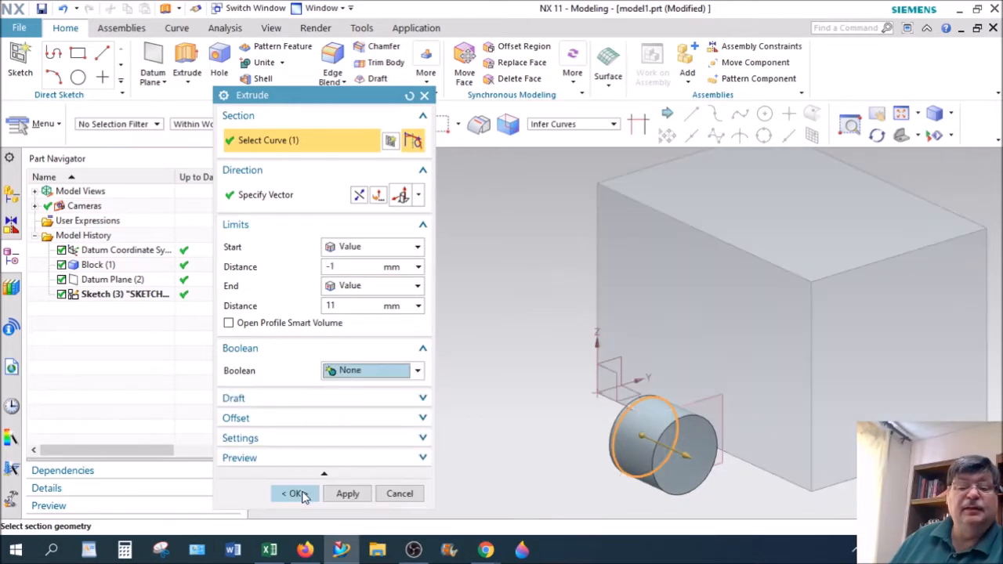
left_click(294, 494)
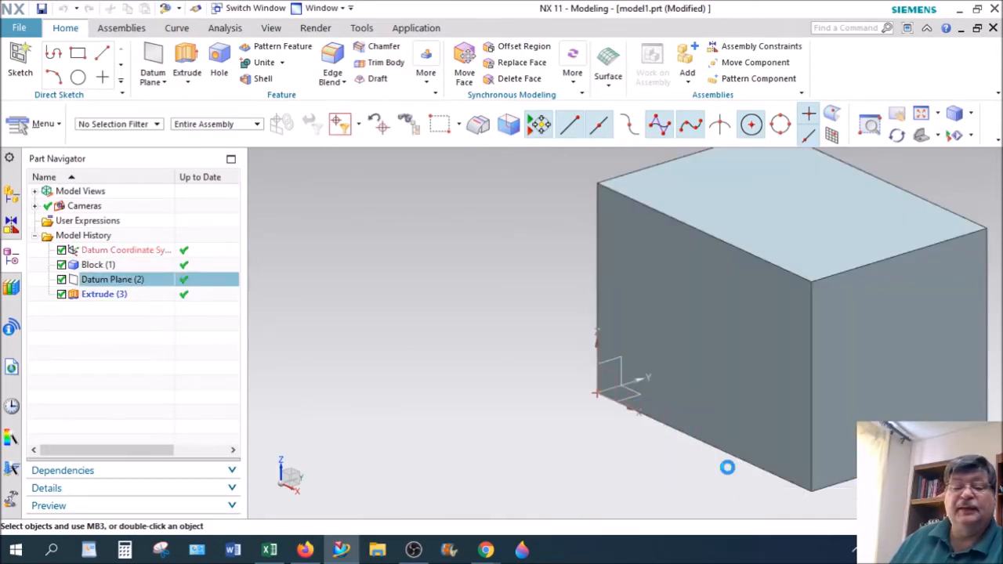
- Edit Datum Plane (2) and revise its offset to -33 mm, moving the cylinder clear of the block
double_click(113, 279)
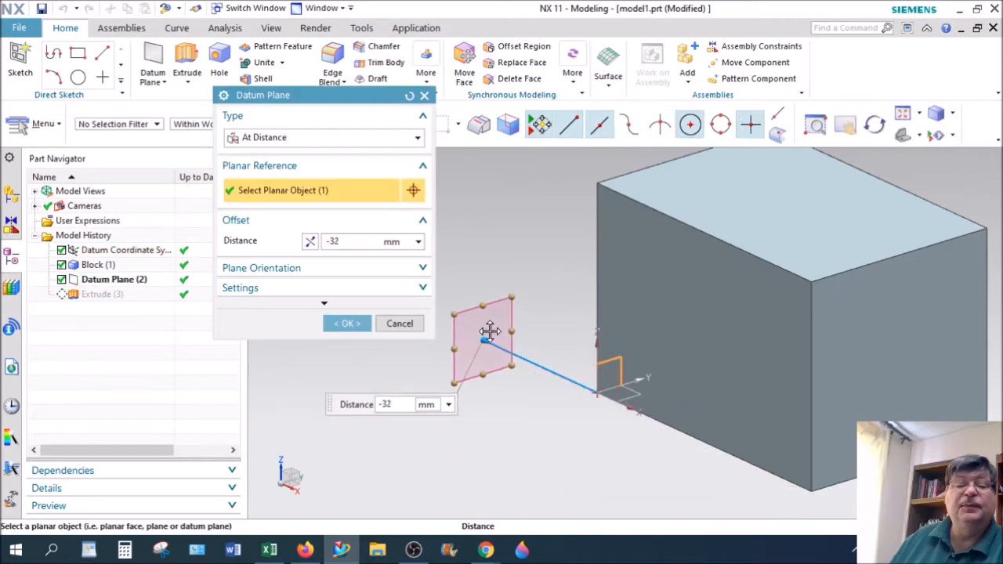
left_click_drag(489, 331, 467, 341)
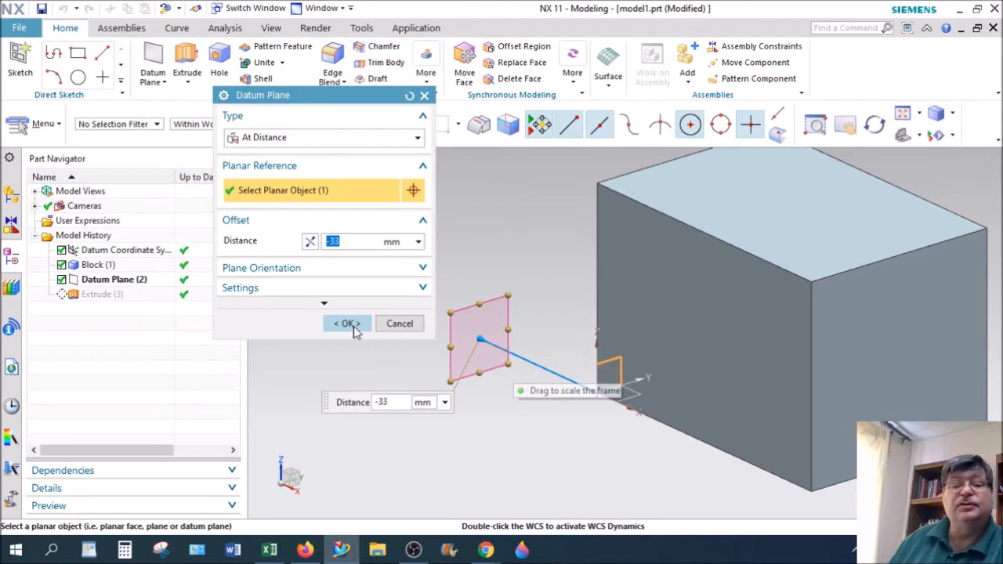
left_click(348, 323)
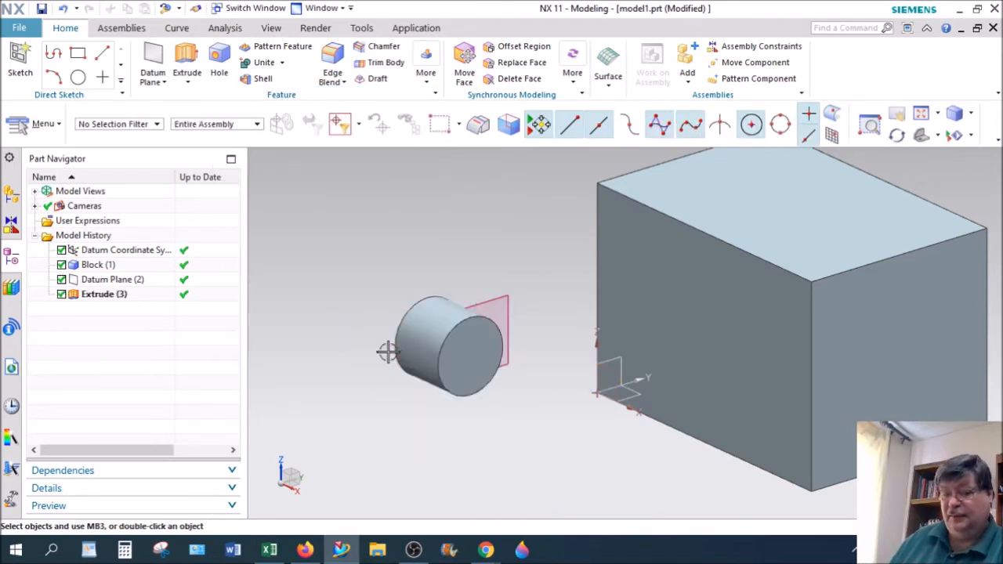
mouse_move(439, 457)
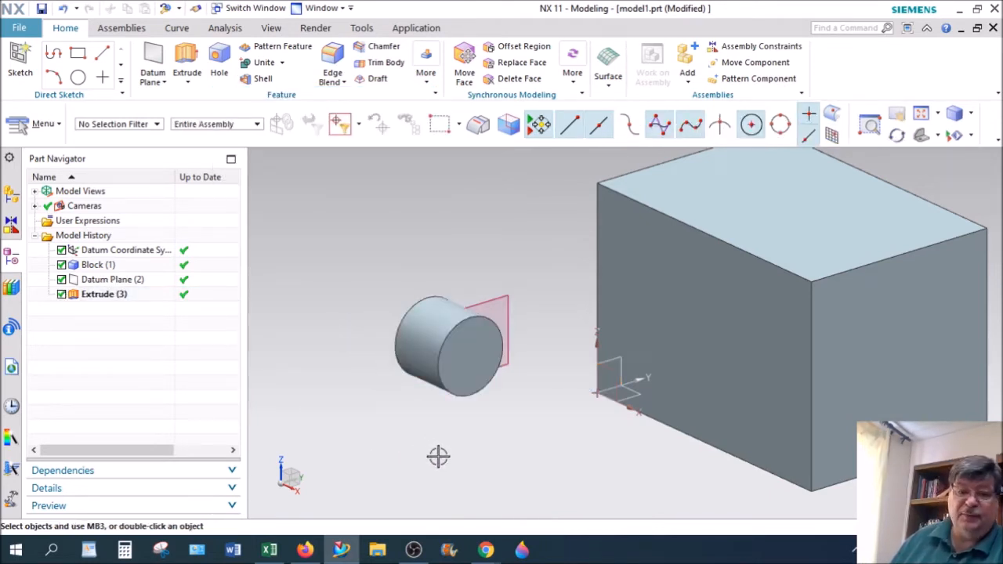
mouse_move(463, 436)
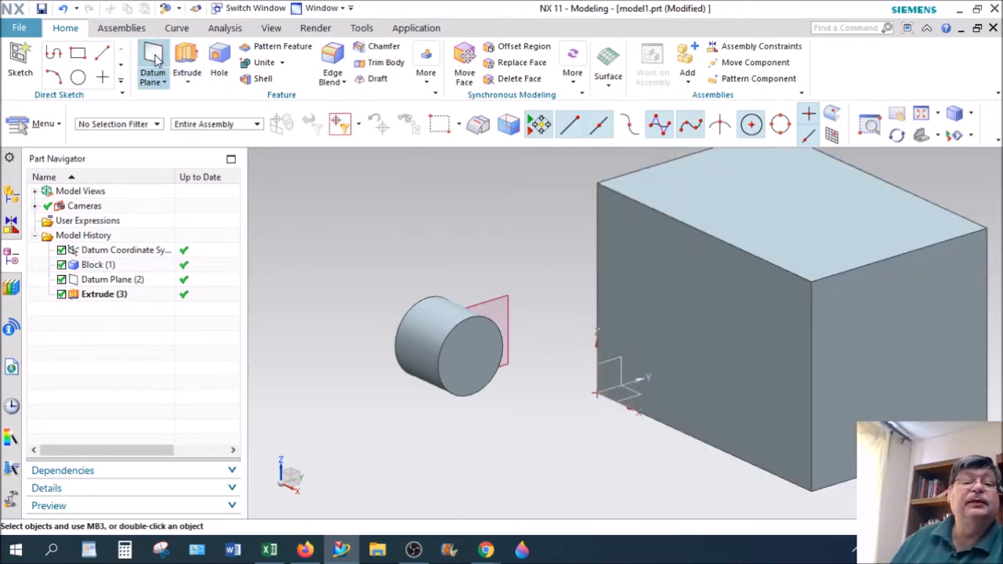
- Start a 34 mm offset datum plane on a block face, then cancel it
left_click(153, 63)
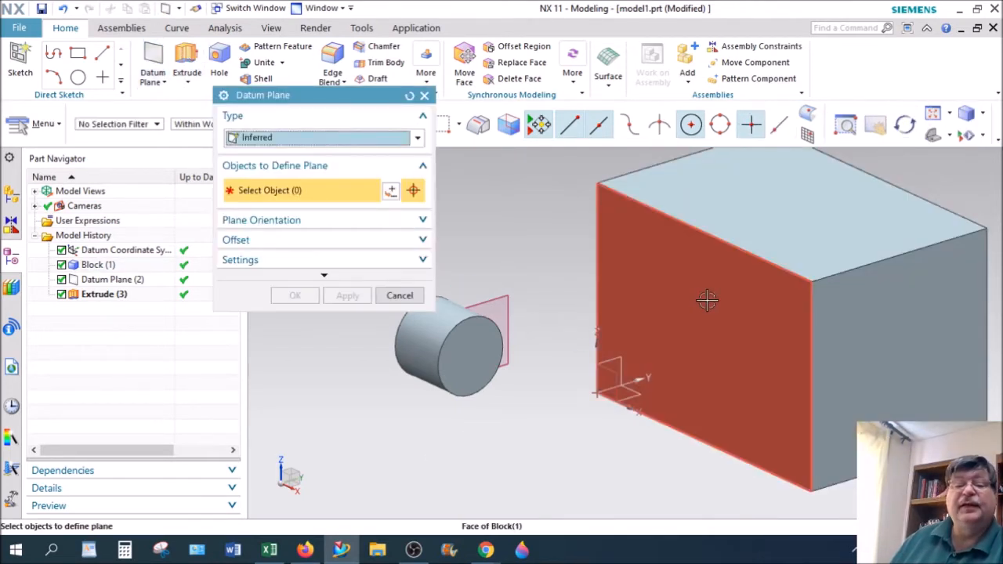
left_click(705, 300)
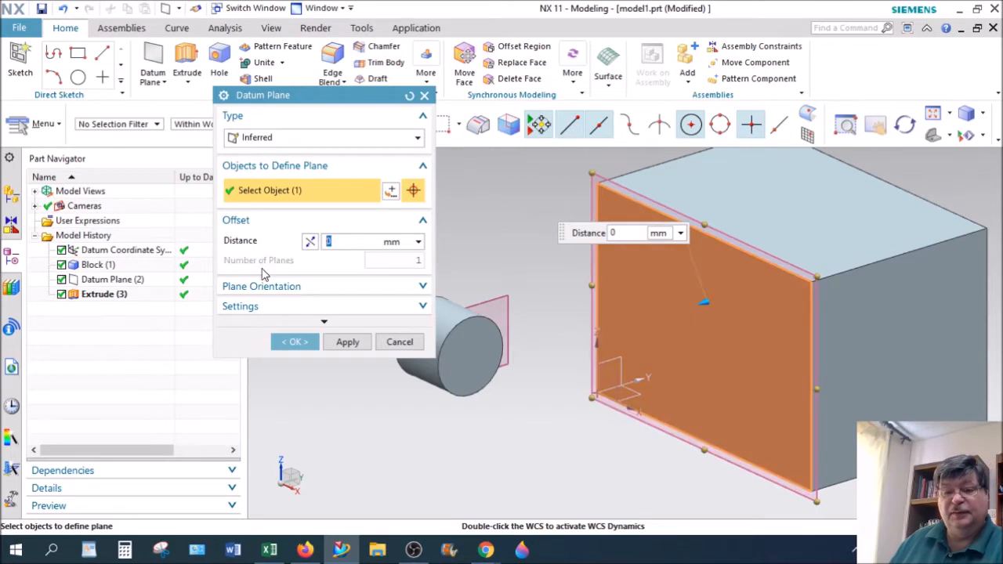
left_click_drag(702, 301, 556, 353)
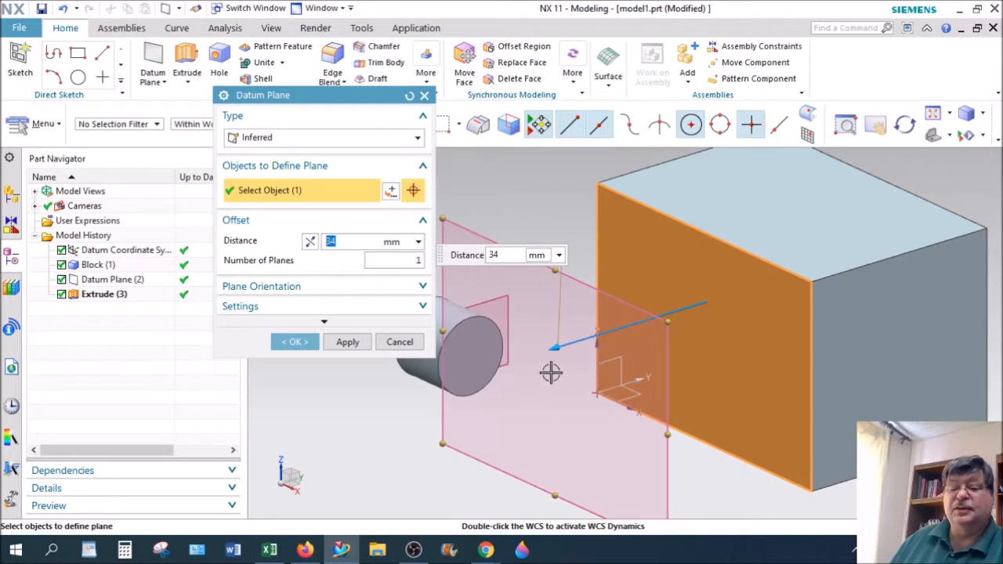
mouse_move(577, 378)
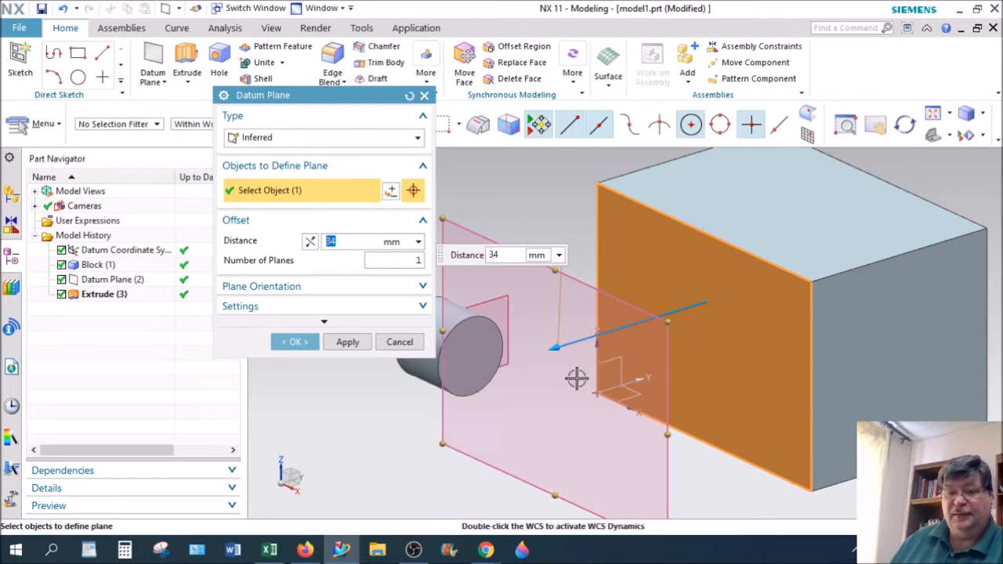
mouse_move(771, 308)
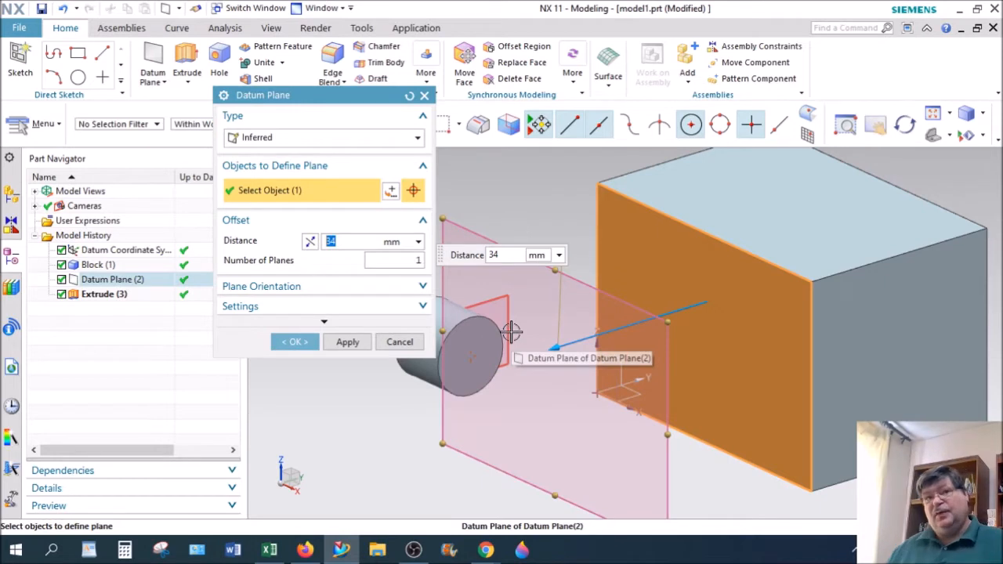
mouse_move(442, 345)
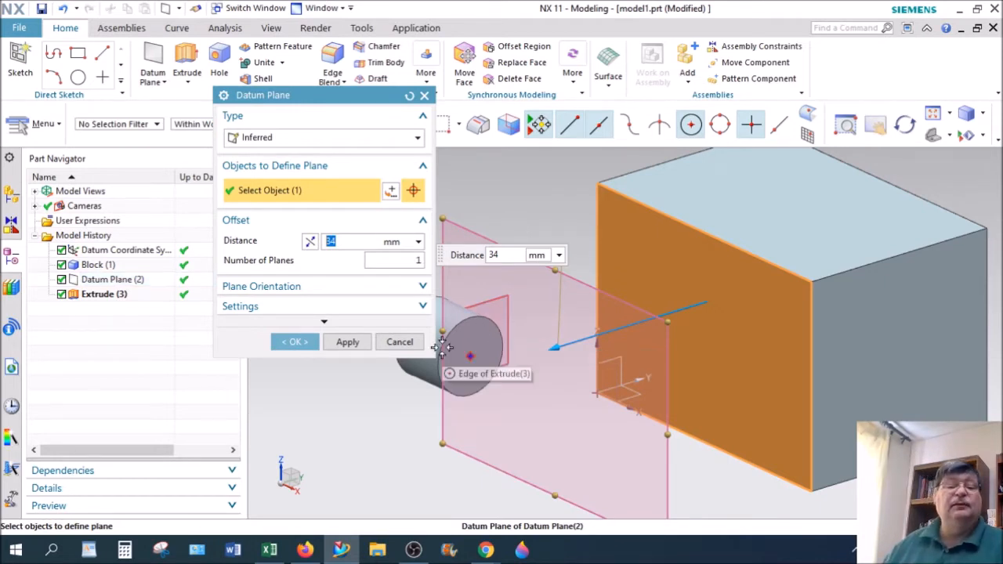
left_click(294, 342)
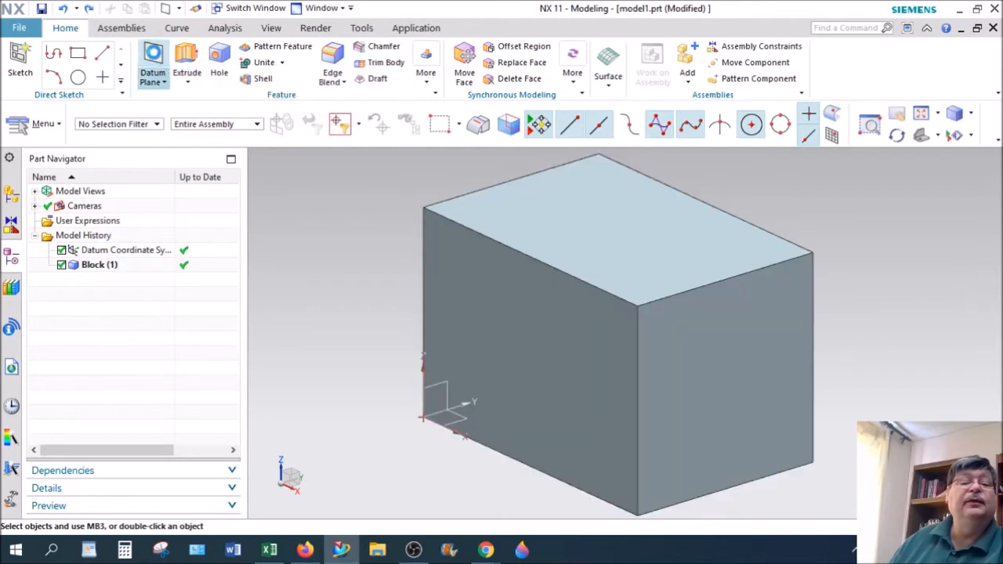
- Try YC-ZC and XC-ZC datum plane types, close the dialog, and reopen Datum Plane
left_click(154, 63)
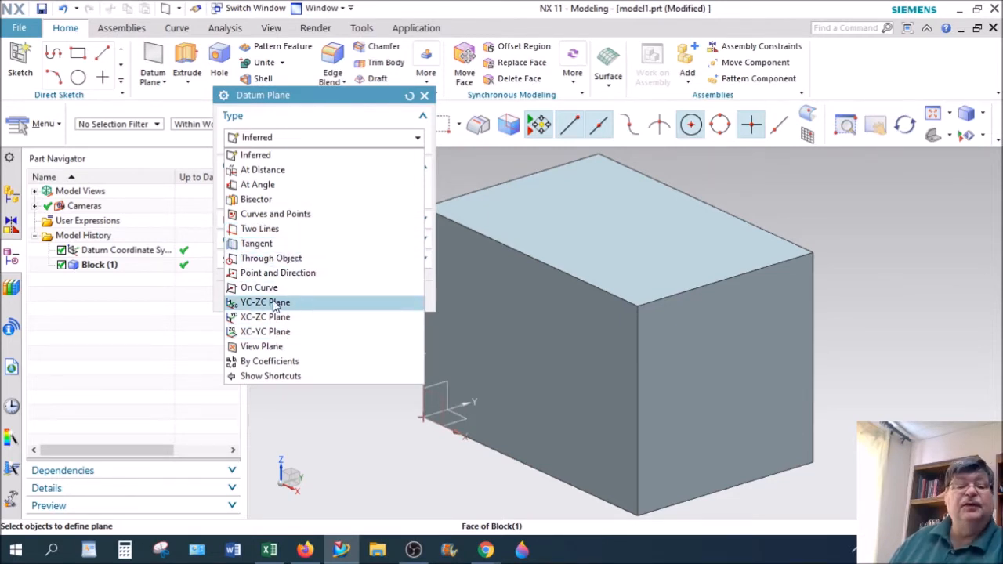
left_click(265, 300)
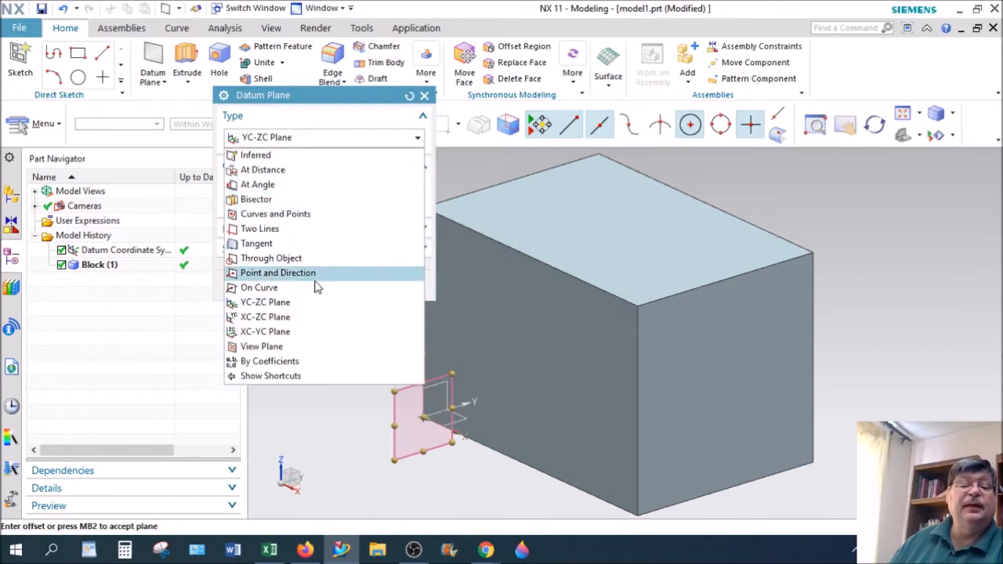
left_click(266, 316)
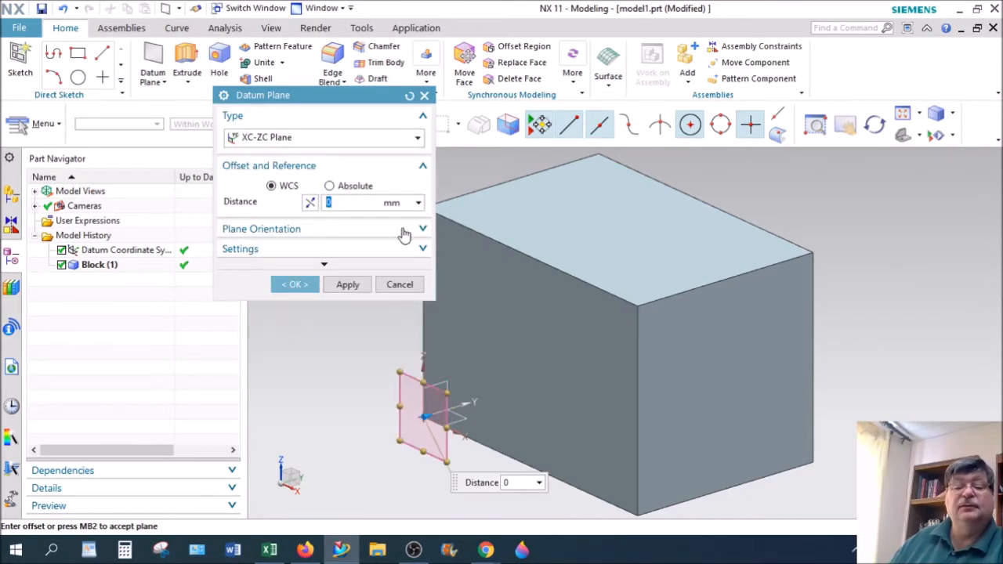
left_click(398, 283)
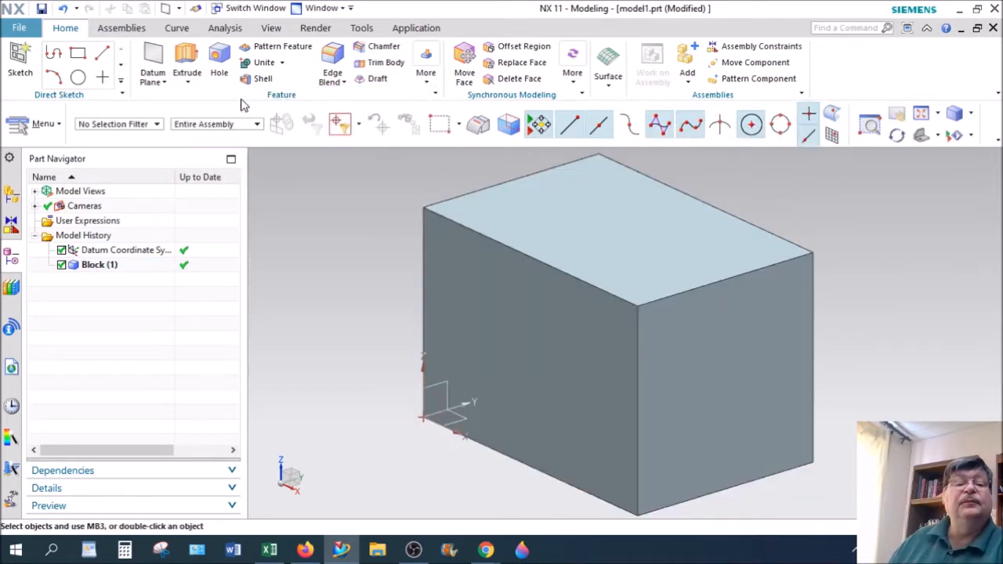
left_click(152, 63)
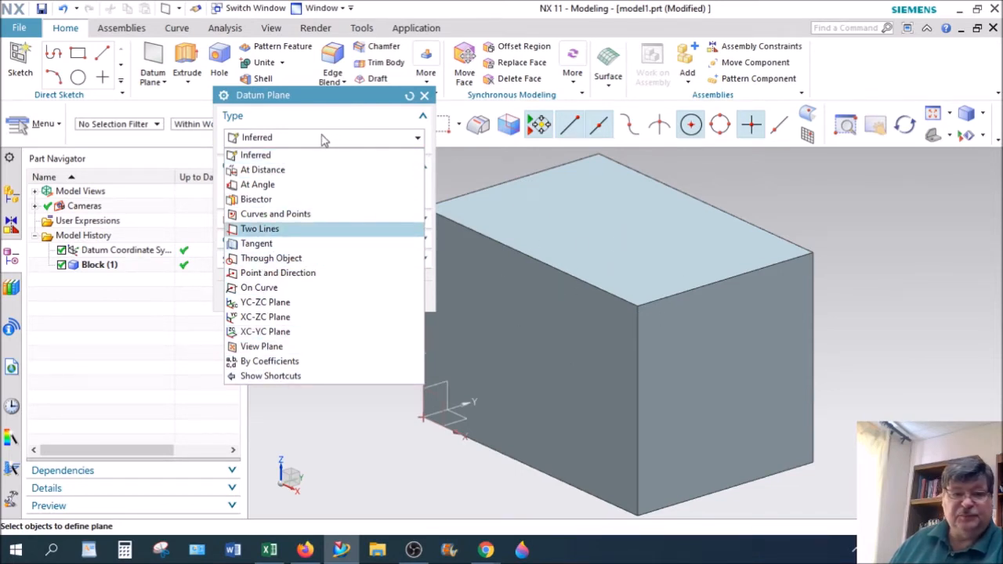
- Switch to Inferred type, pick a top-edge midpoint, and list candidates under the adjacent edge
left_click(255, 156)
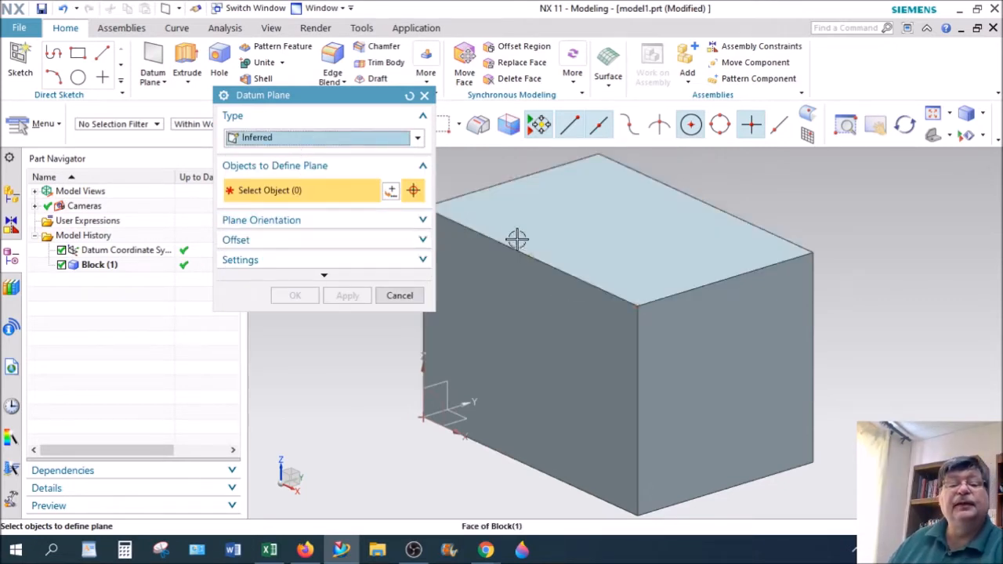
mouse_move(532, 254)
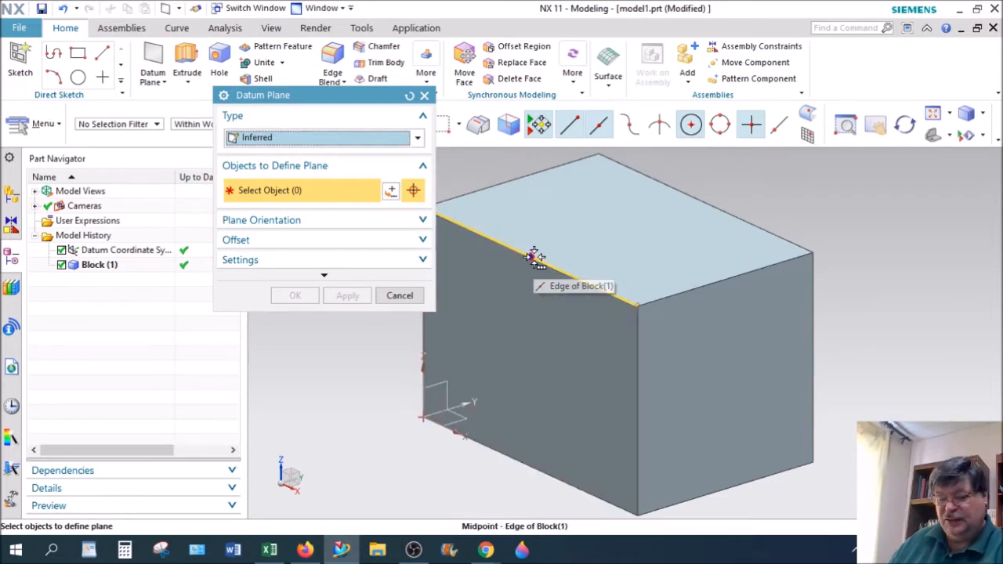
mouse_move(536, 269)
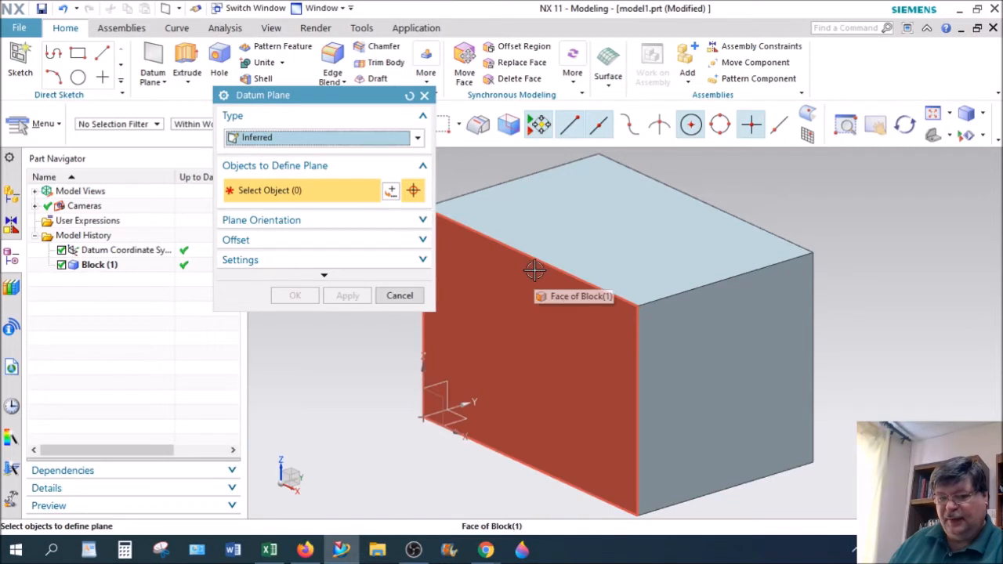
mouse_move(536, 272)
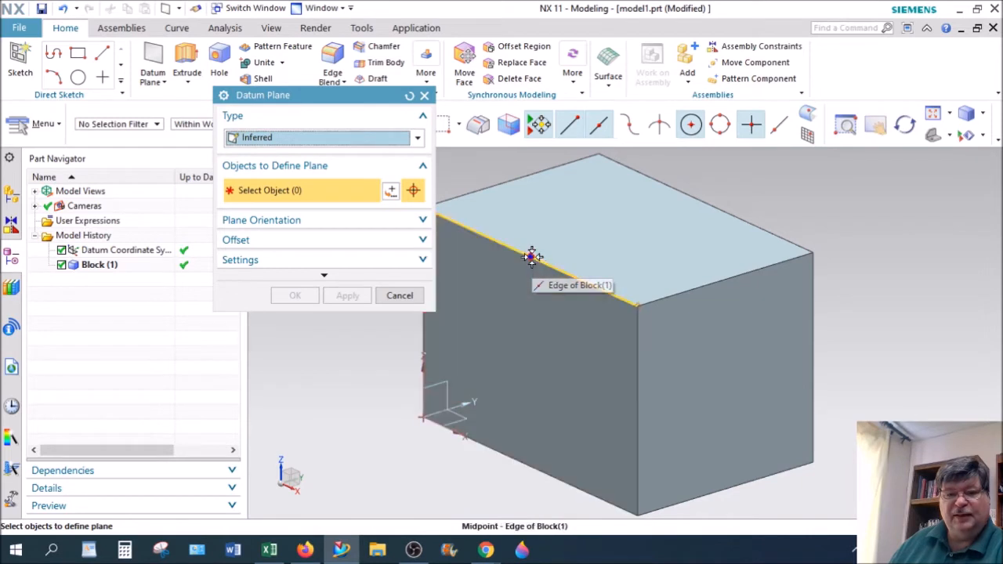
left_click(592, 384)
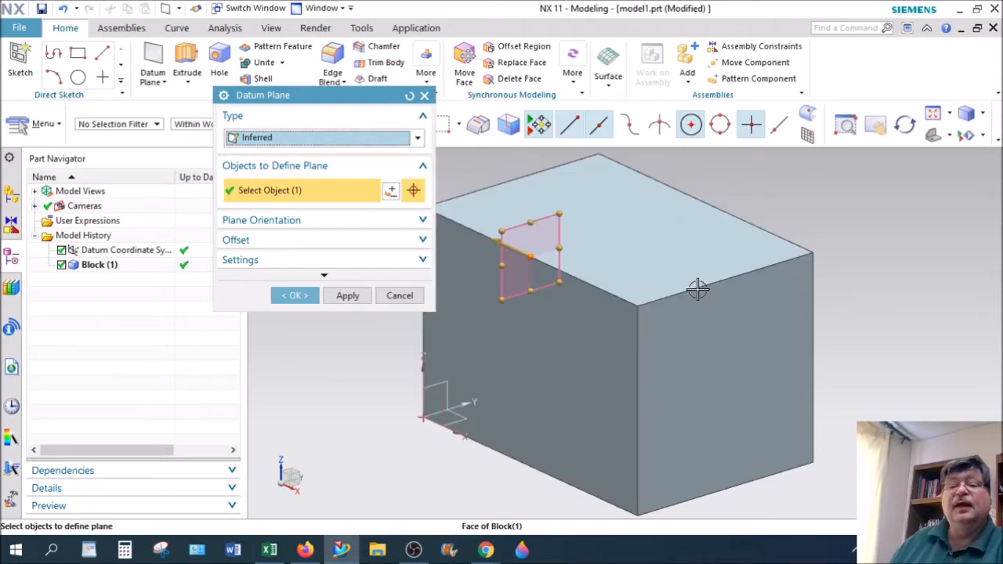
mouse_move(724, 279)
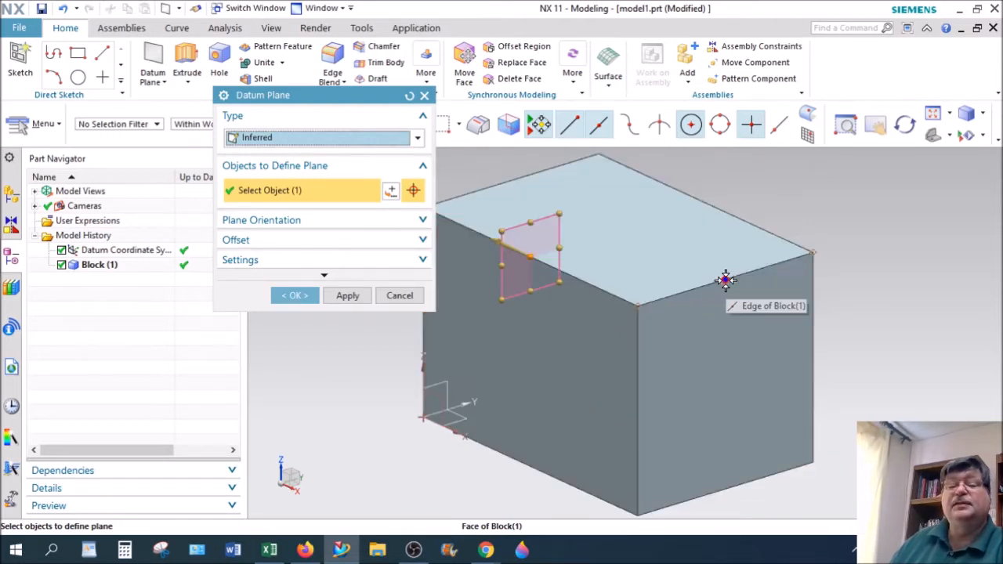
left_click(723, 279)
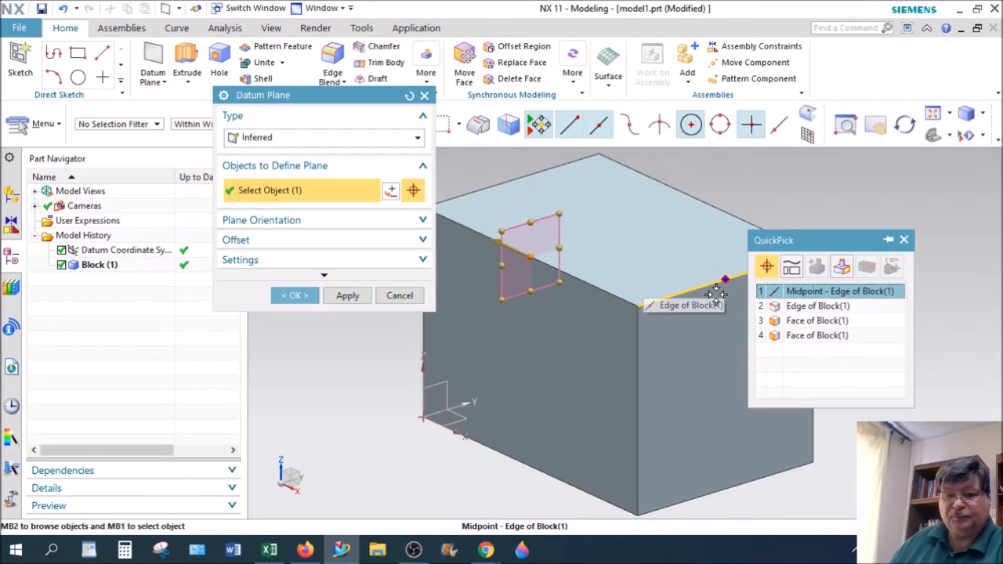
- Pick the second top-edge midpoint and orbit to check the slanted plane preview
left_click(840, 290)
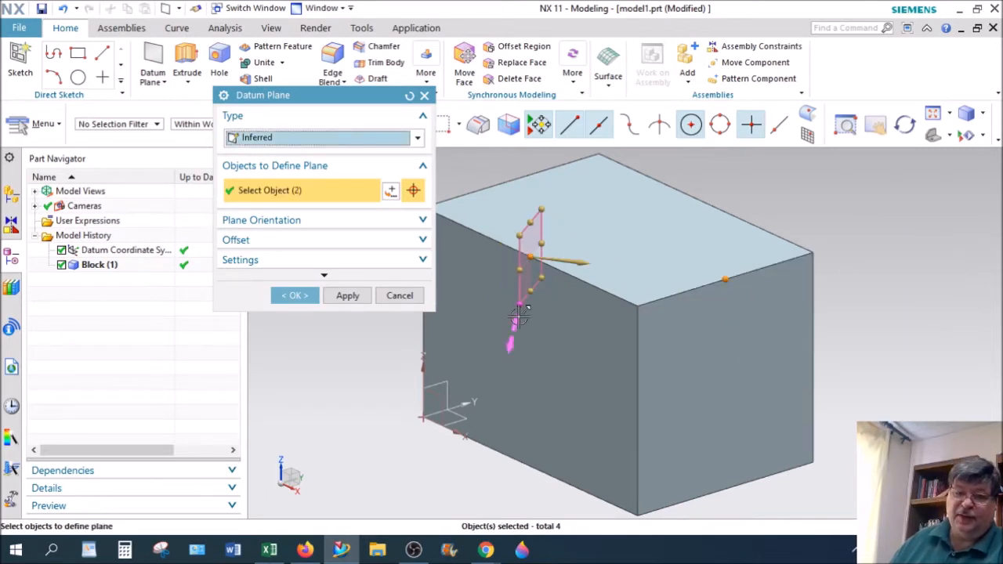
mouse_move(525, 247)
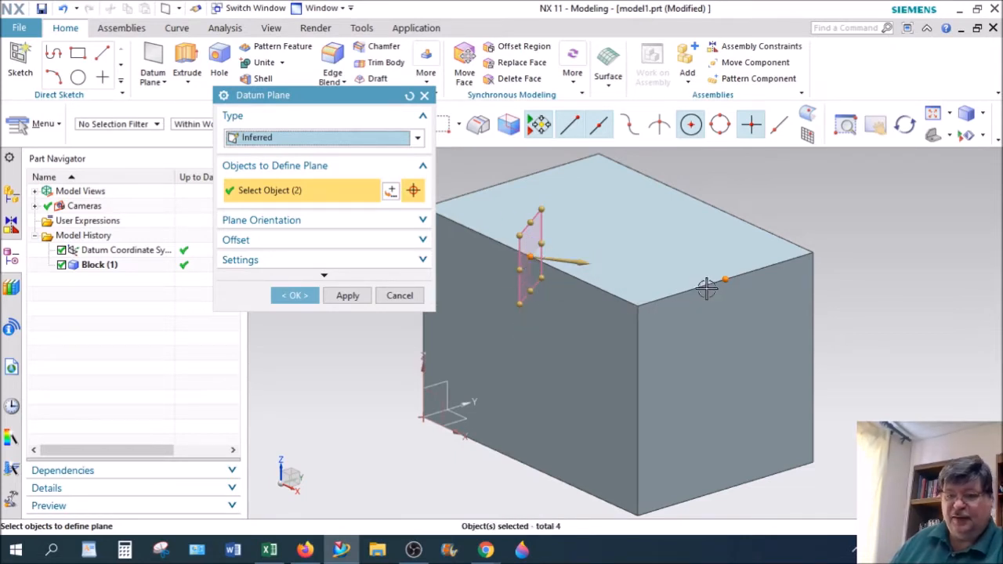
mouse_move(708, 301)
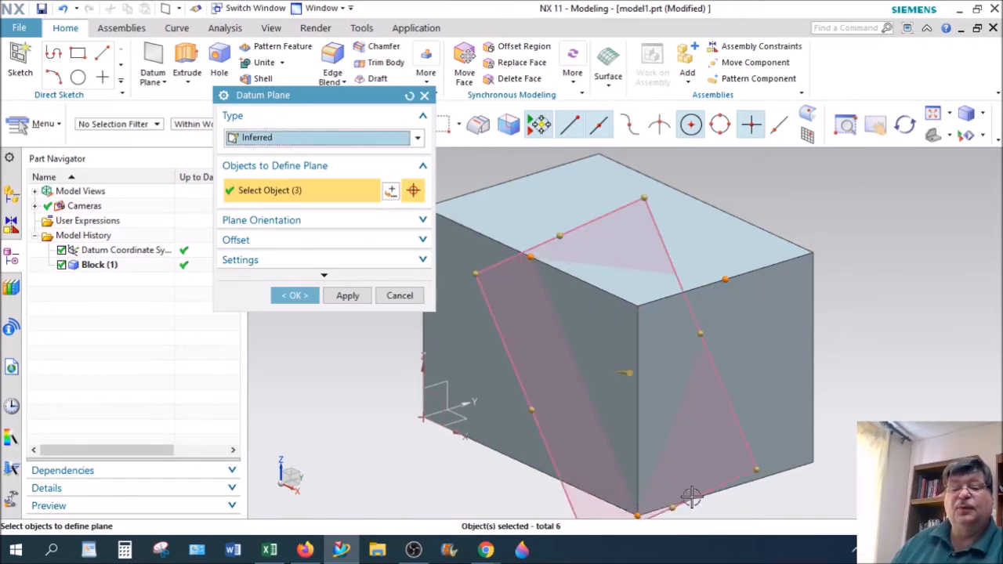
mouse_move(702, 335)
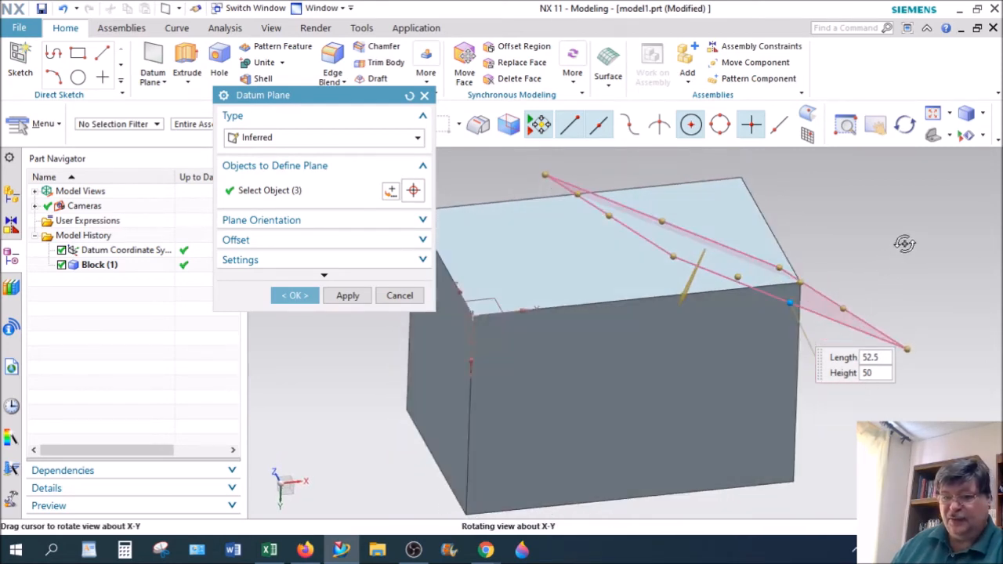
left_click_drag(705, 274, 776, 321)
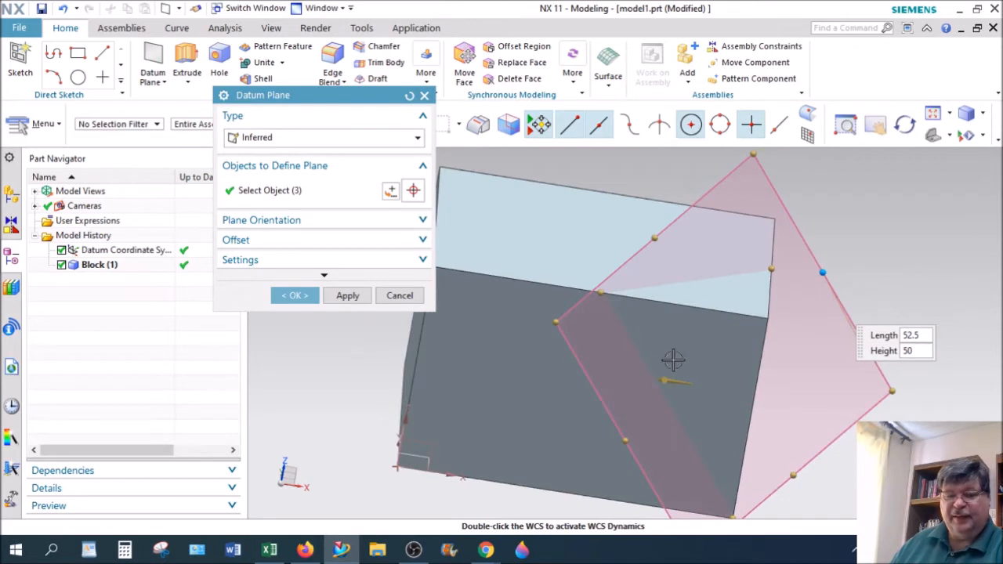
mouse_move(604, 337)
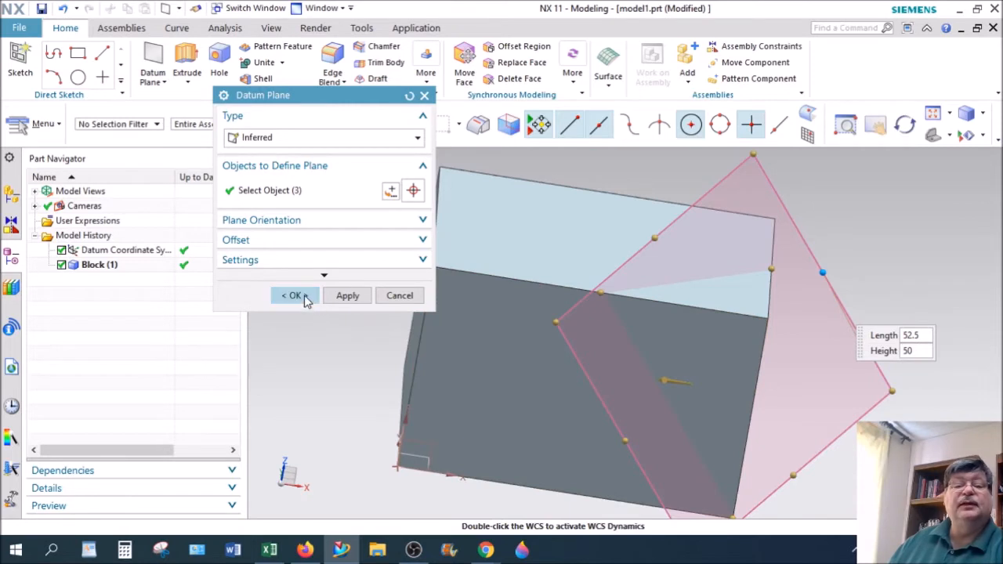
- Confirm the diagonal datum plane and inspect it in Isometric, Trimetric and Front orientations
left_click(292, 295)
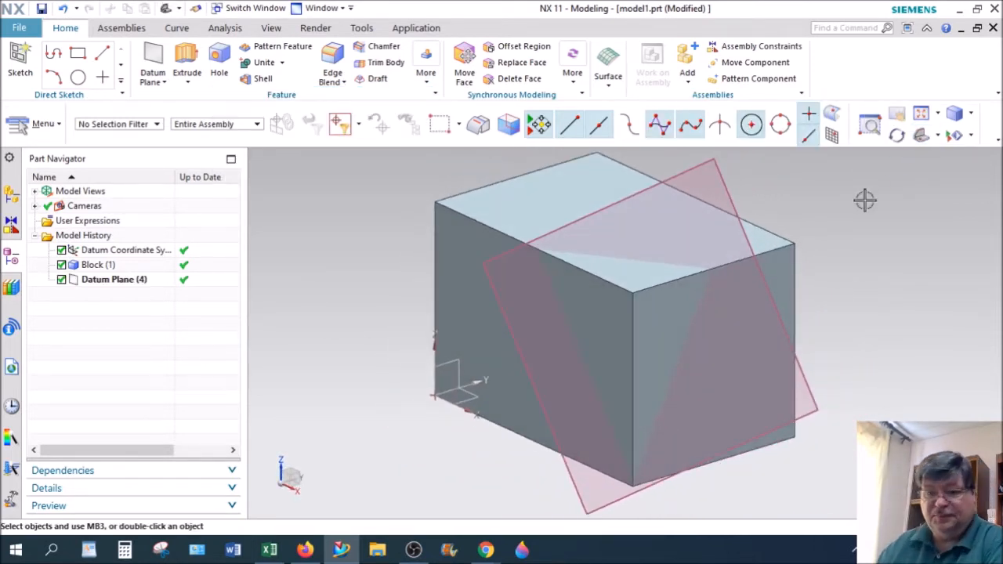
mouse_move(924, 135)
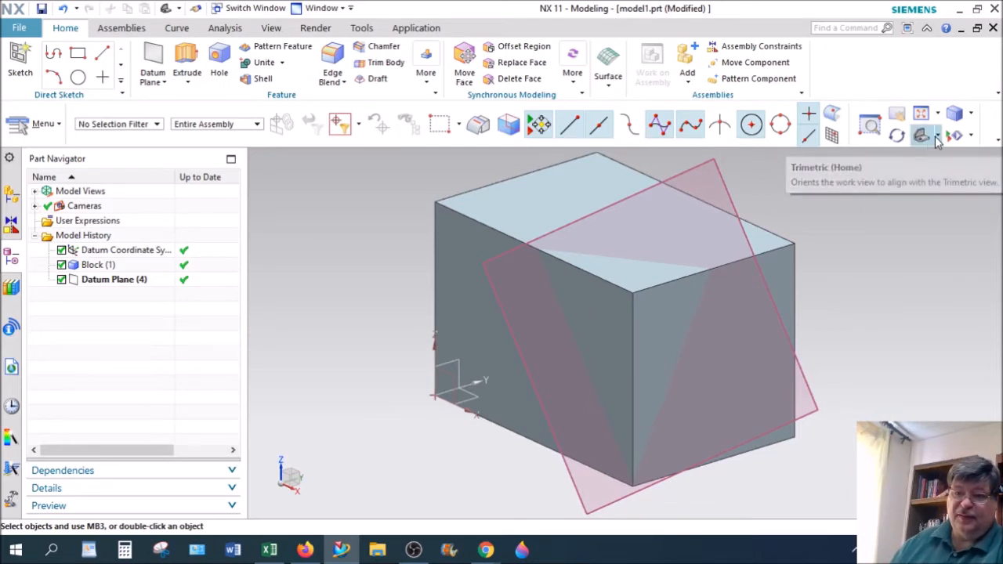
mouse_move(970, 160)
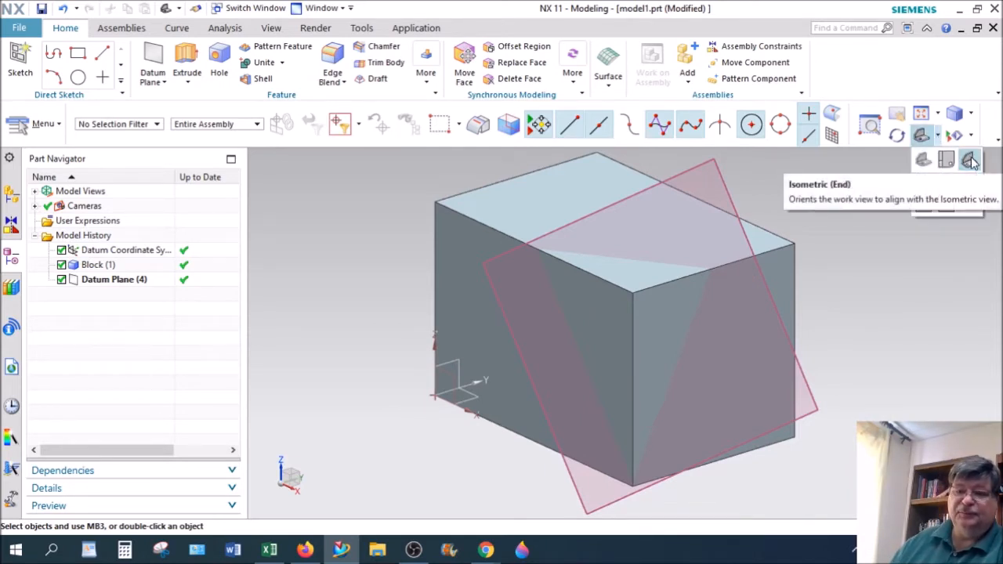
left_click(970, 160)
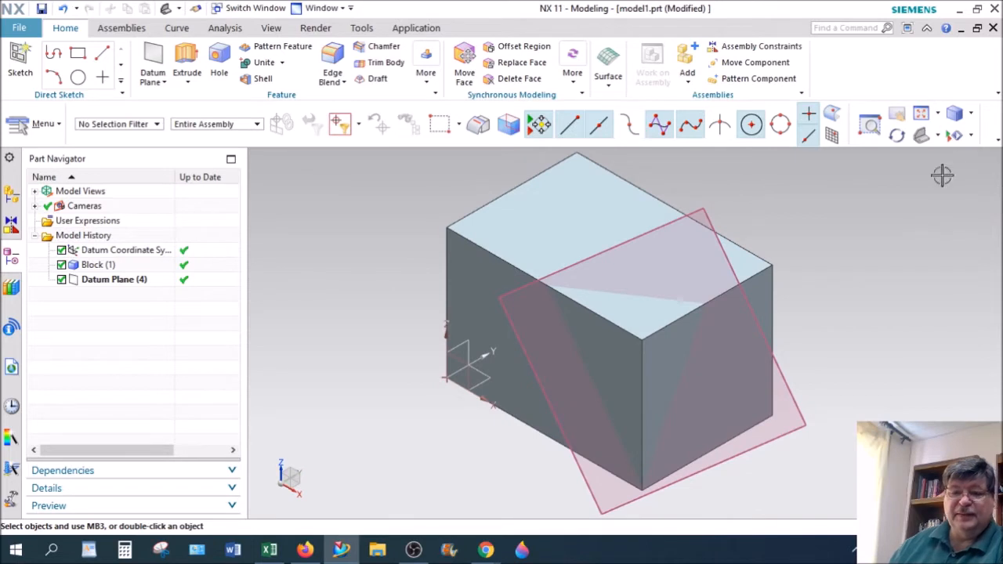
left_click(934, 135)
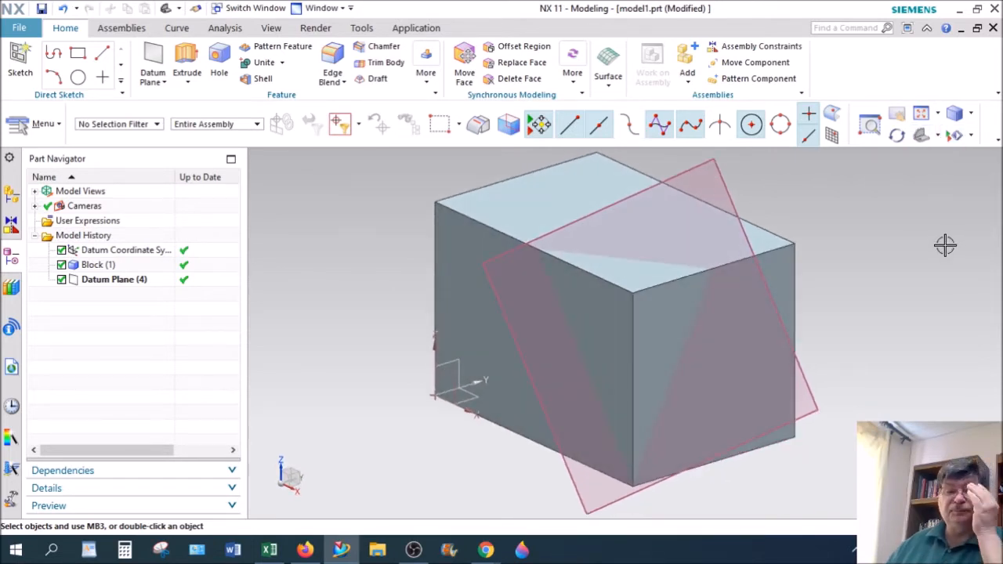
mouse_move(865, 290)
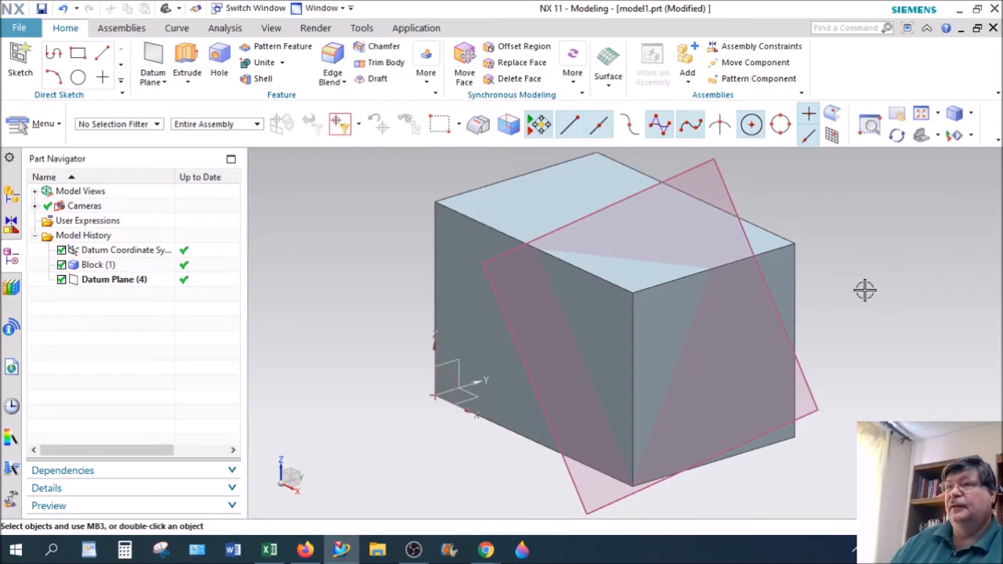
mouse_move(901, 169)
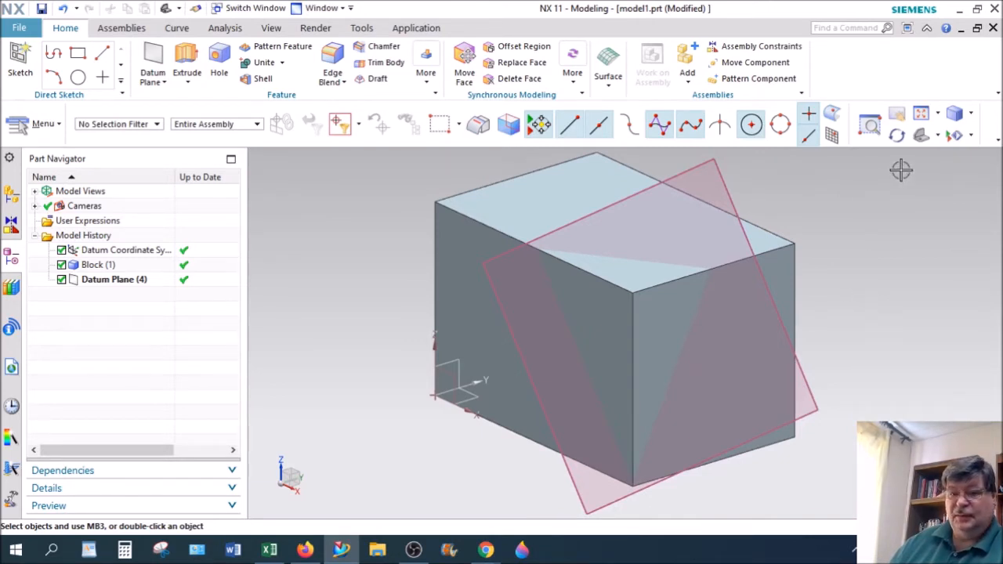
left_click(931, 134)
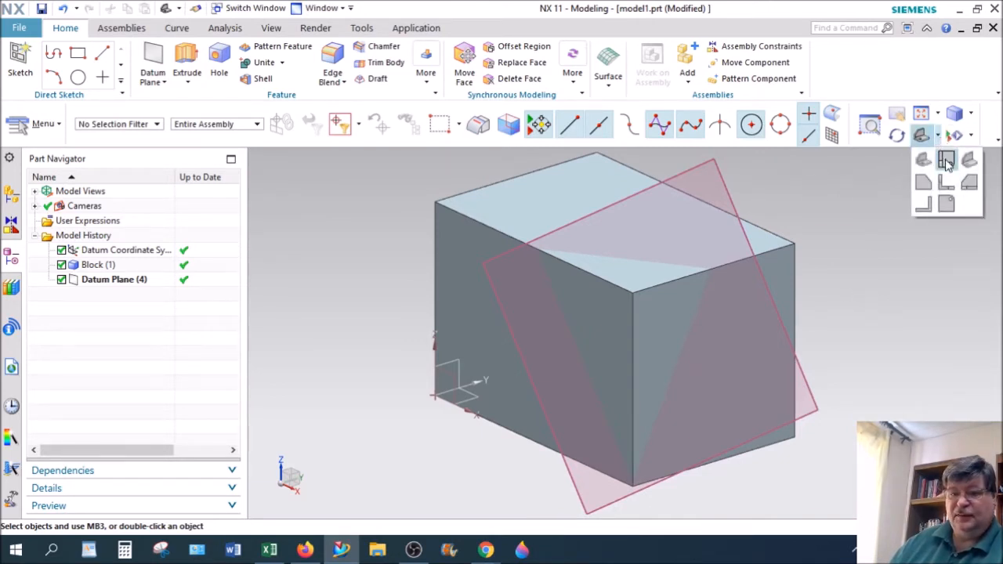
left_click(946, 160)
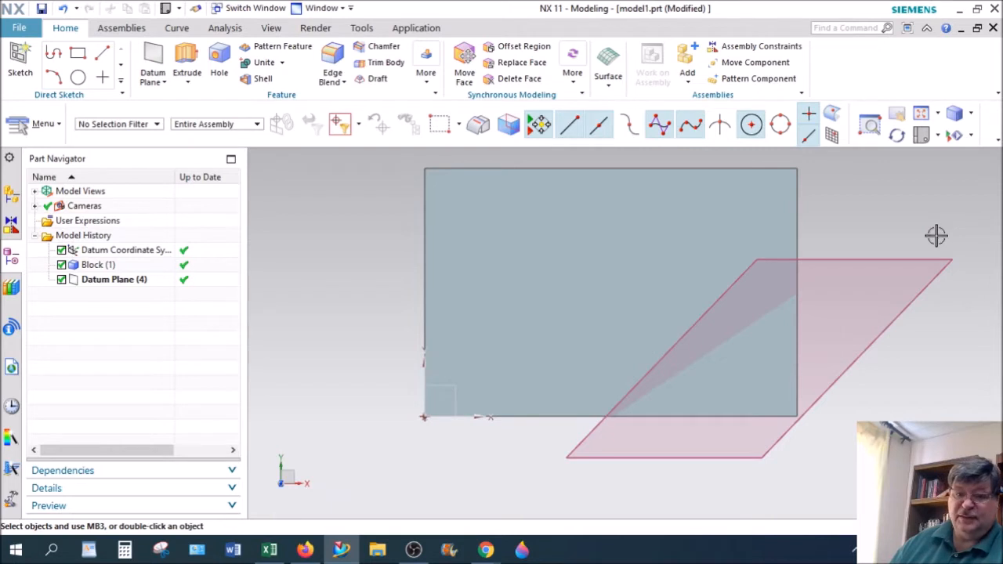
mouse_move(940, 244)
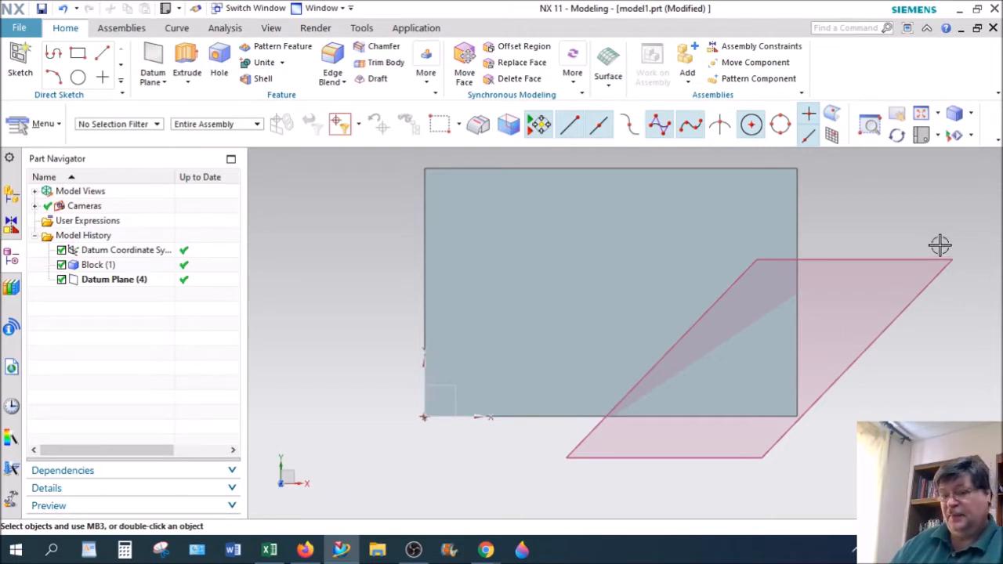
mouse_move(945, 152)
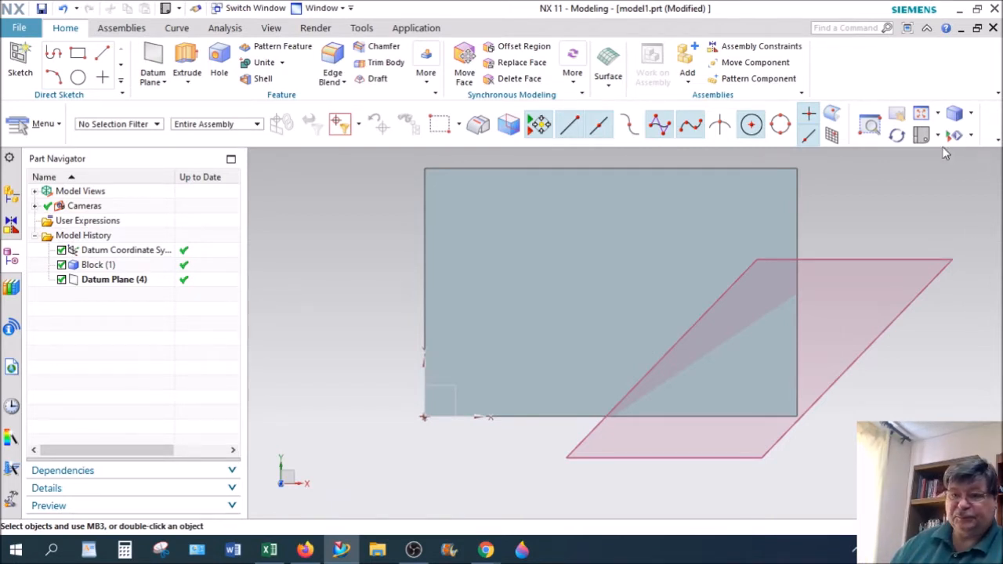
mouse_move(943, 134)
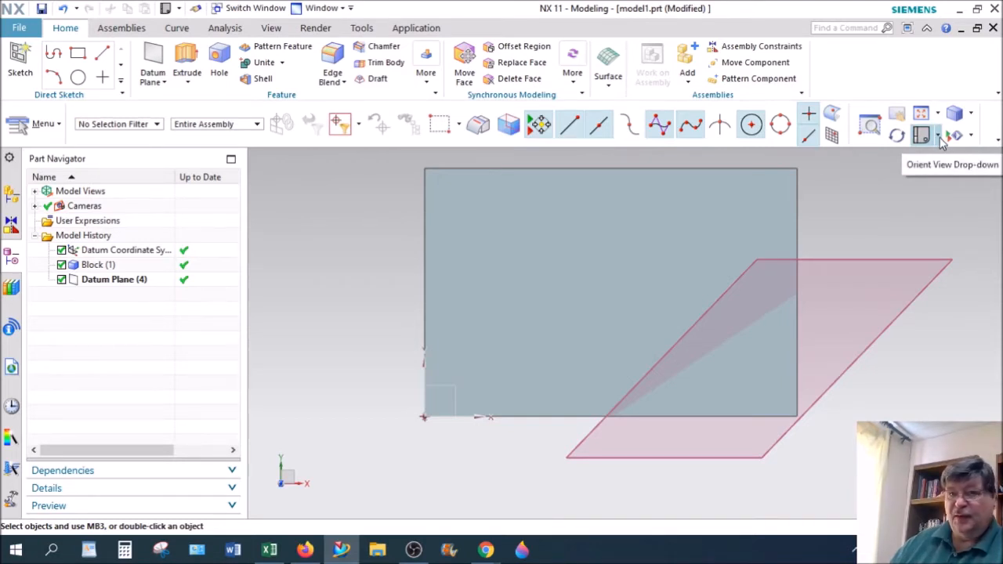
left_click(956, 135)
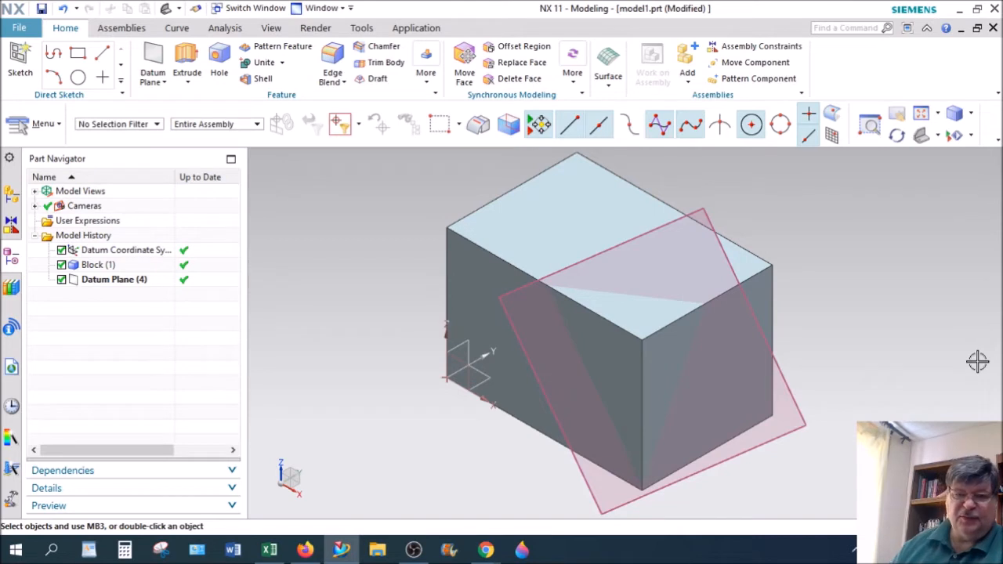
left_click(721, 260)
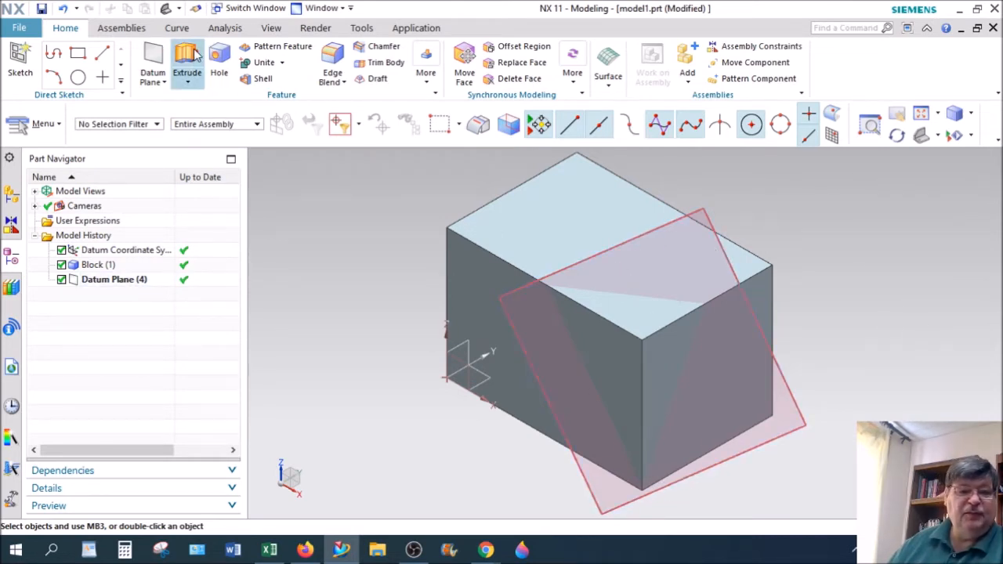
- Start an Extrude and orbit the model to see the angled sketch plane
left_click(188, 63)
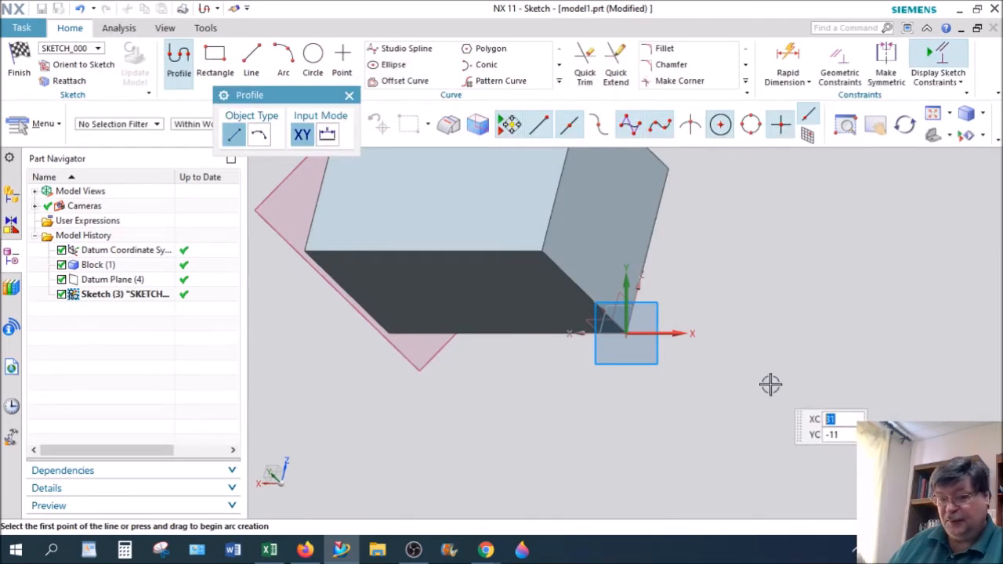
mouse_move(601, 406)
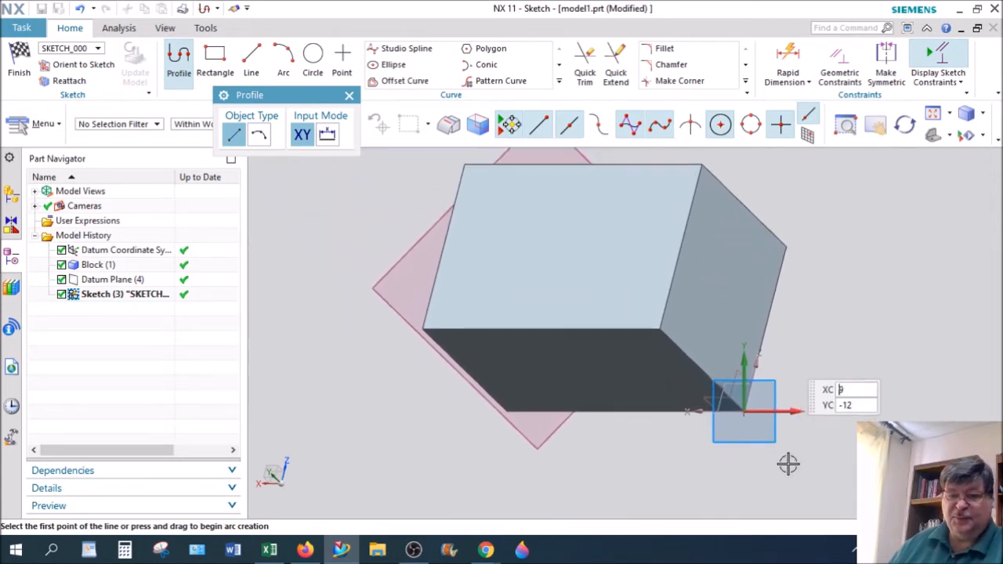
mouse_move(781, 395)
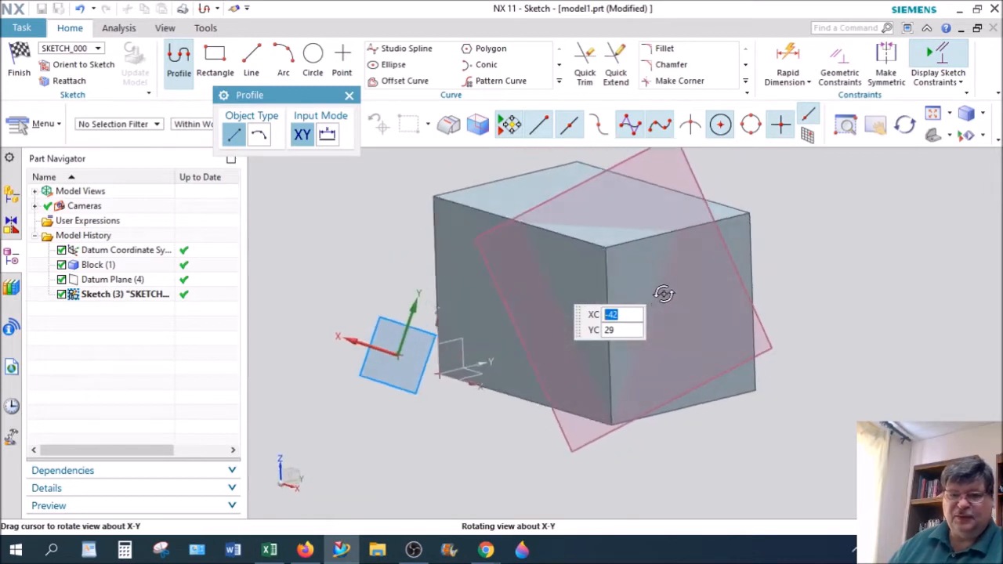
left_click_drag(664, 295, 610, 248)
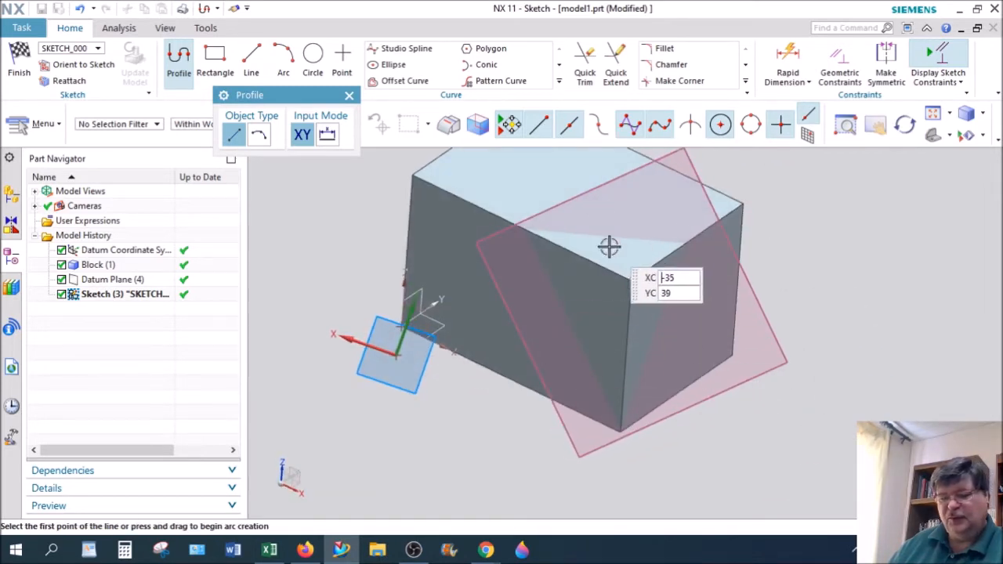
mouse_move(793, 415)
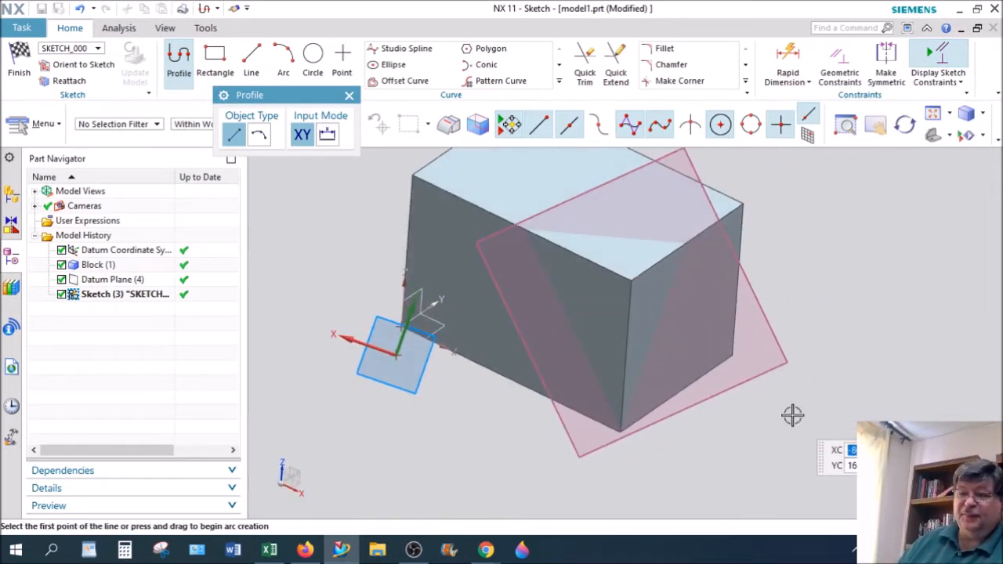
mouse_move(713, 358)
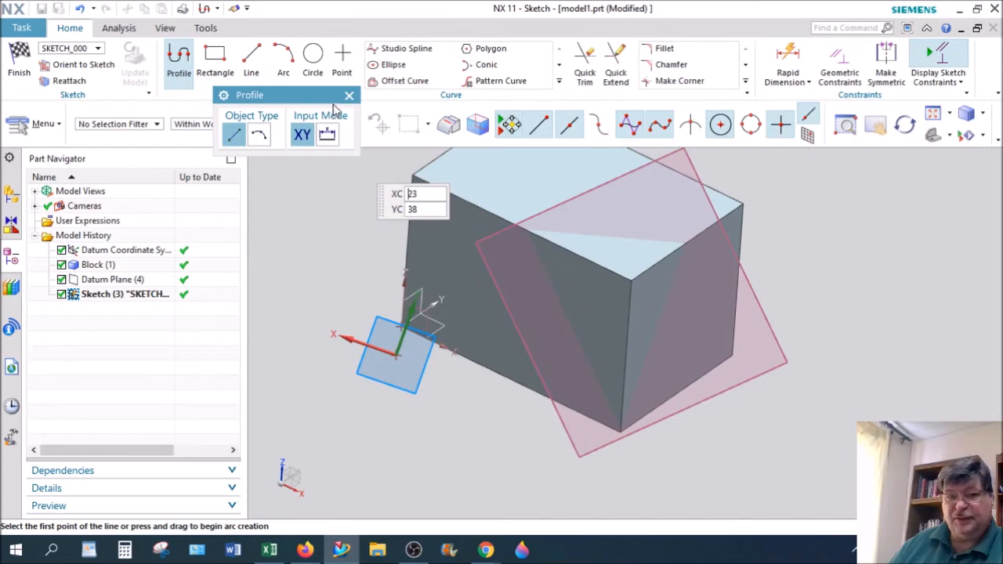
mouse_move(263, 109)
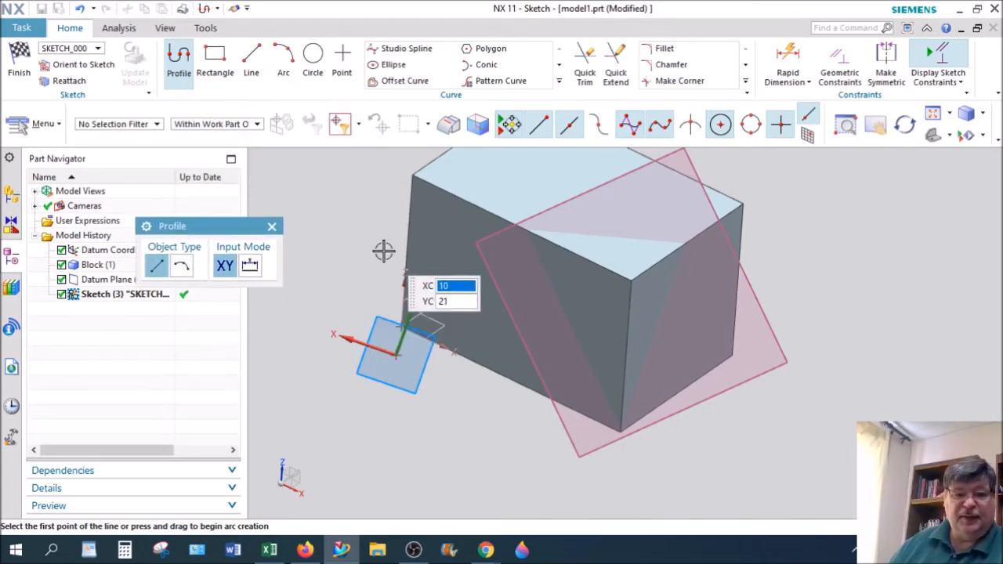
mouse_move(524, 229)
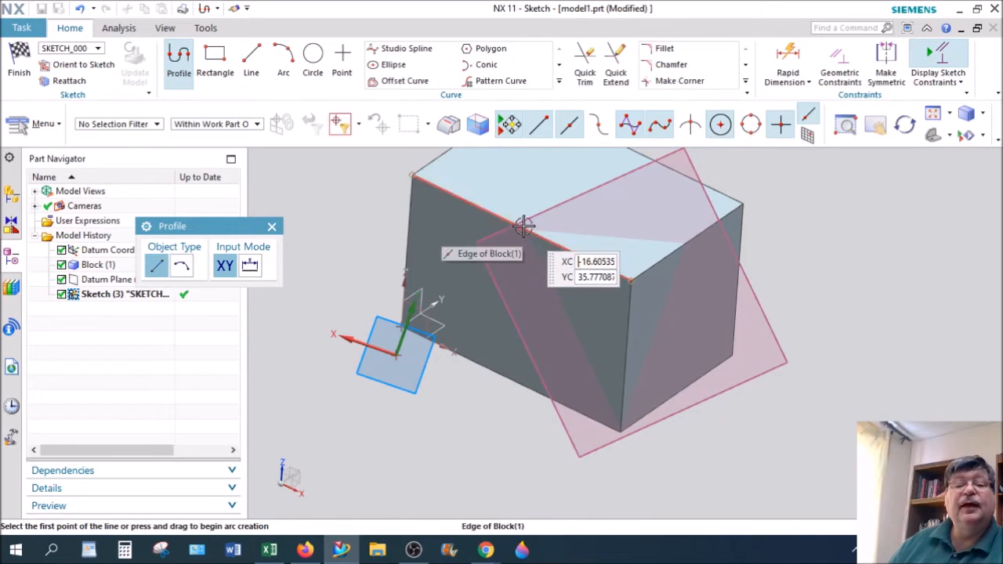
- Place the triangle profile's first corner on a block edge
left_click(520, 227)
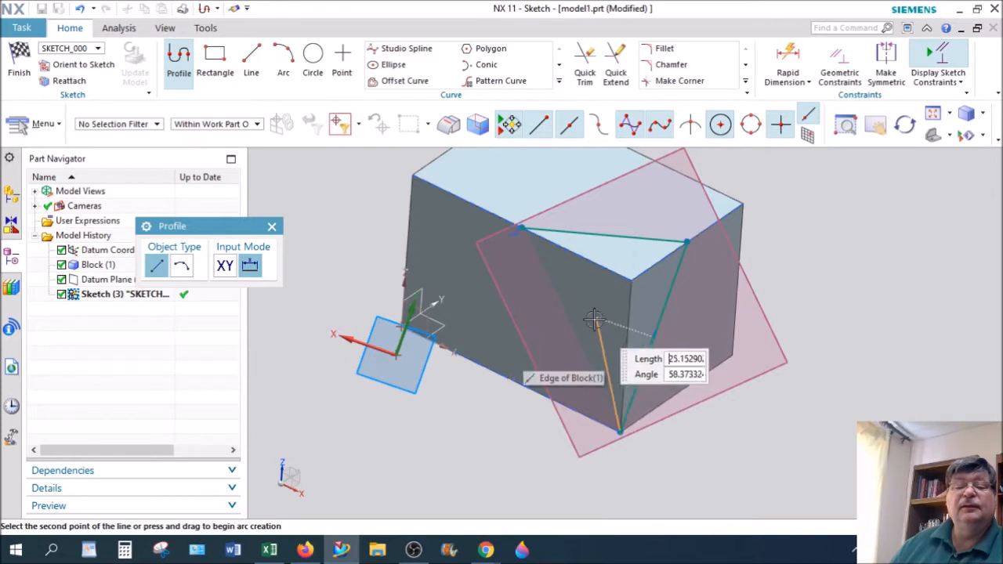
mouse_move(520, 229)
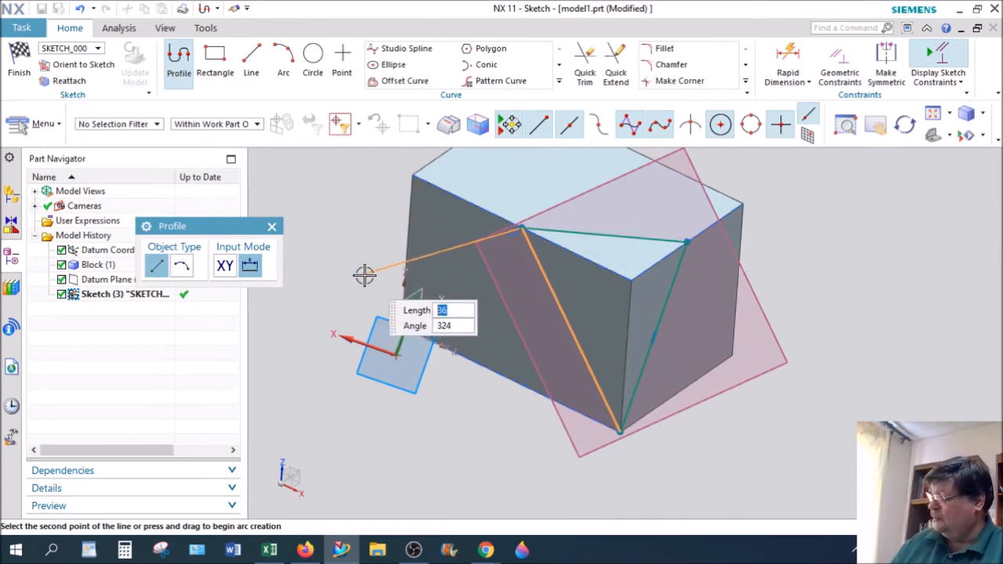
mouse_move(374, 269)
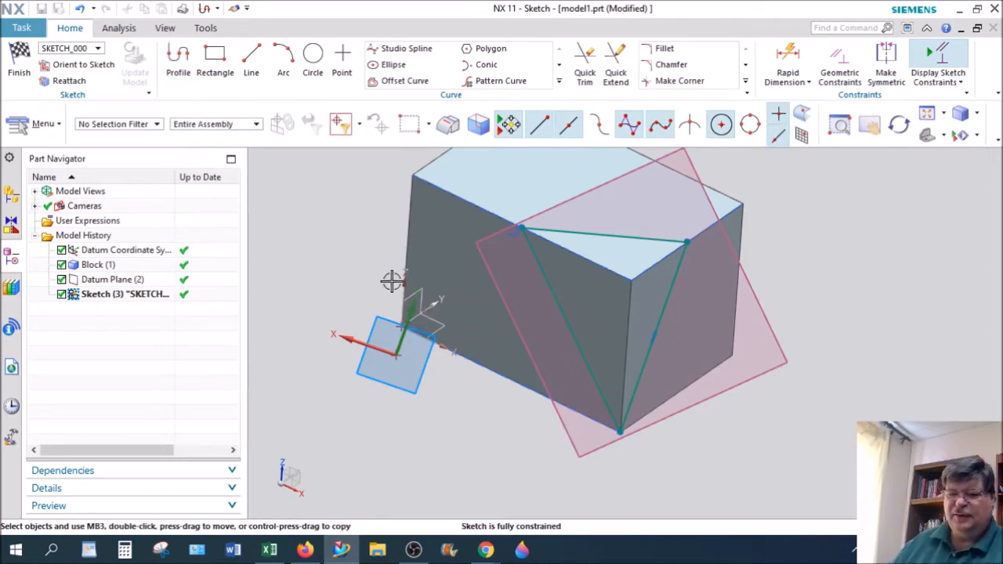
mouse_move(798, 361)
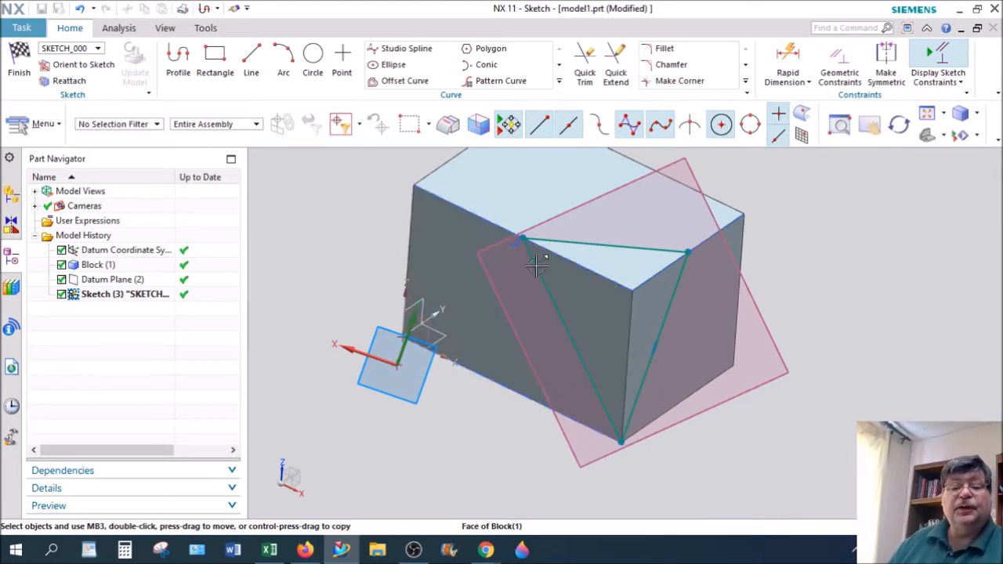
mouse_move(609, 411)
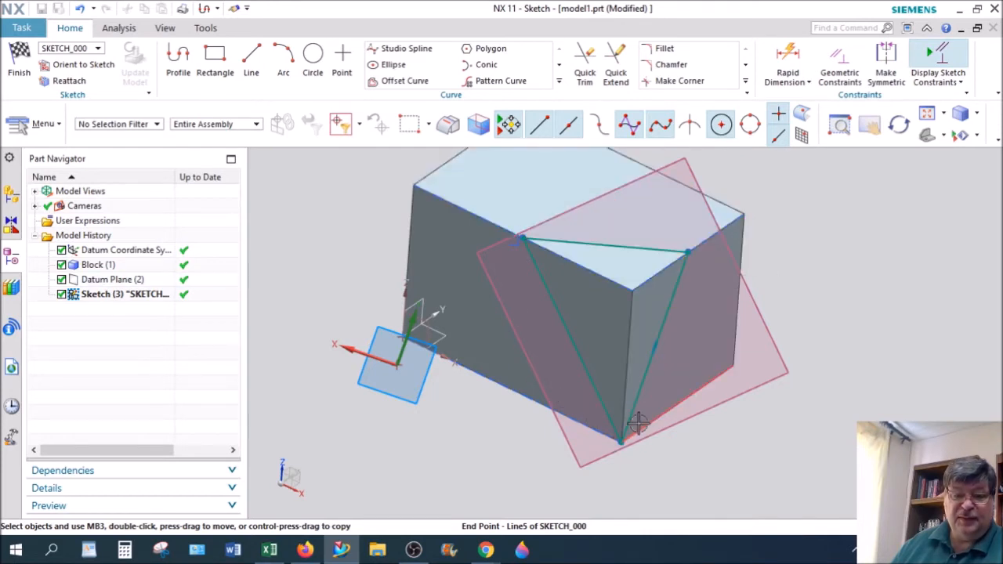
mouse_move(642, 423)
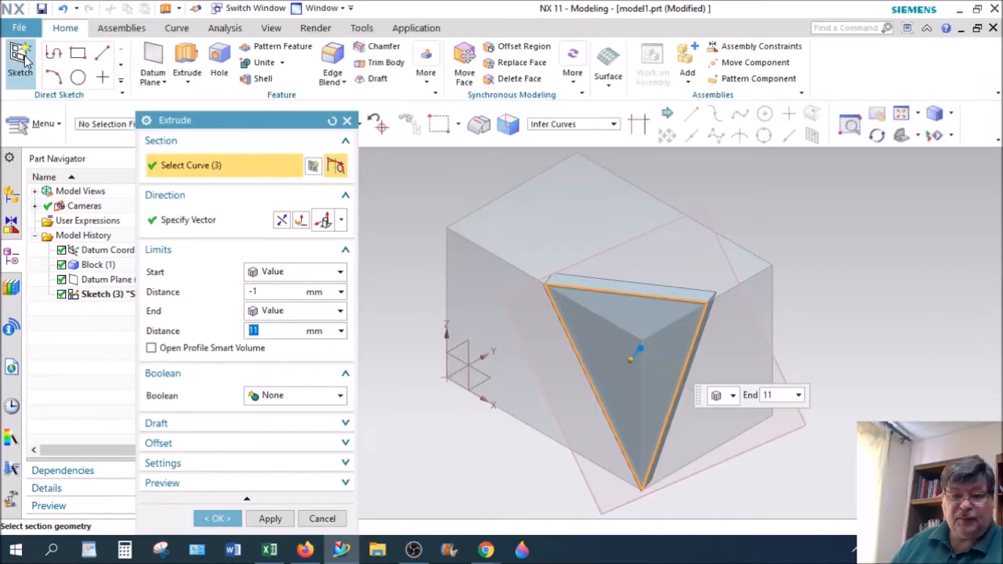
mouse_move(186, 59)
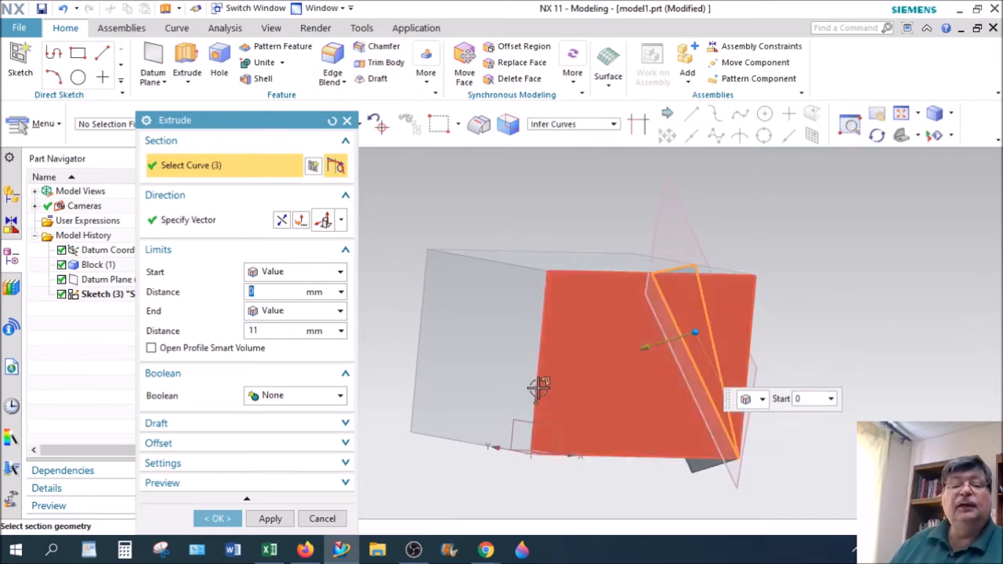
- Set End 19 mm and Boolean None, then apply to create the triangular body
left_click(282, 219)
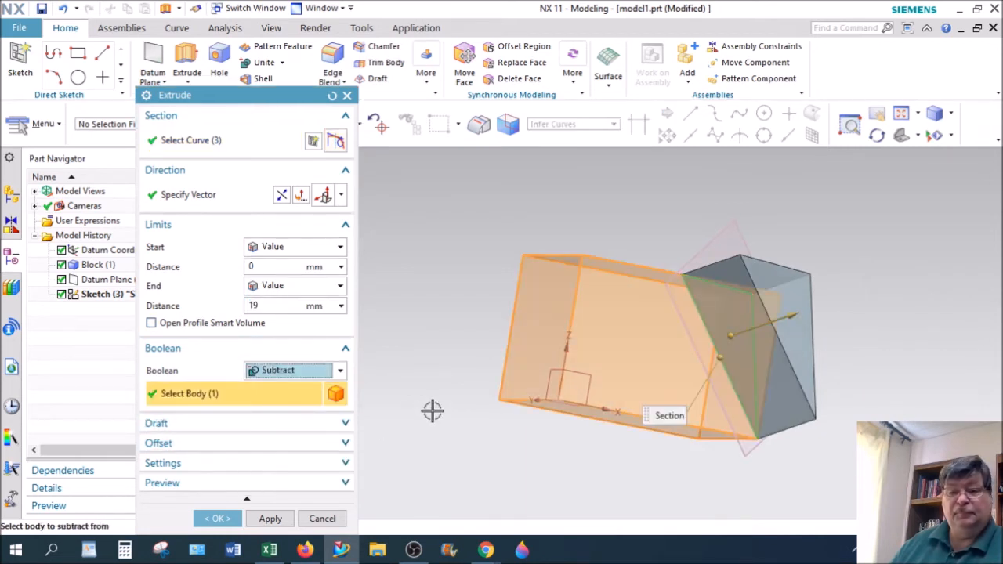
mouse_move(364, 384)
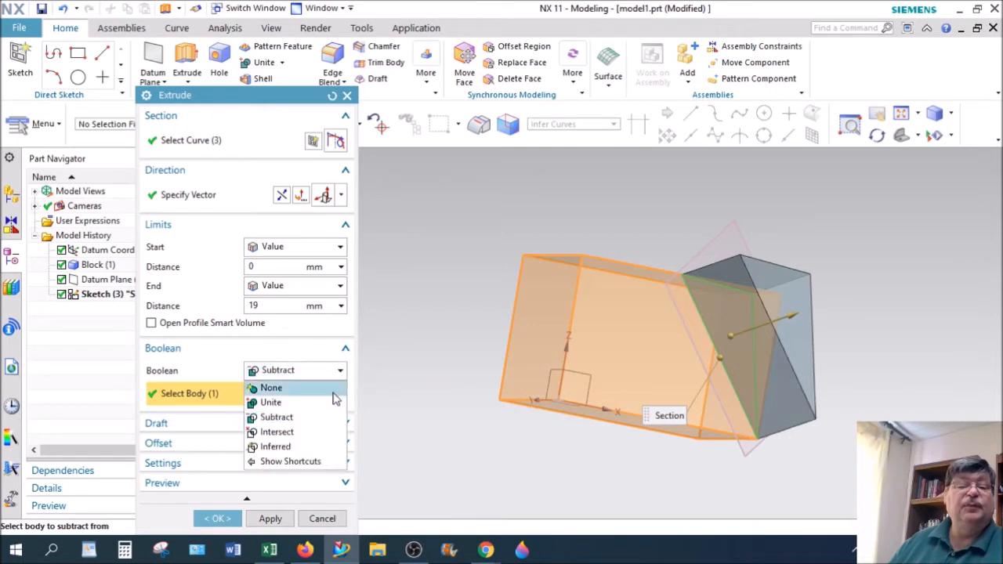
left_click(270, 387)
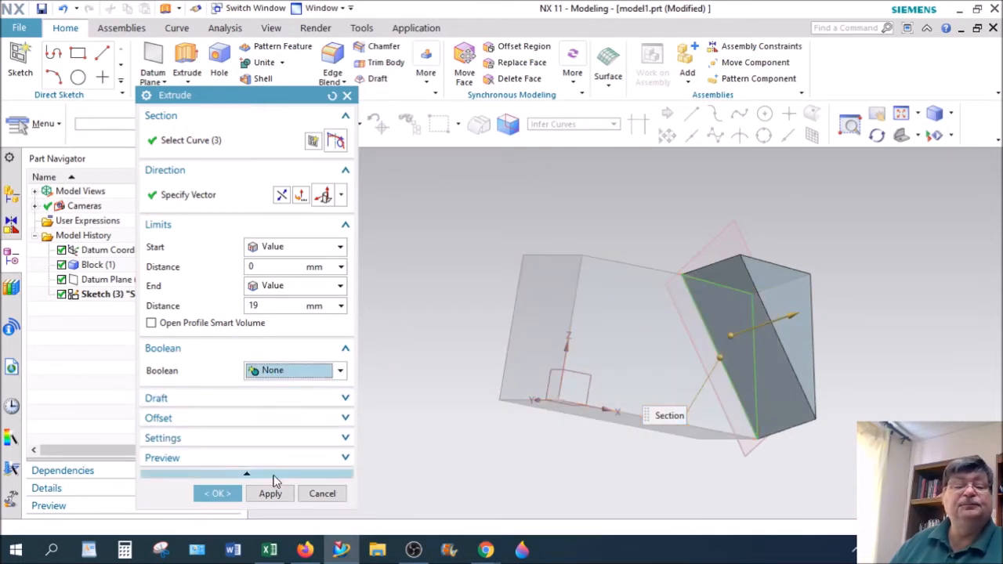
left_click(218, 492)
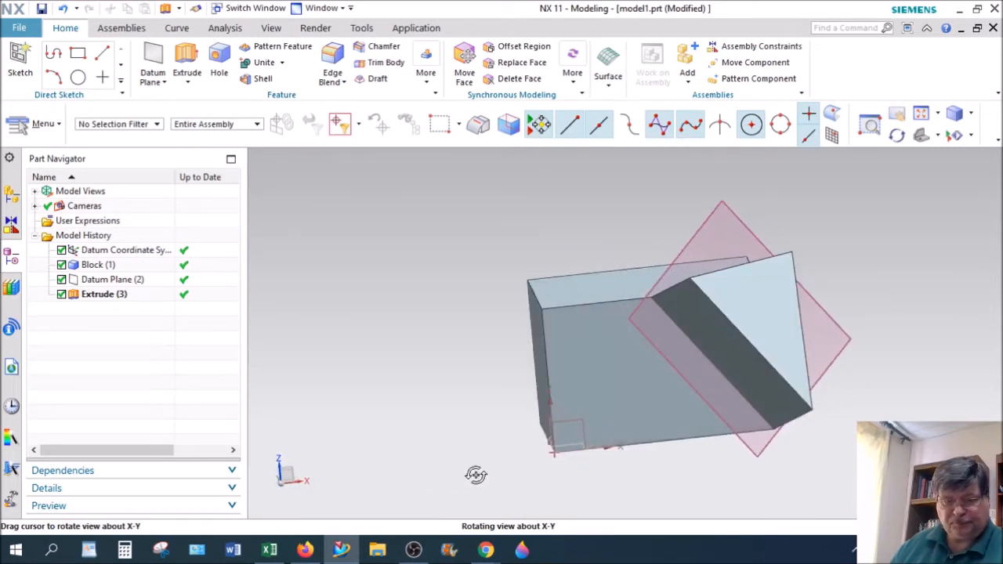
- Edit Extrude (3) parameters and change its Boolean to Subtract
right_click(103, 295)
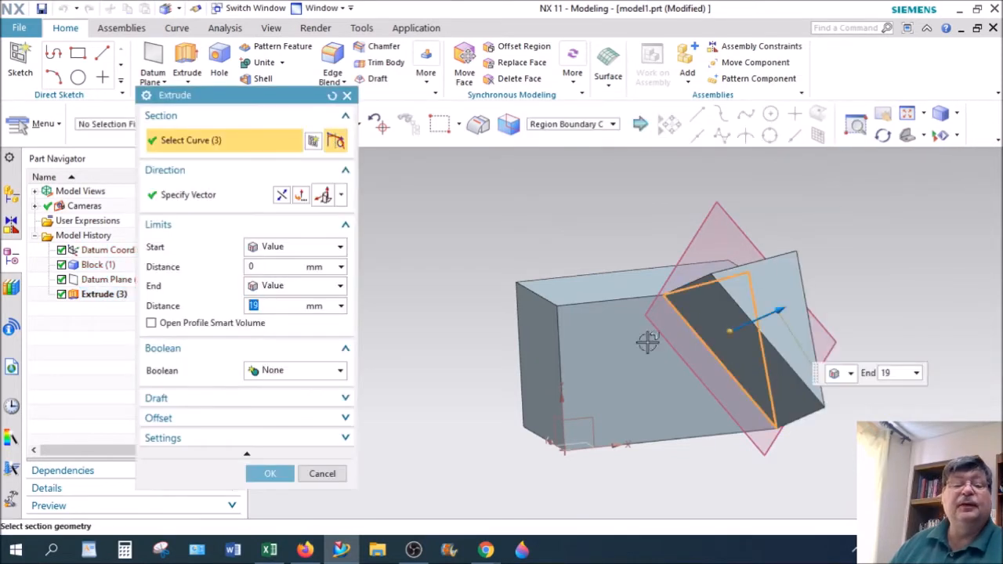
left_click(295, 370)
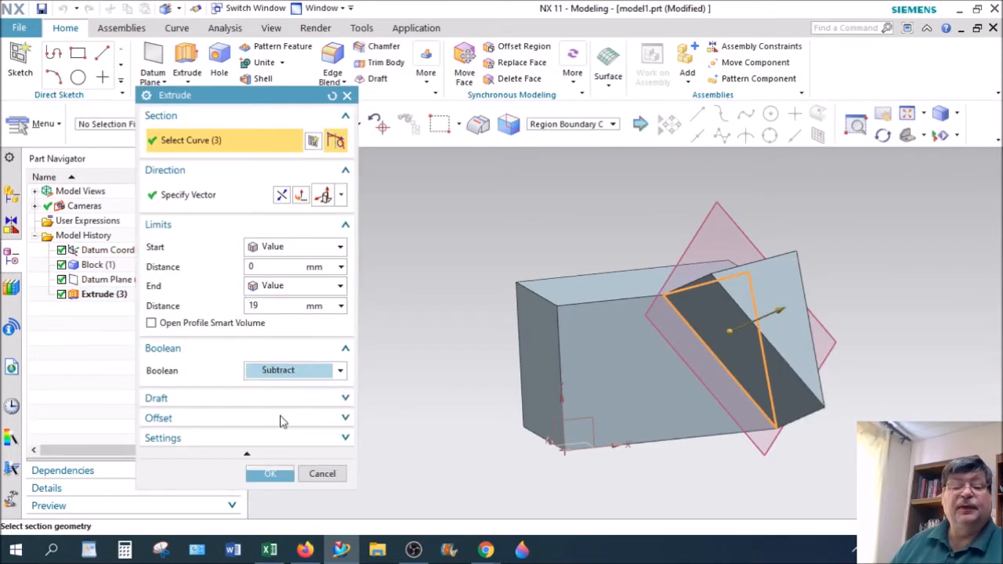
left_click(295, 370)
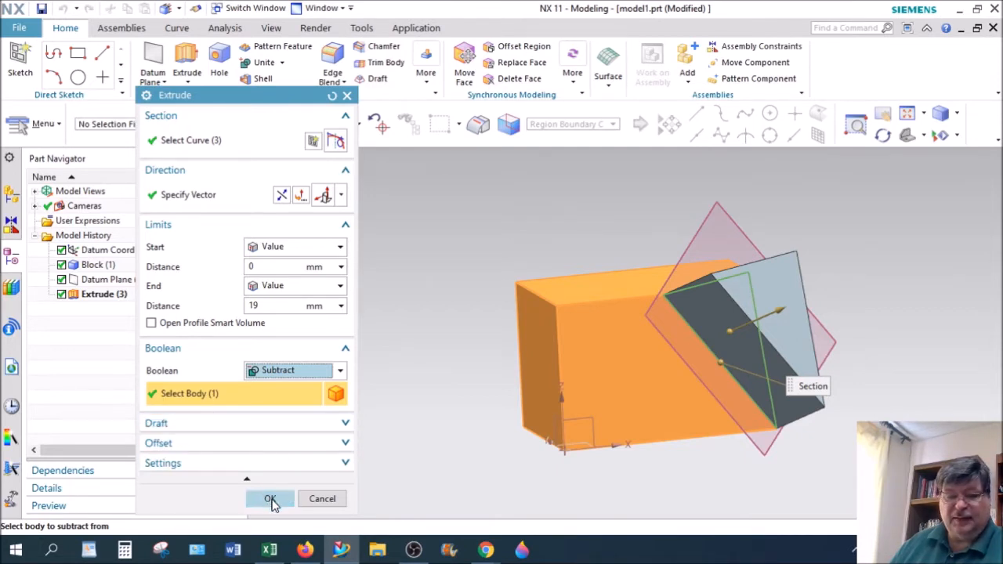
left_click(270, 498)
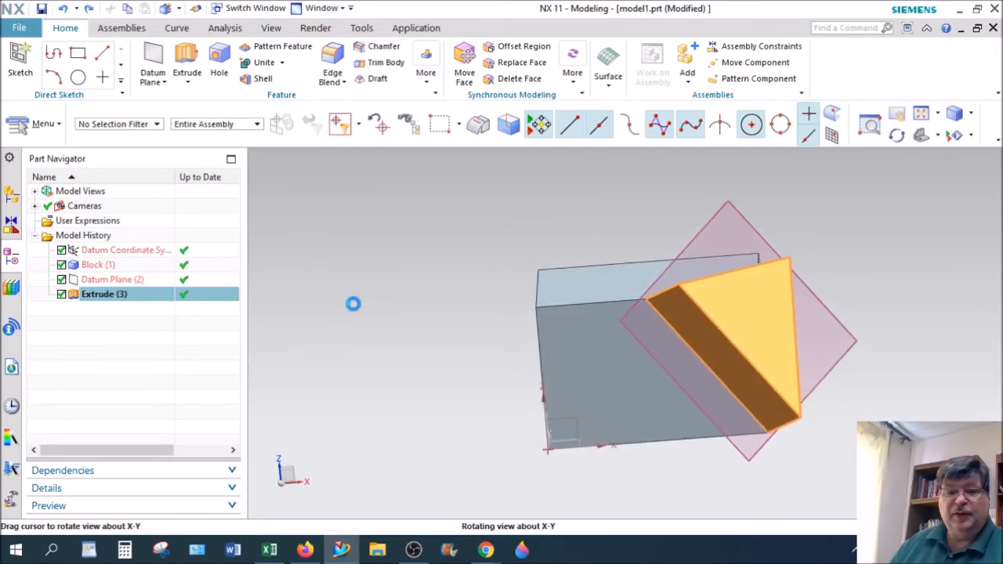
- Subtract the extruded prism (tool) from the block (target) to notch its corner
left_click(263, 63)
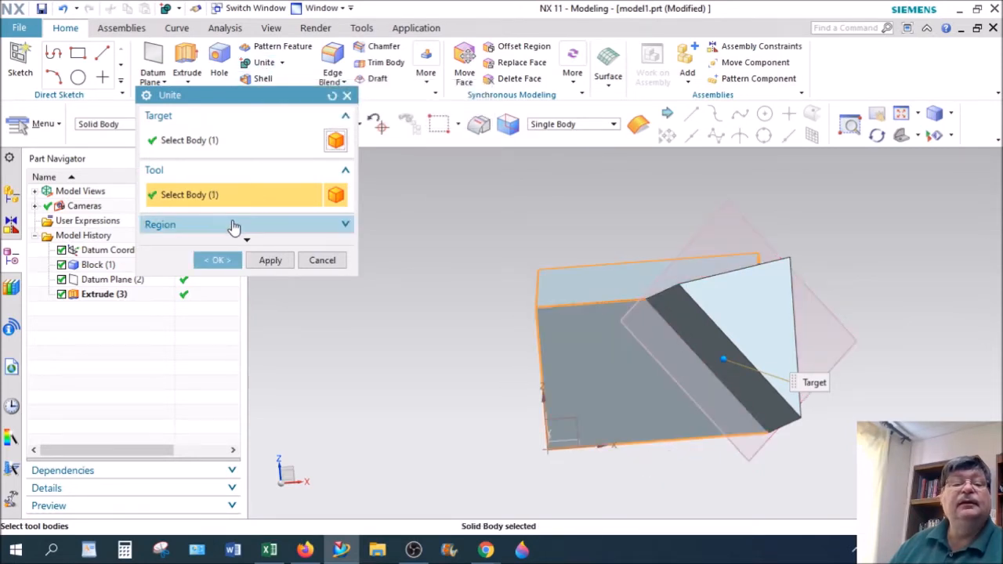
left_click(235, 226)
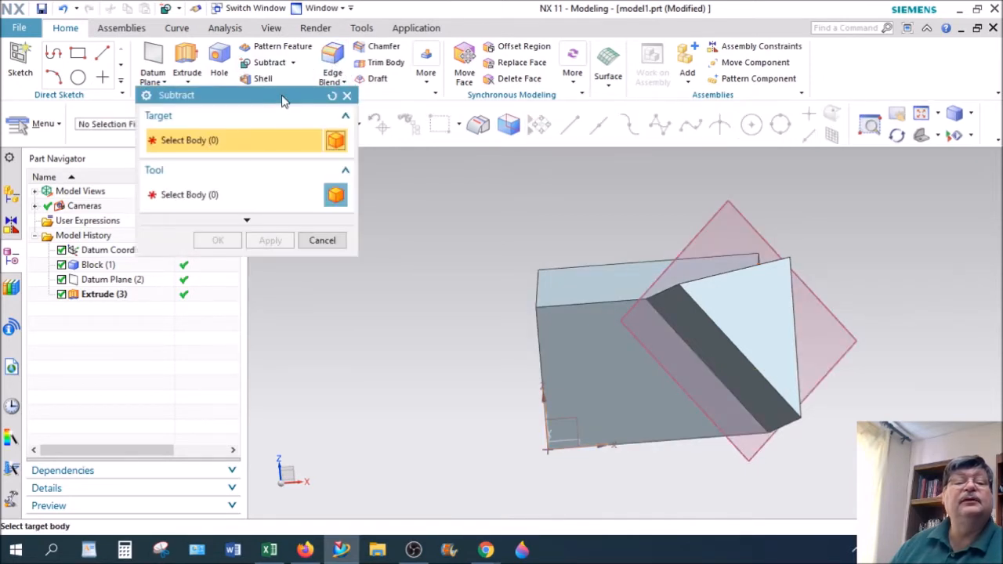
mouse_move(670, 312)
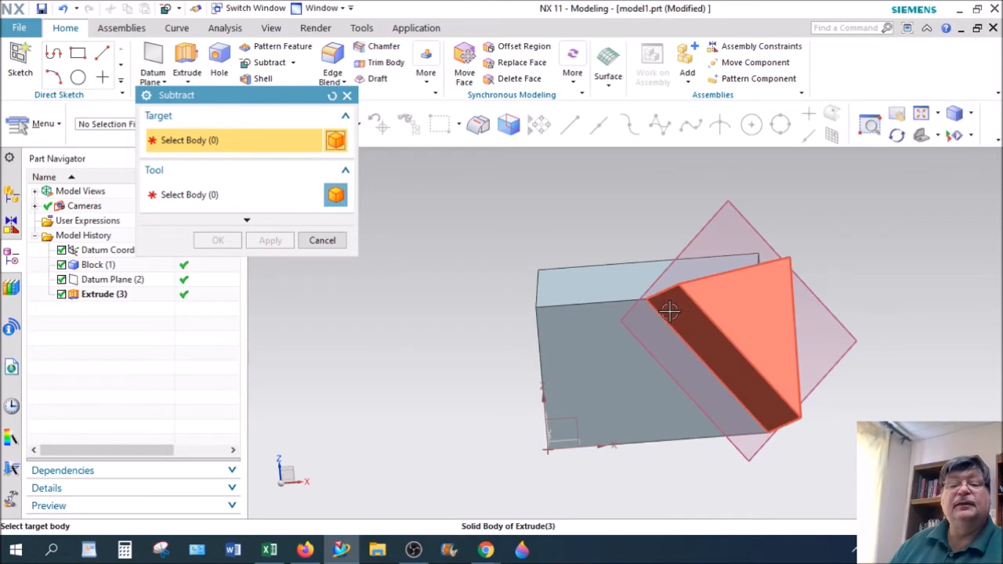
left_click(670, 311)
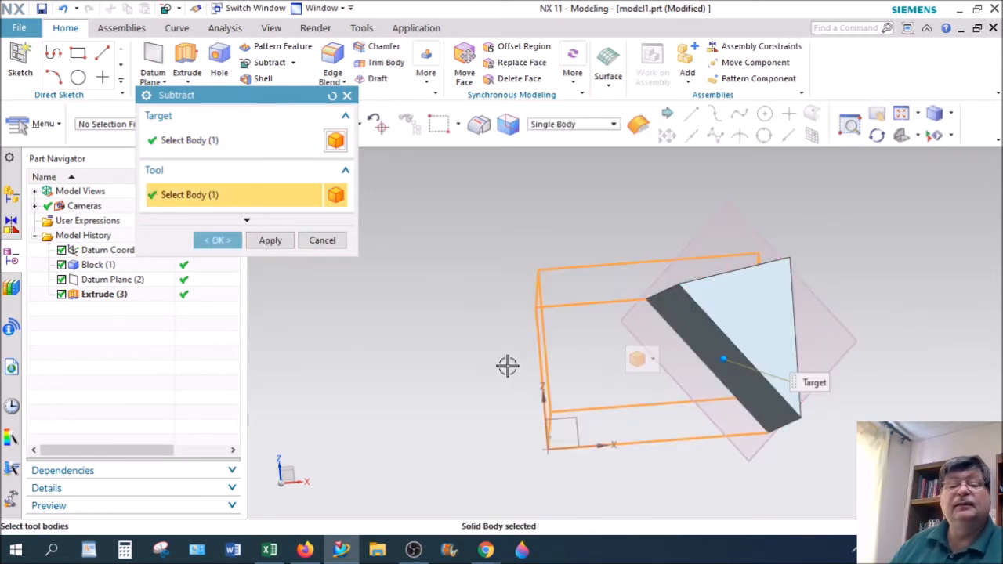
mouse_move(487, 357)
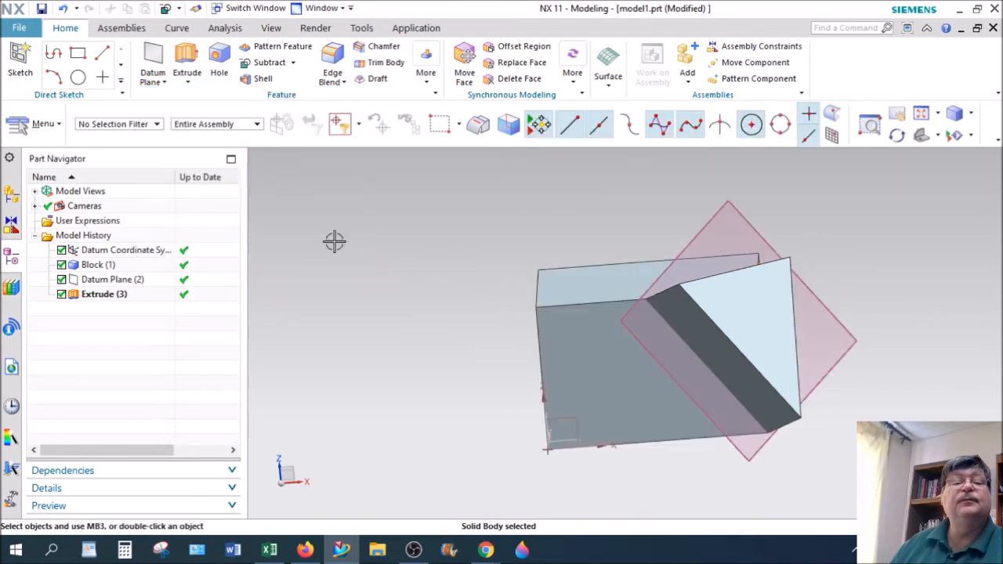
left_click(269, 63)
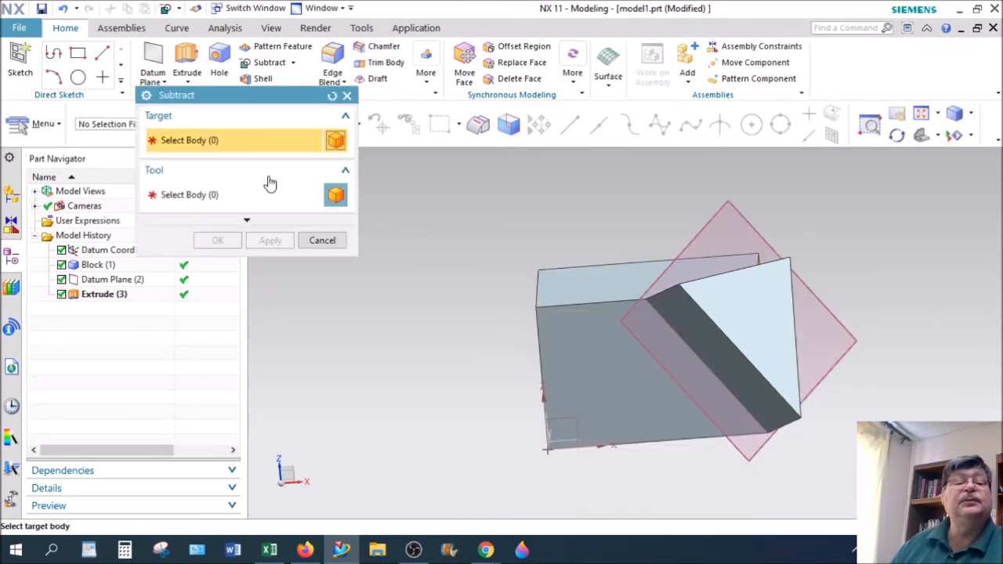
left_click(645, 279)
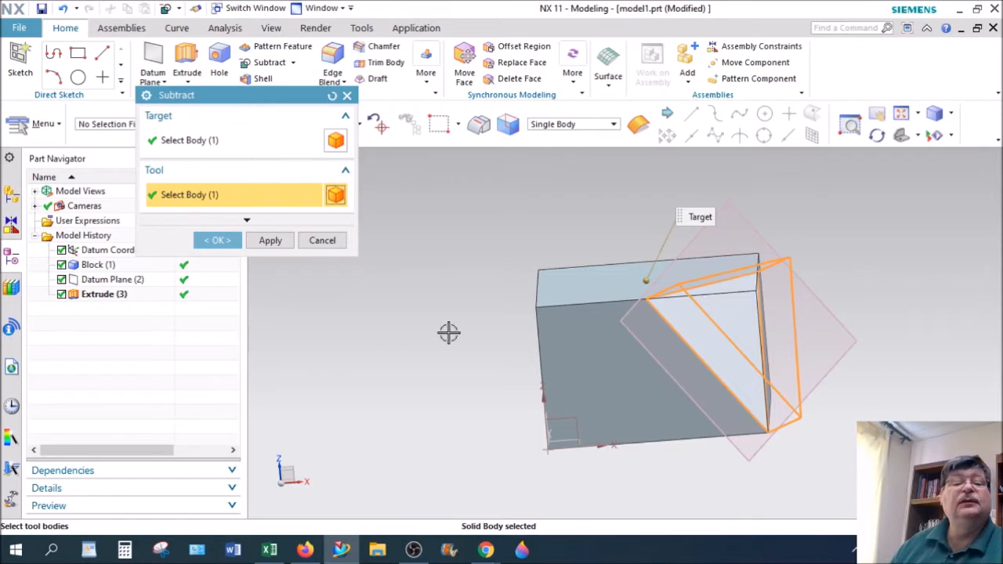
left_click(216, 240)
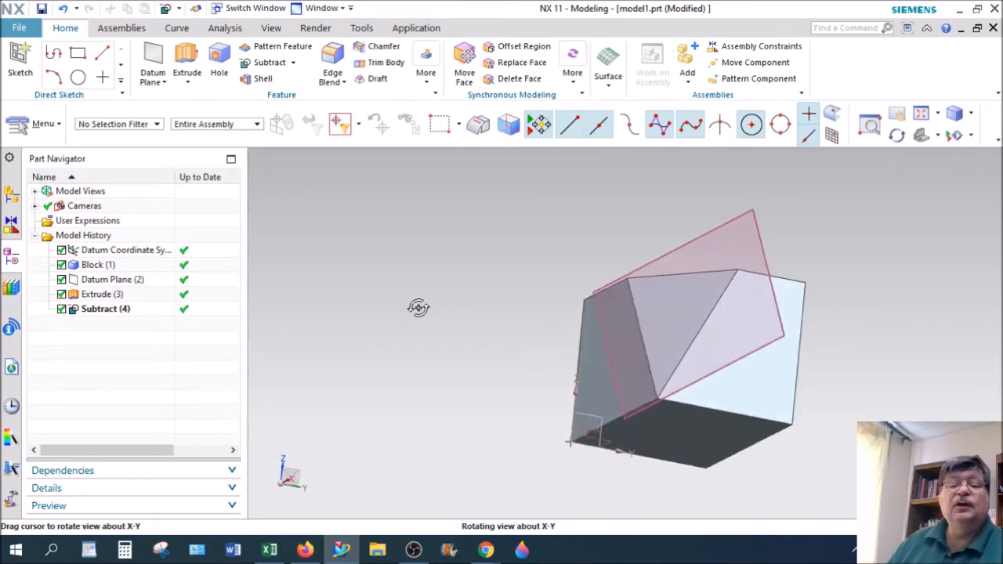
left_click_drag(418, 307, 445, 342)
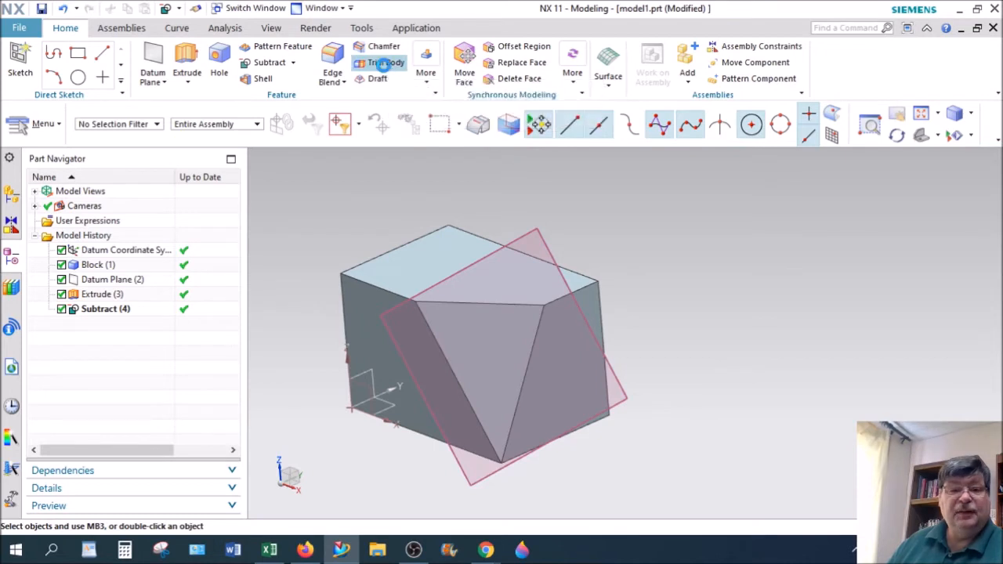
- Start Trim Body and view the block from below before defining the plane
left_click(389, 63)
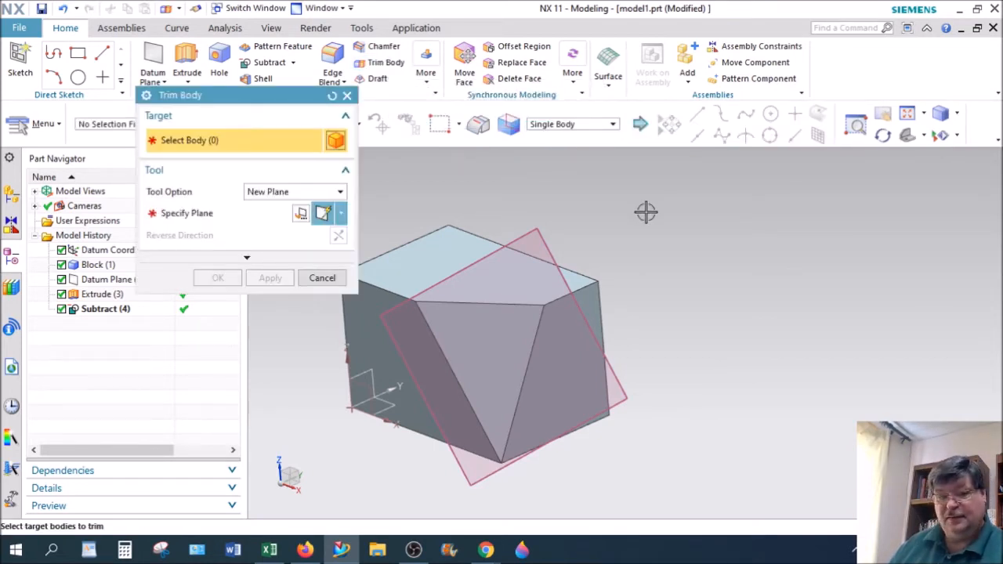
left_click_drag(645, 212, 779, 288)
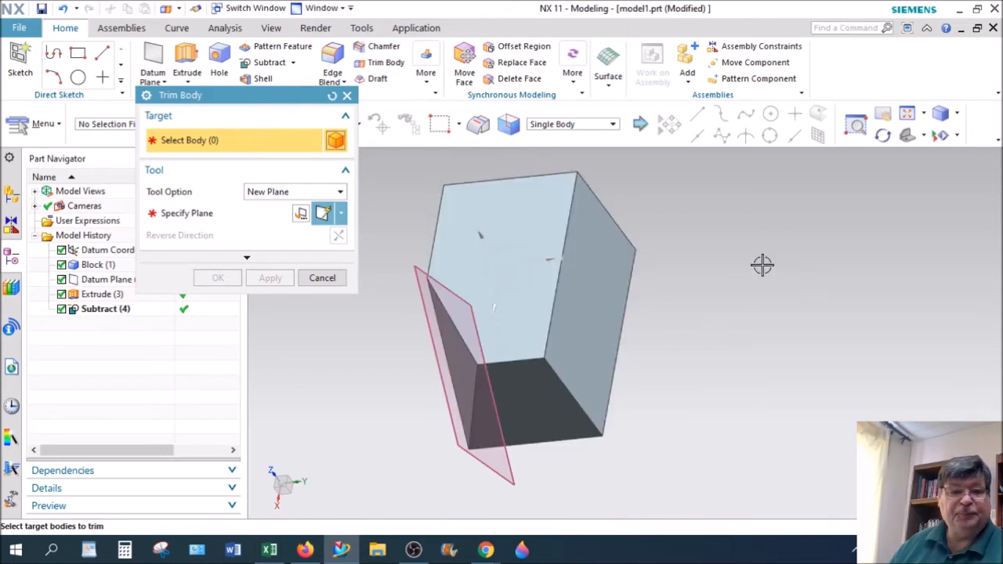
mouse_move(743, 303)
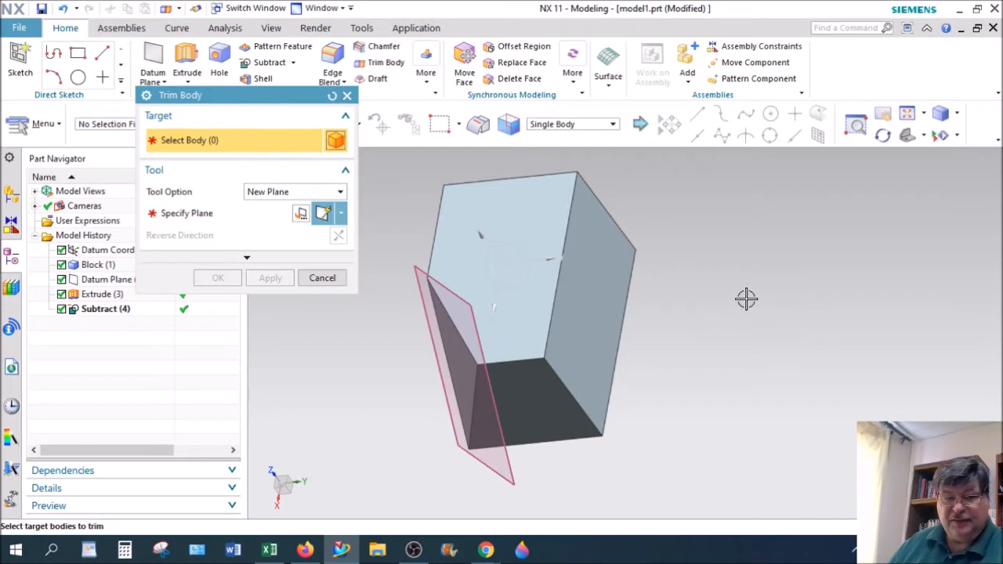
mouse_move(743, 313)
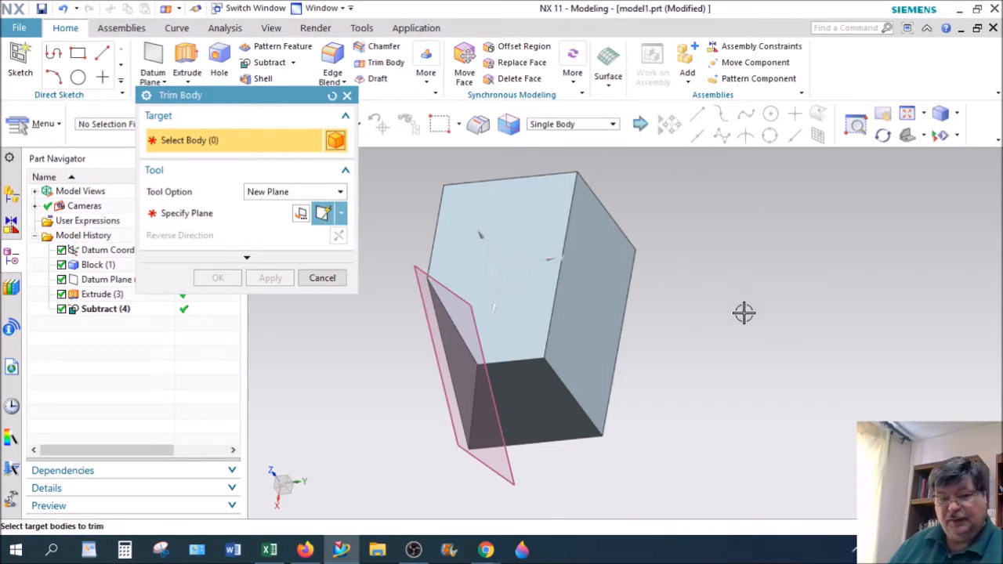
mouse_move(642, 348)
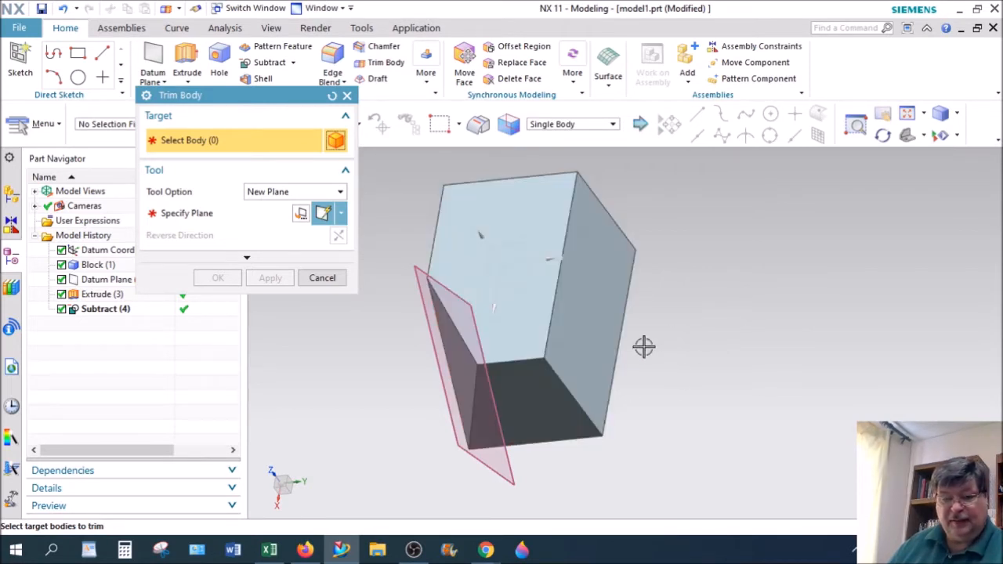
mouse_move(460, 368)
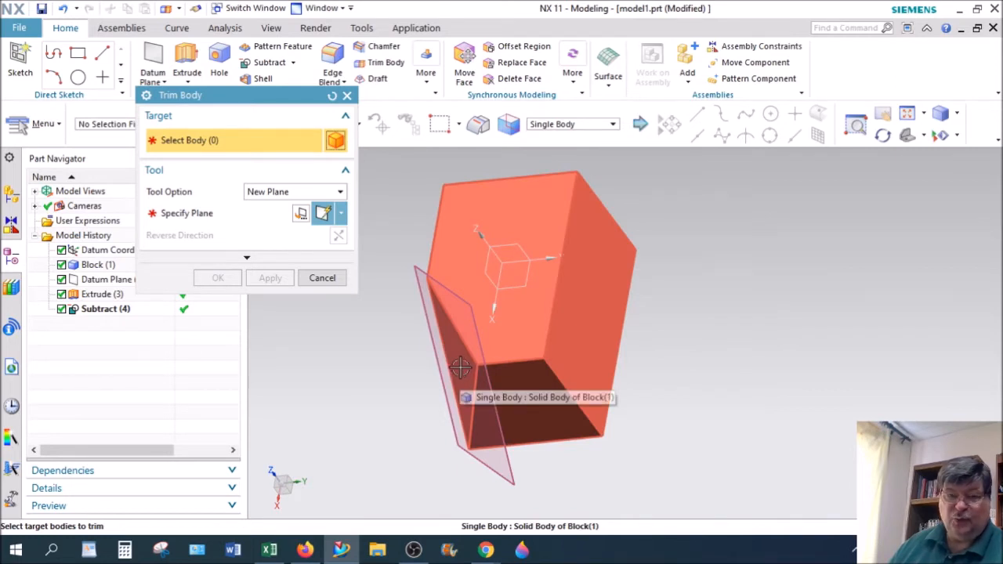
mouse_move(489, 344)
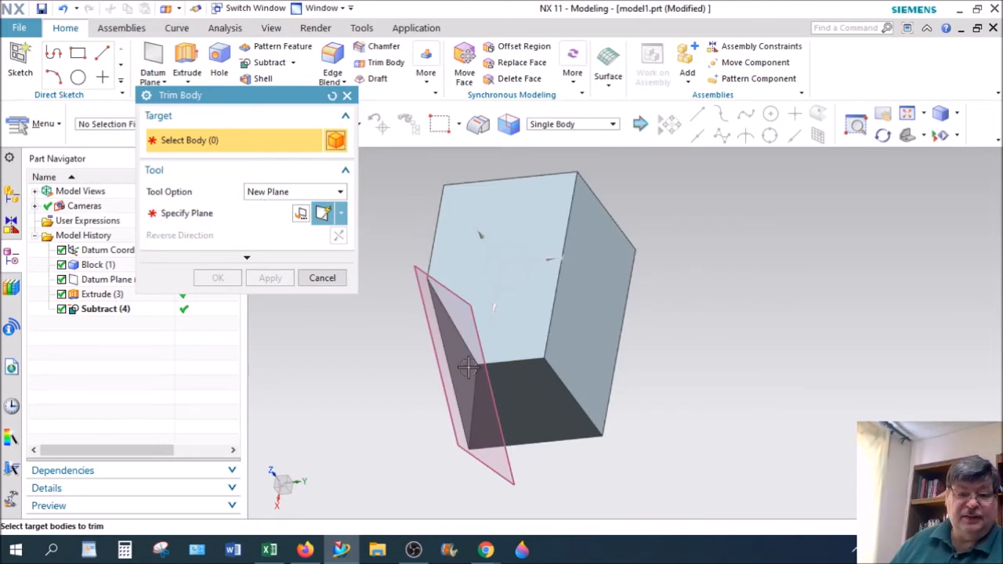
mouse_move(570, 269)
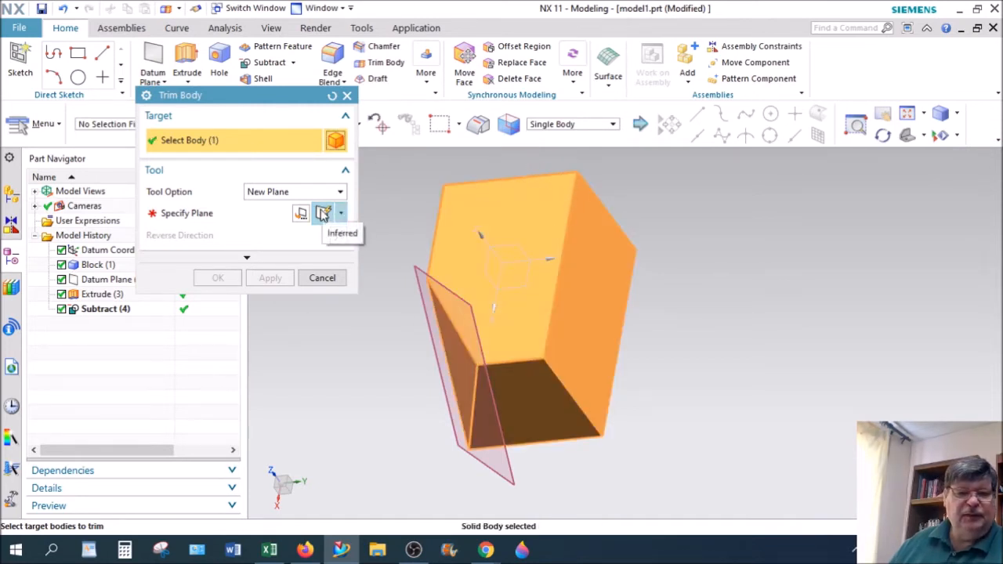
left_click(322, 213)
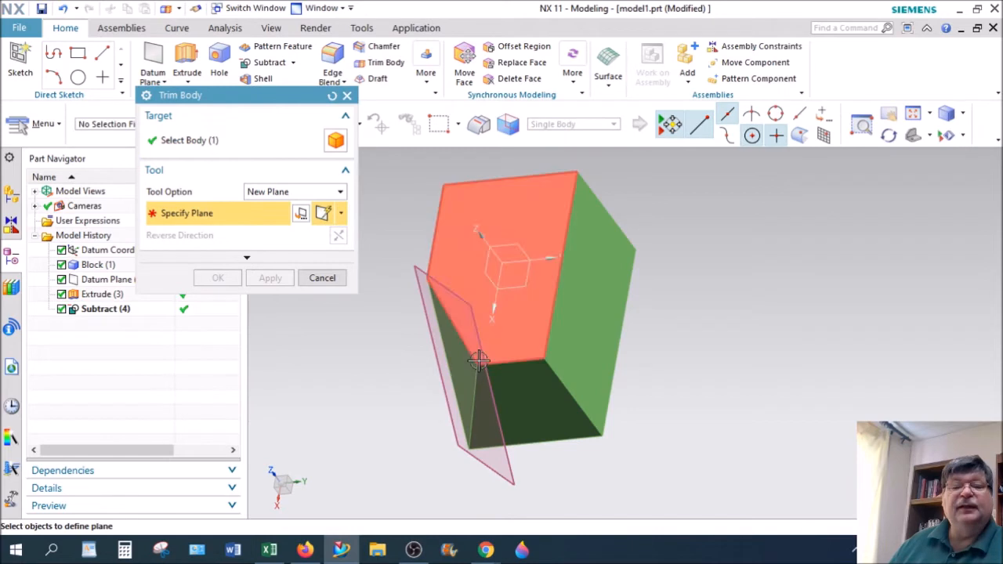
- Define the cutting plane through four points picked on the block's edges
left_click(478, 368)
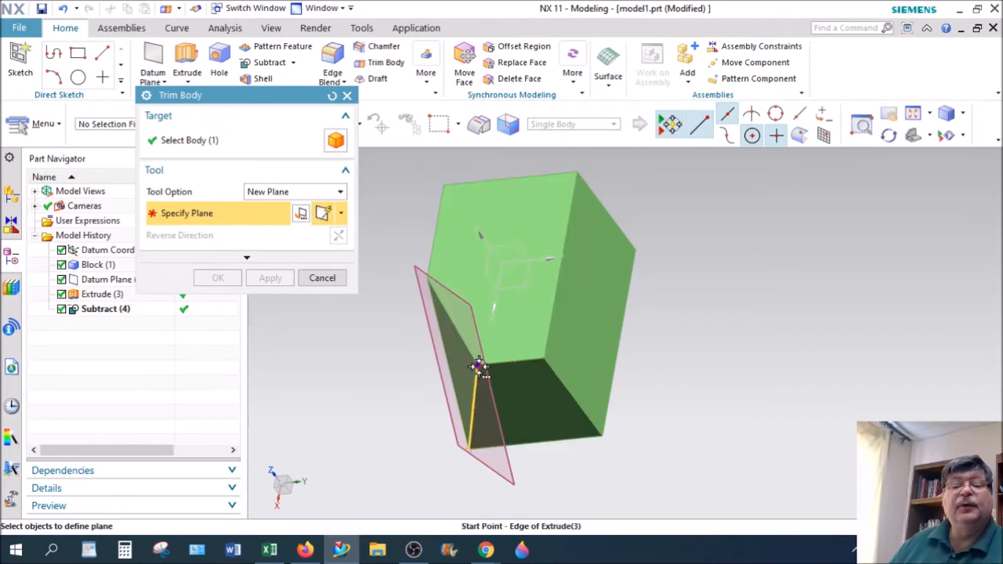
left_click(479, 367)
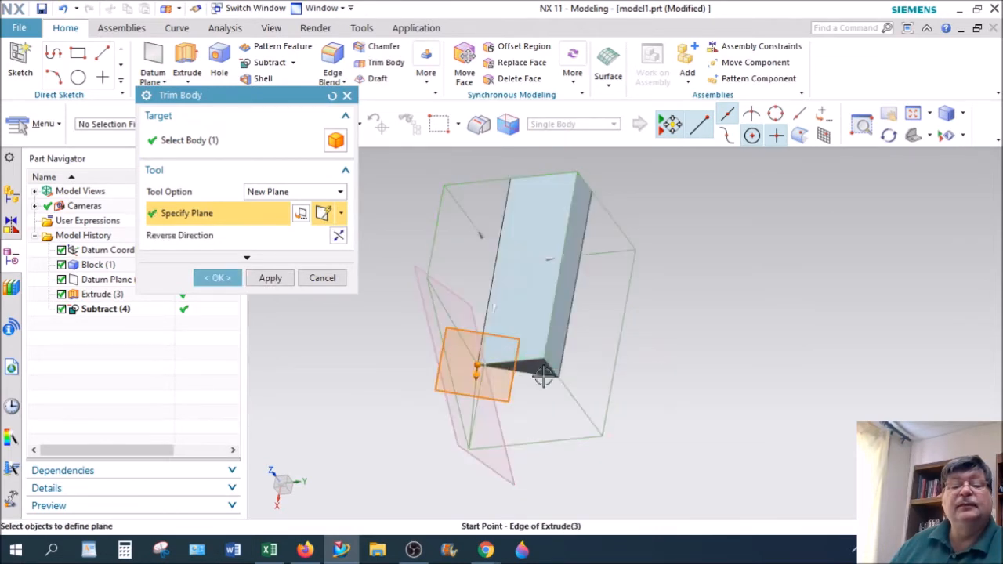
left_click(564, 304)
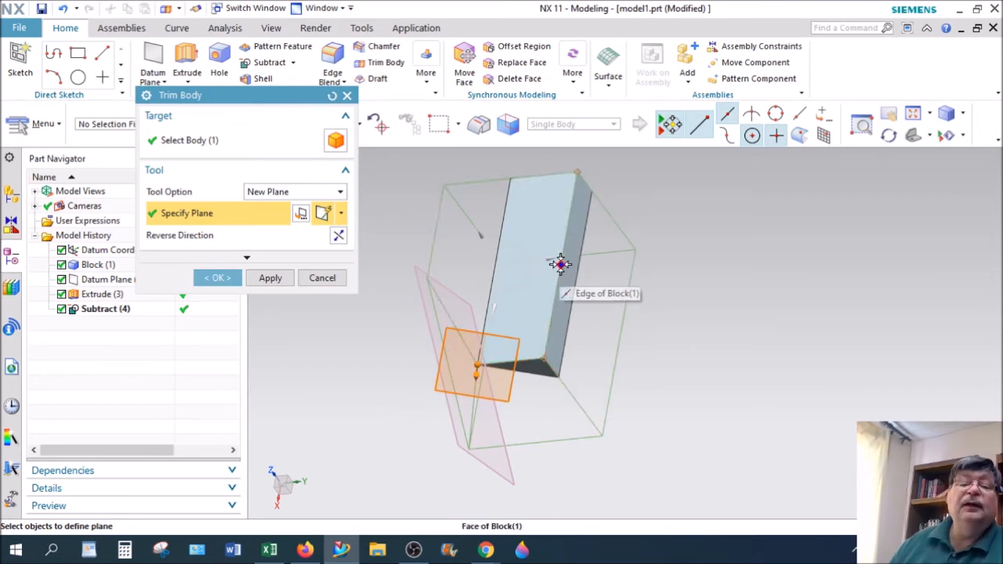
left_click(561, 263)
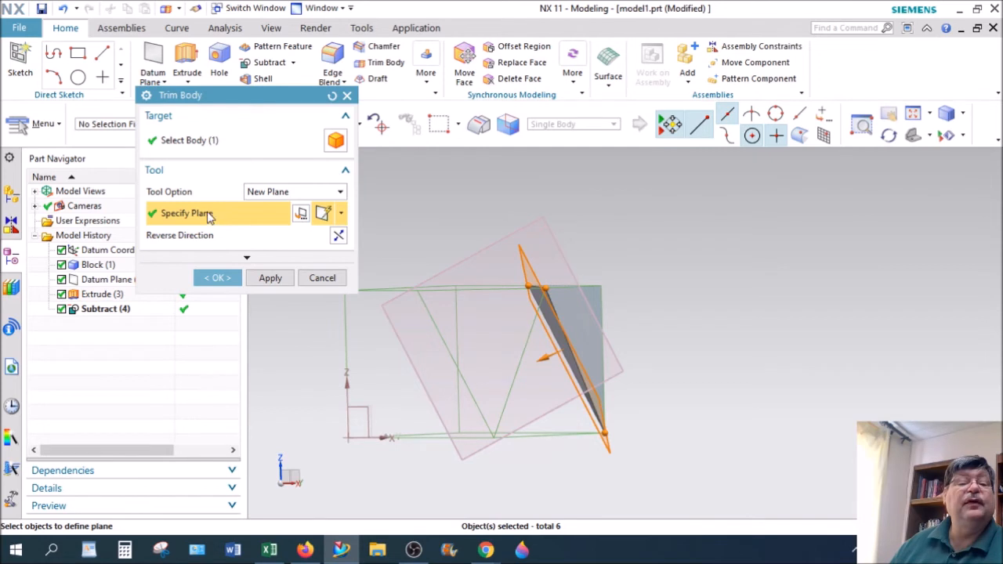
mouse_move(338, 235)
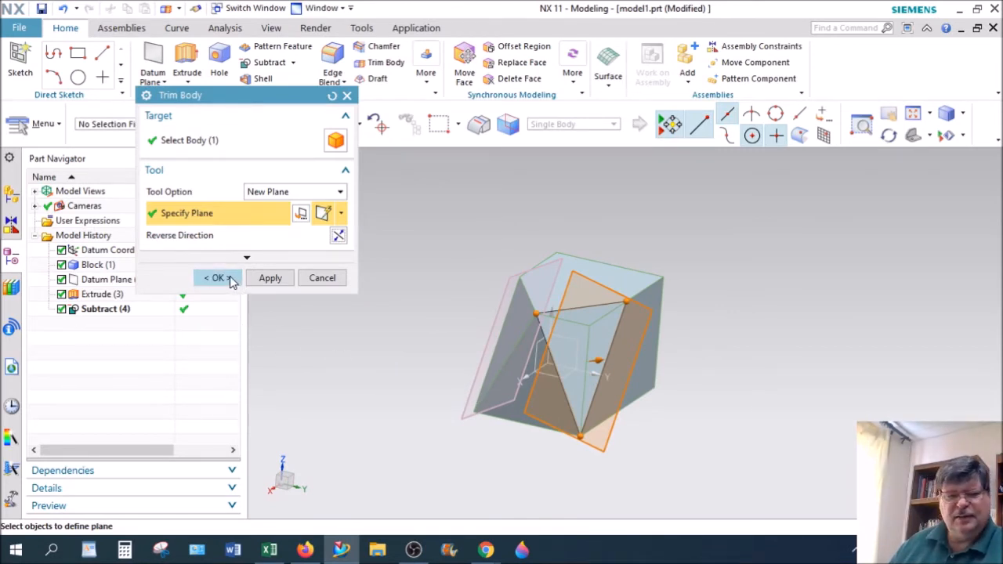
- Confirm the Trim Body and rotate the view to inspect the sliced corner
left_click(216, 277)
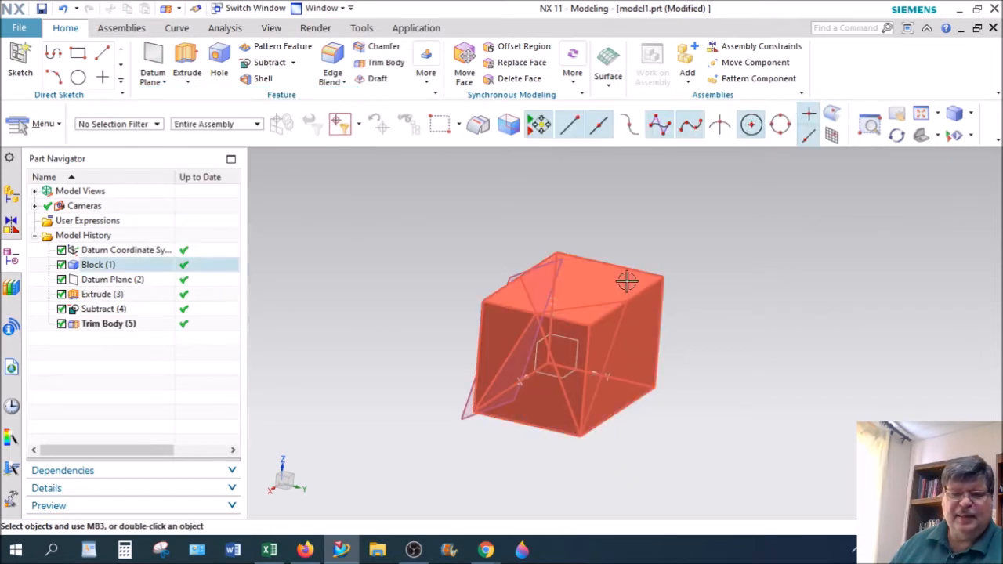
mouse_move(639, 276)
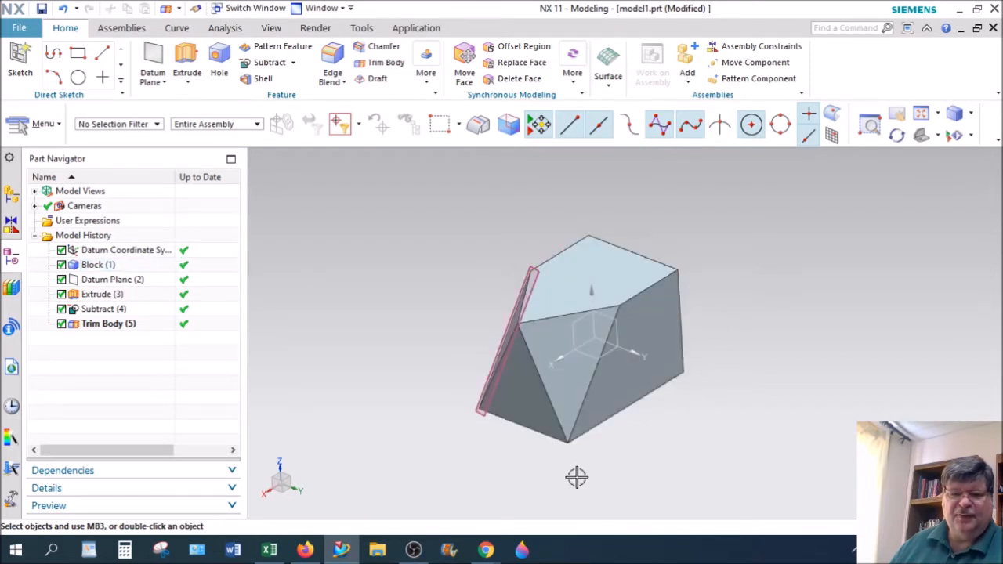
mouse_move(699, 435)
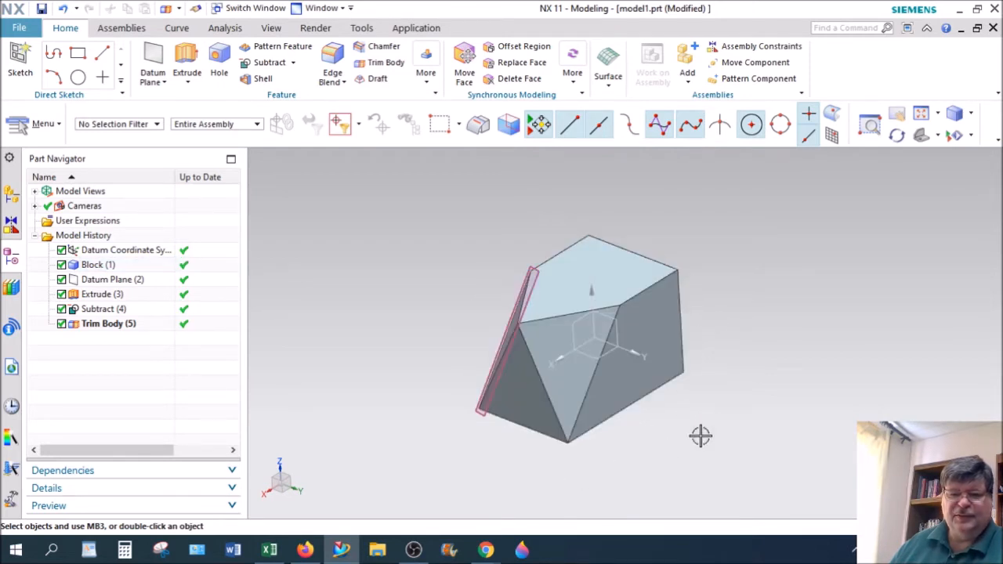
mouse_move(590, 477)
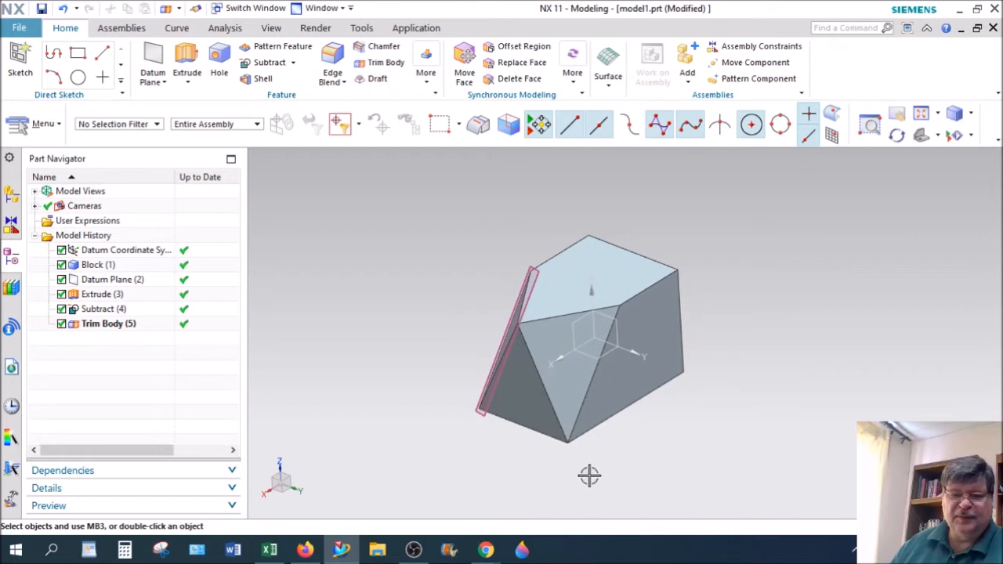
mouse_move(738, 372)
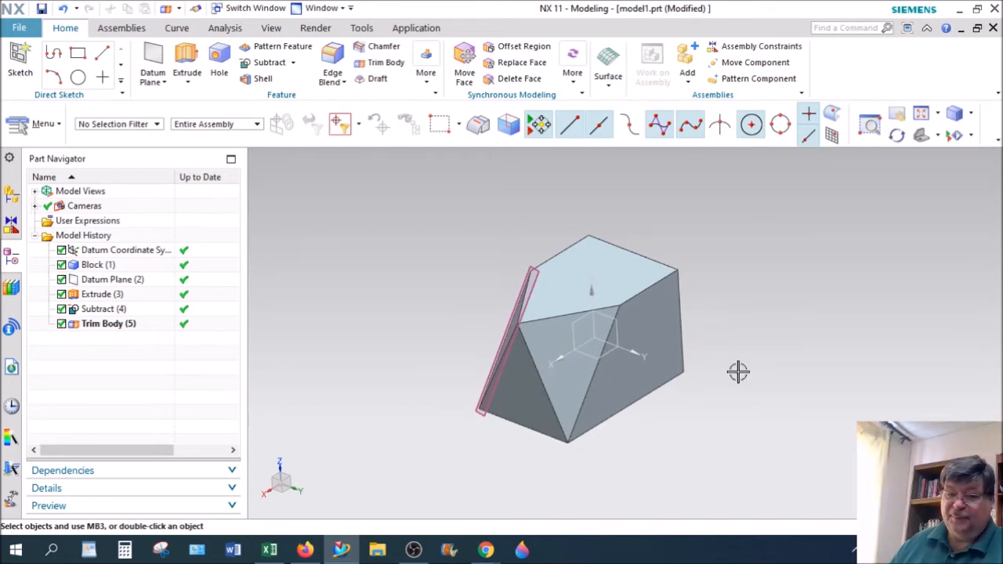
mouse_move(741, 376)
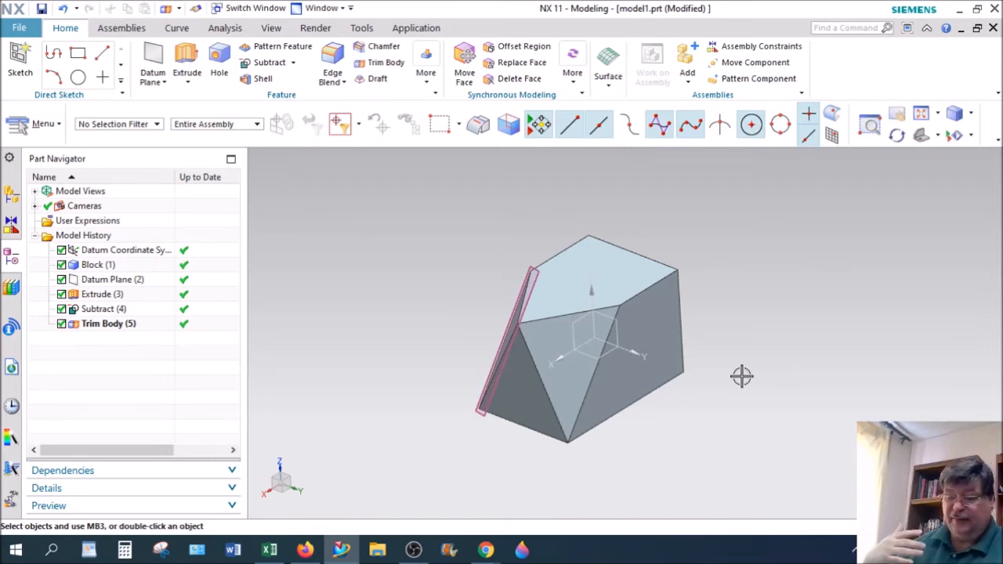
left_click_drag(740, 376, 750, 375)
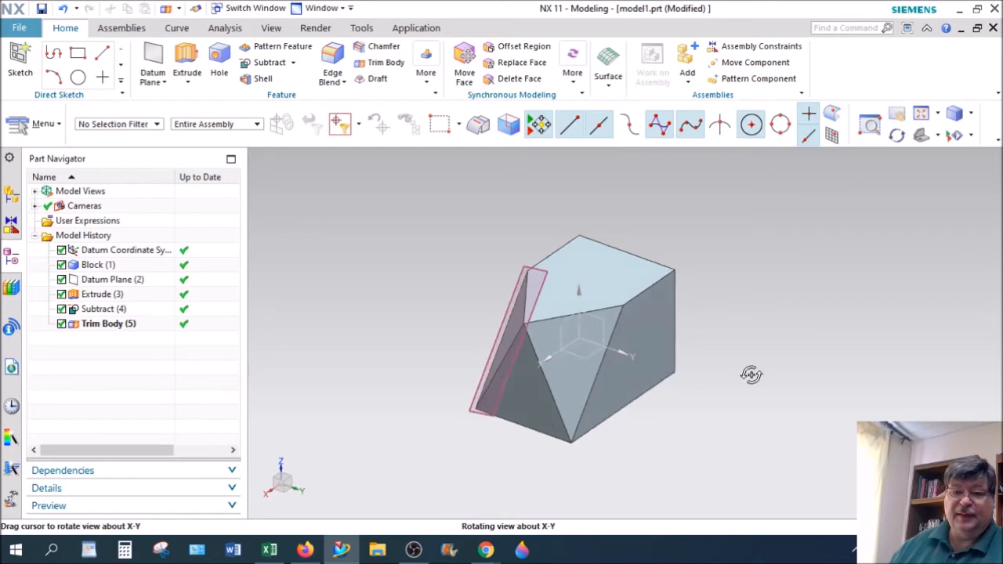
left_click_drag(752, 375, 569, 188)
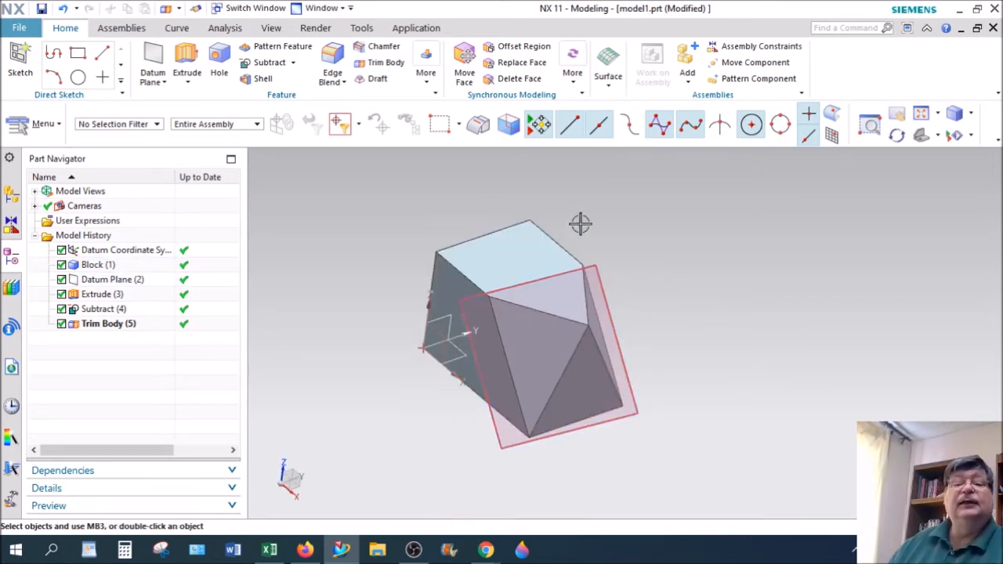
mouse_move(608, 322)
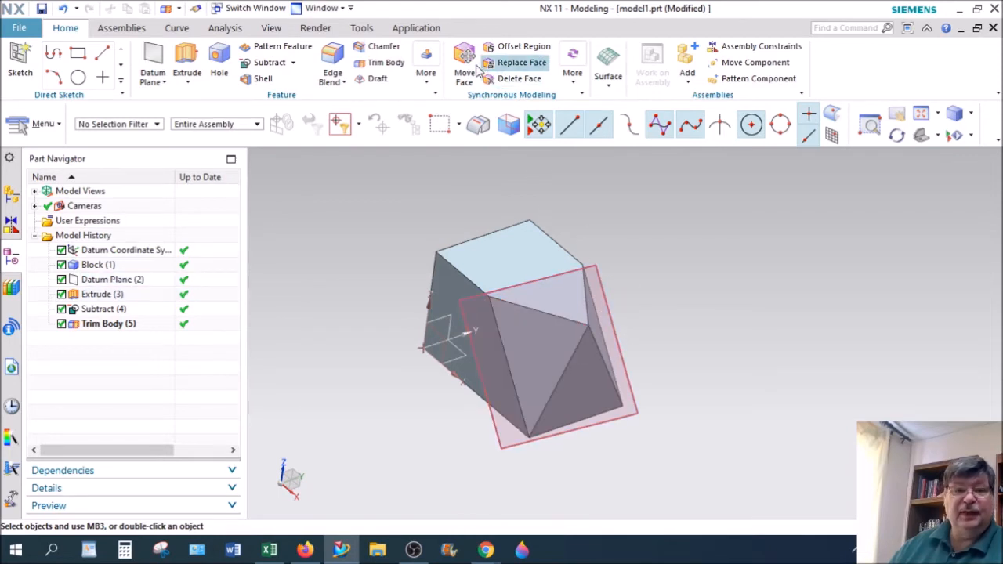
- Launch Mirror Feature from the More list and activate feature selection
left_click(427, 60)
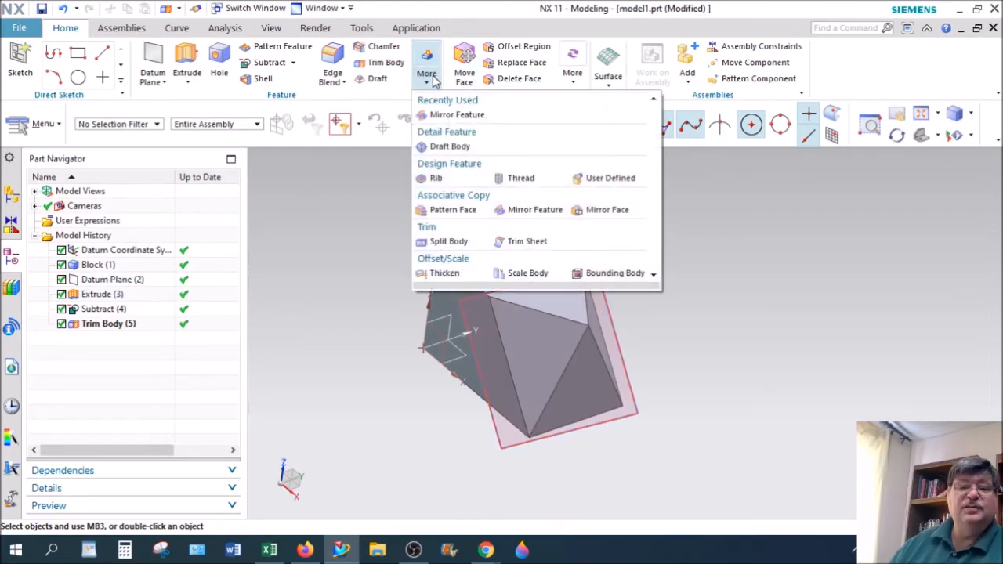
mouse_move(536, 210)
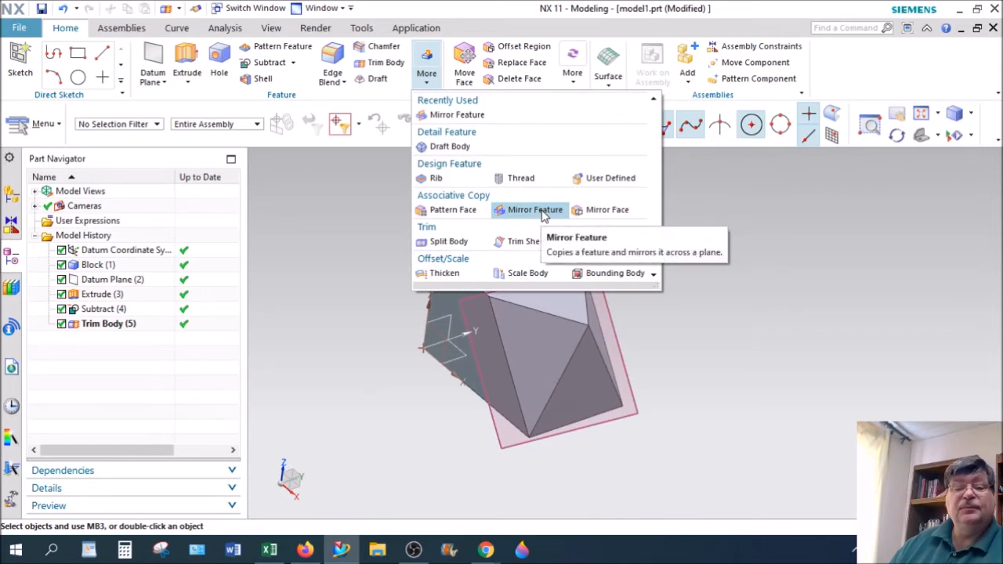
left_click(536, 210)
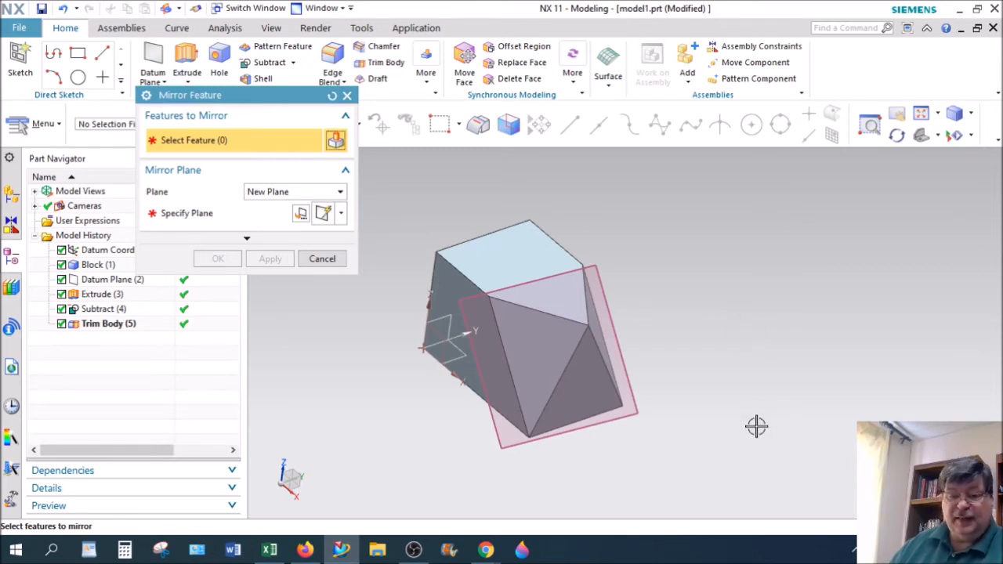
left_click_drag(755, 427, 780, 411)
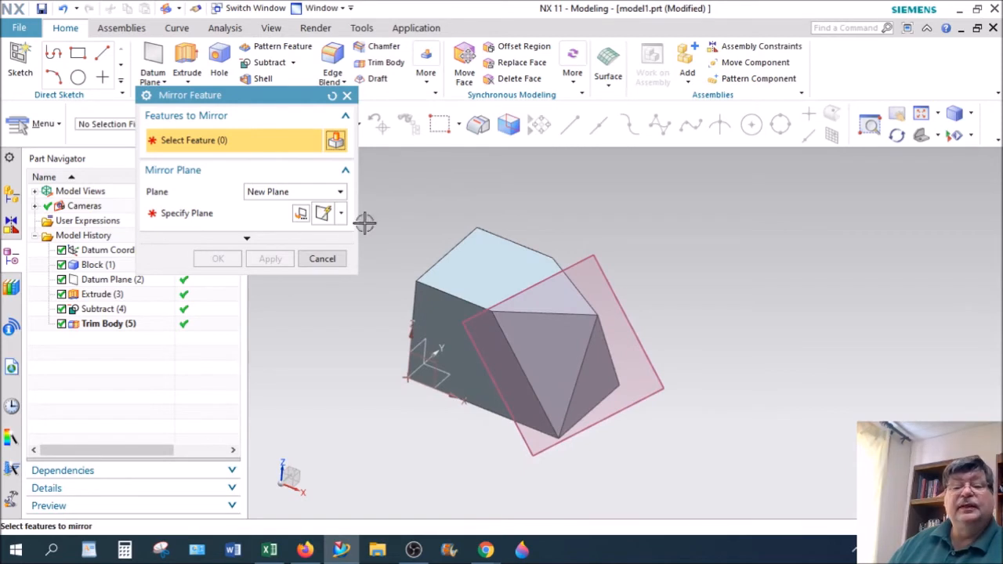
mouse_move(458, 248)
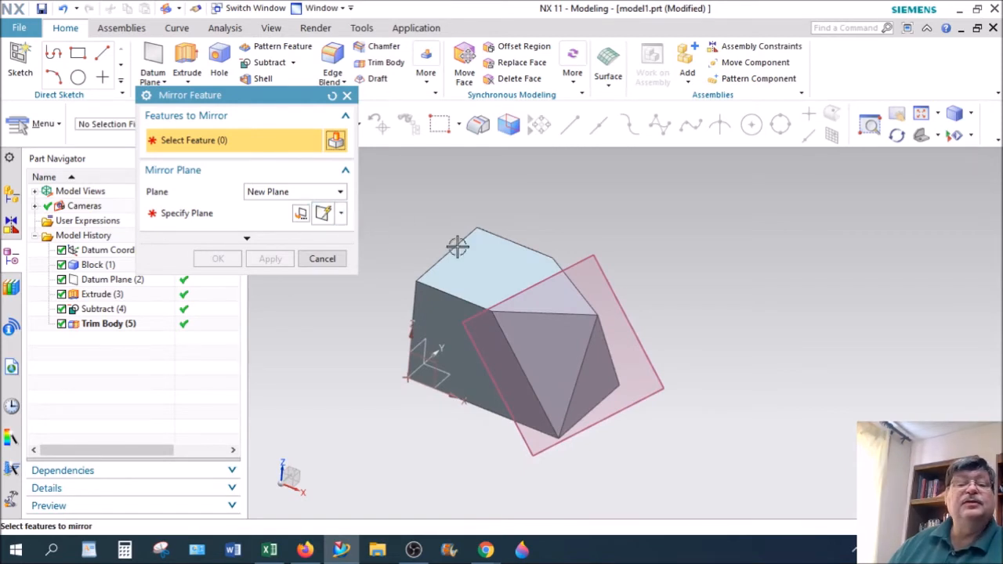
mouse_move(498, 290)
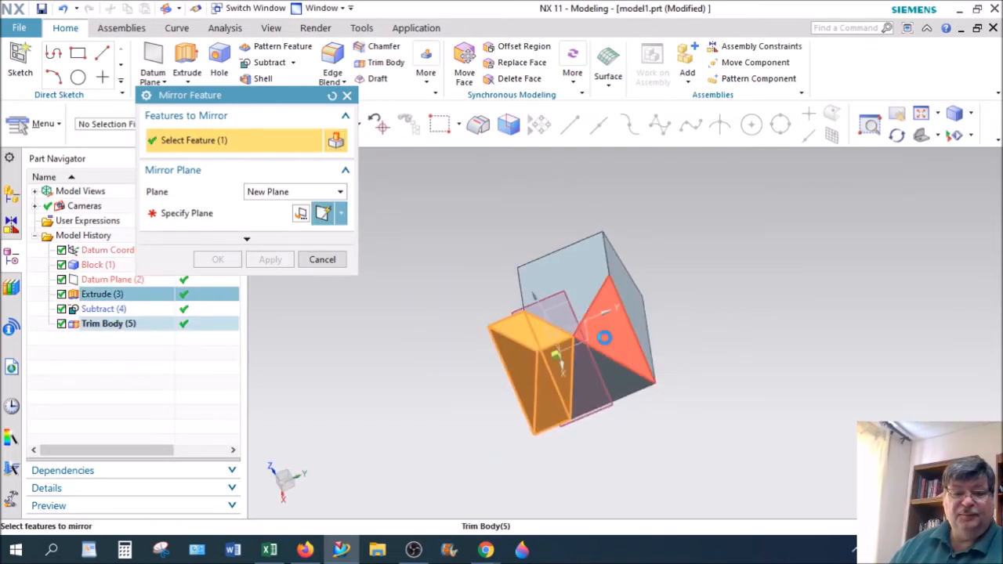
left_click(603, 338)
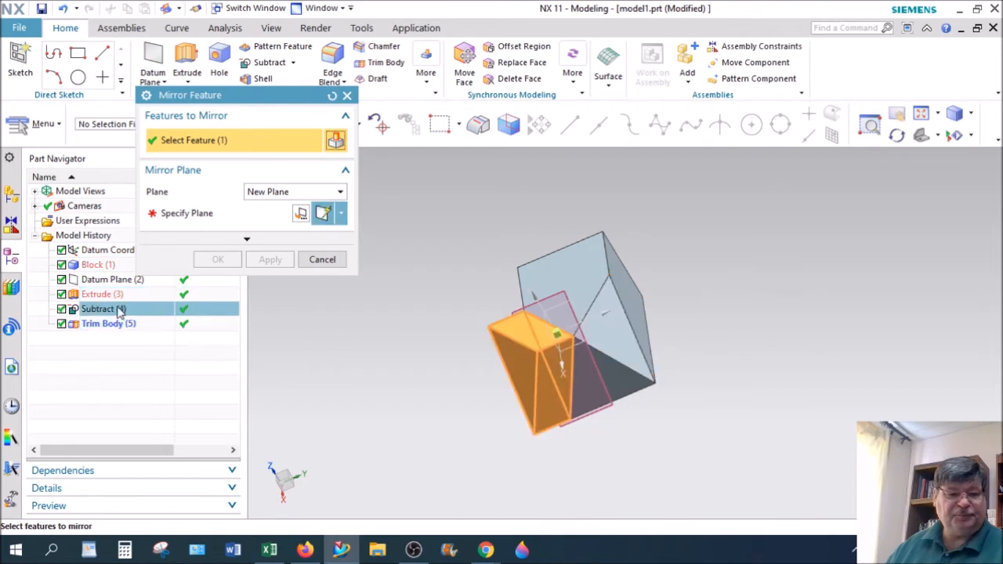
- Select Extrude, Trim Body and Subtract in the Part Navigator as features to mirror
left_click(103, 307)
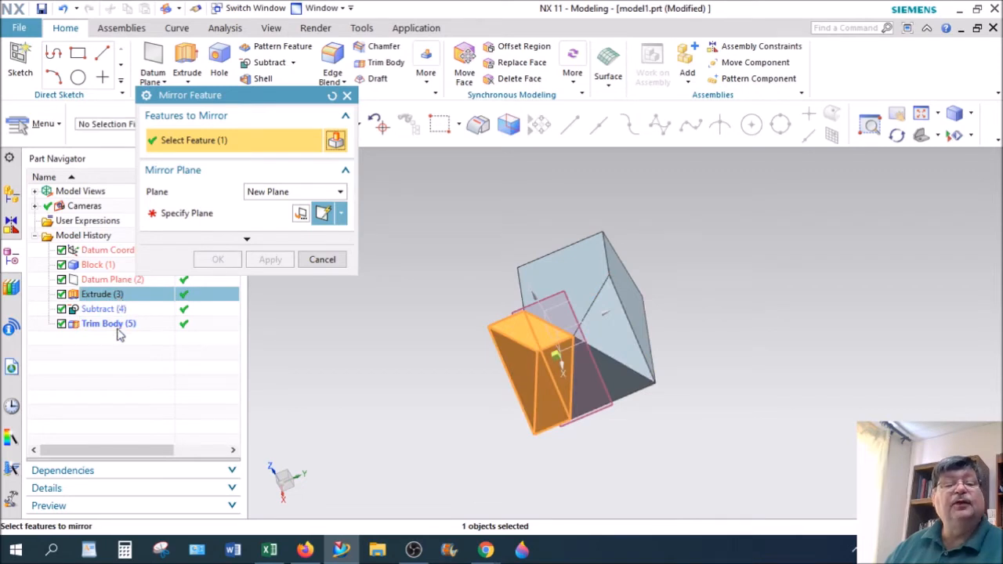
left_click(108, 323)
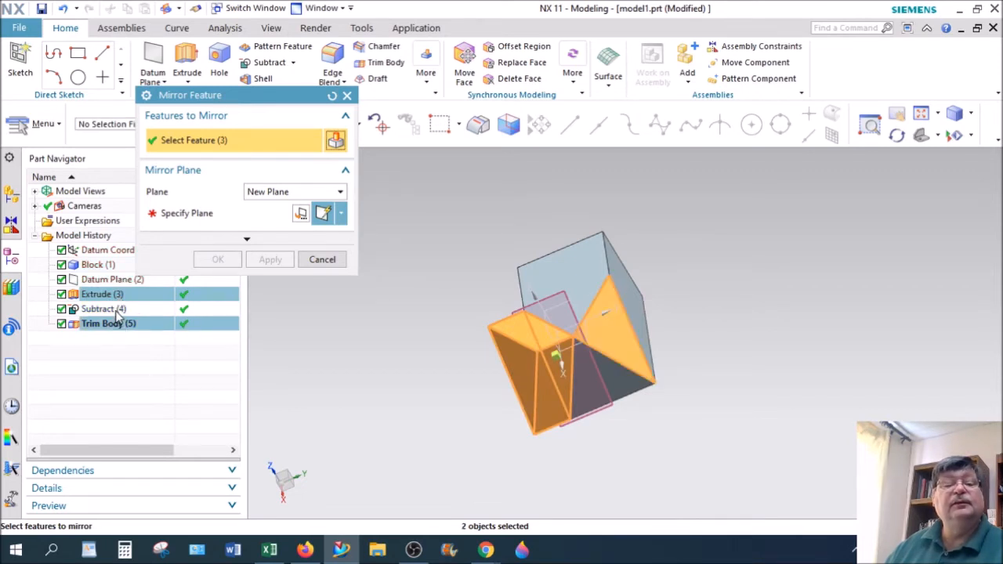
left_click(102, 308)
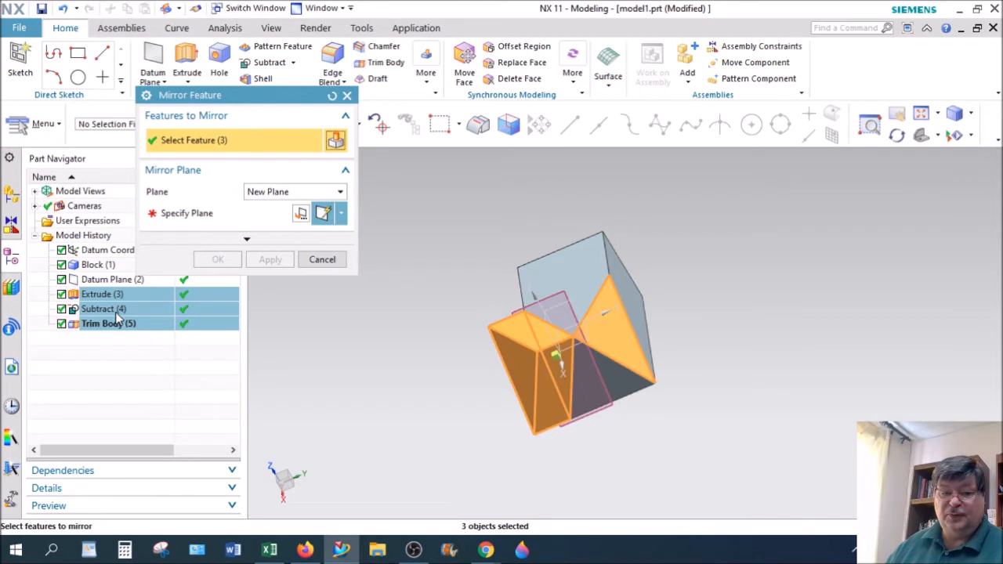
mouse_move(180, 323)
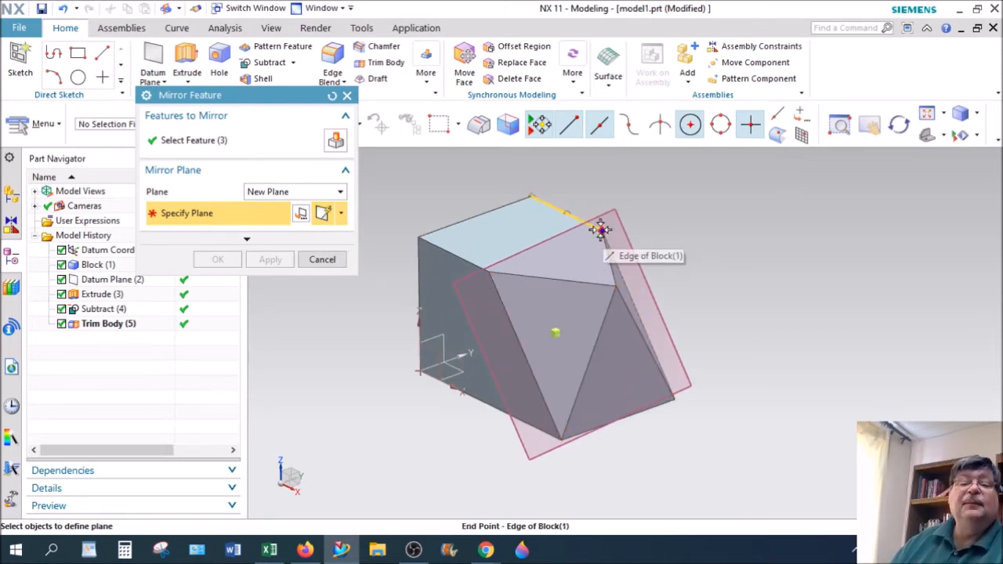
mouse_move(489, 272)
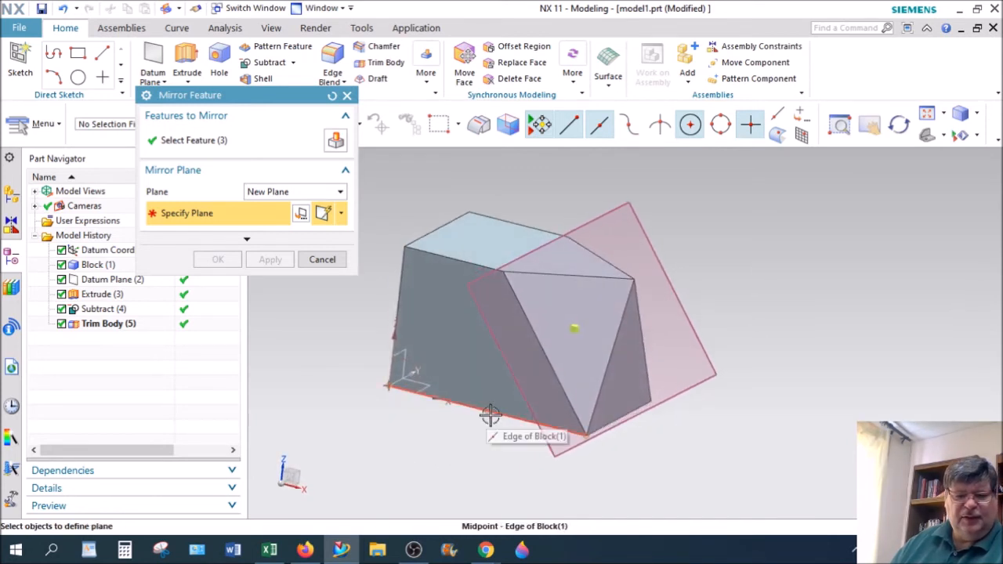
- Place the mirror plane through the block edge midpoint and confirm the mirror
left_click(489, 414)
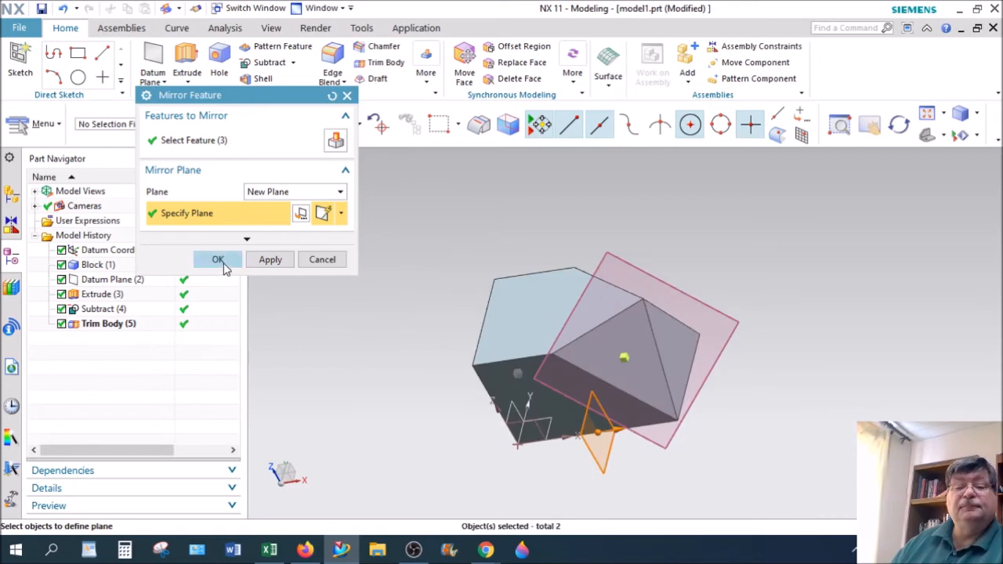
left_click(218, 260)
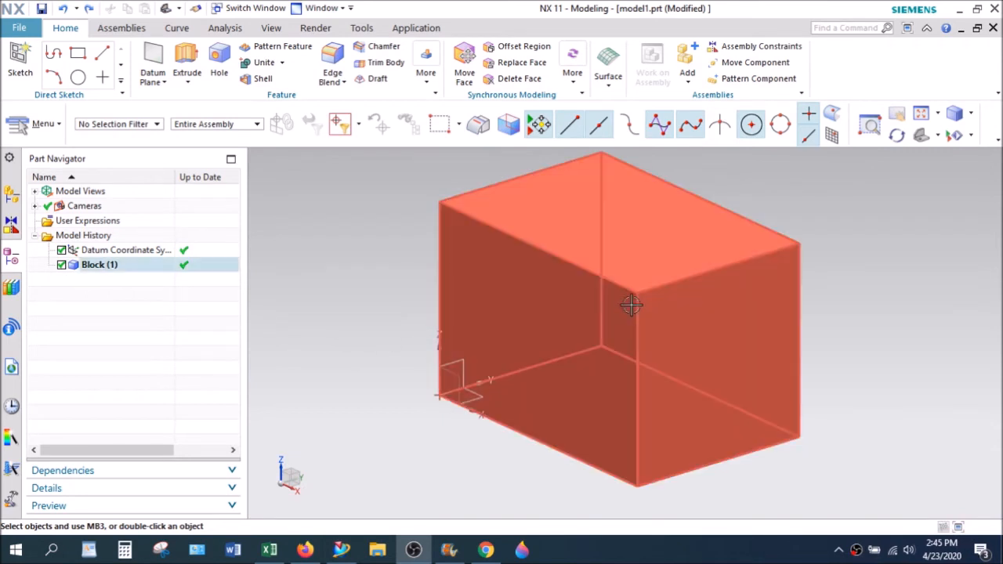
mouse_move(649, 280)
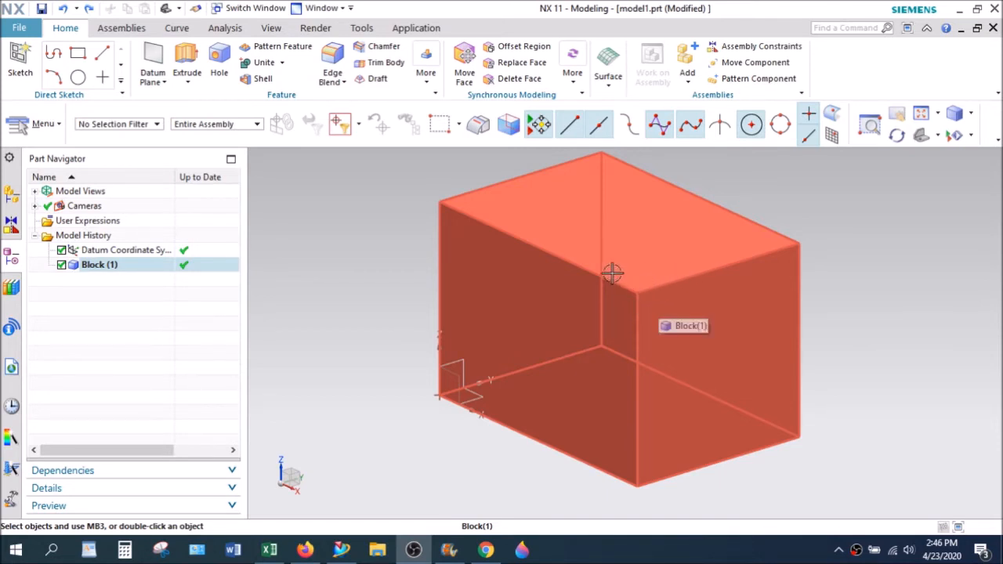
mouse_move(640, 304)
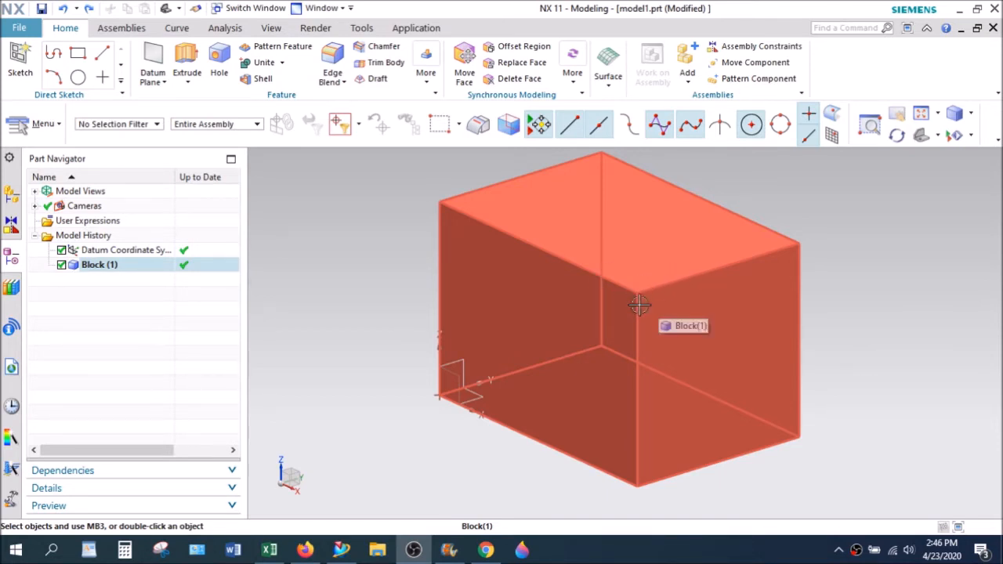
mouse_move(621, 281)
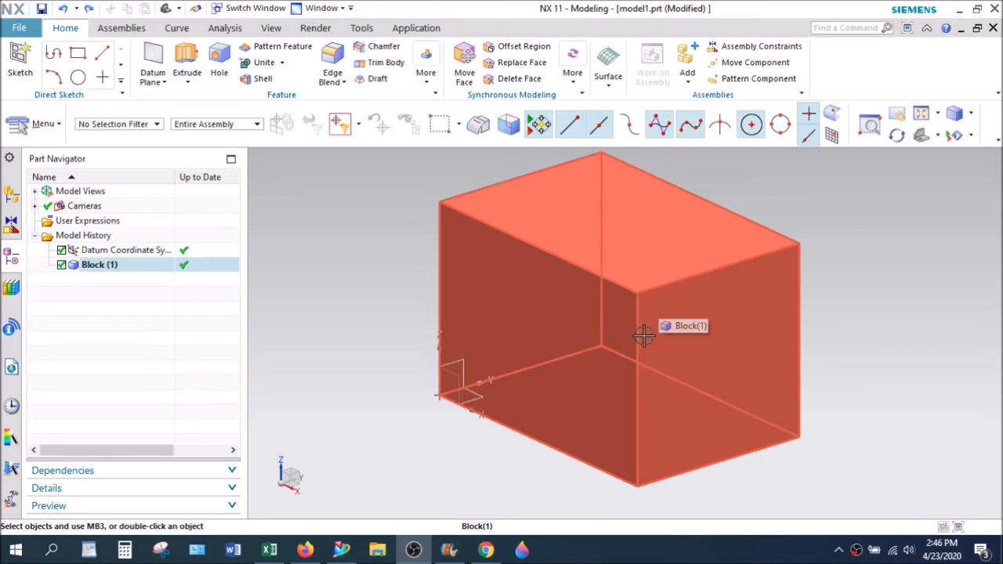
mouse_move(760, 277)
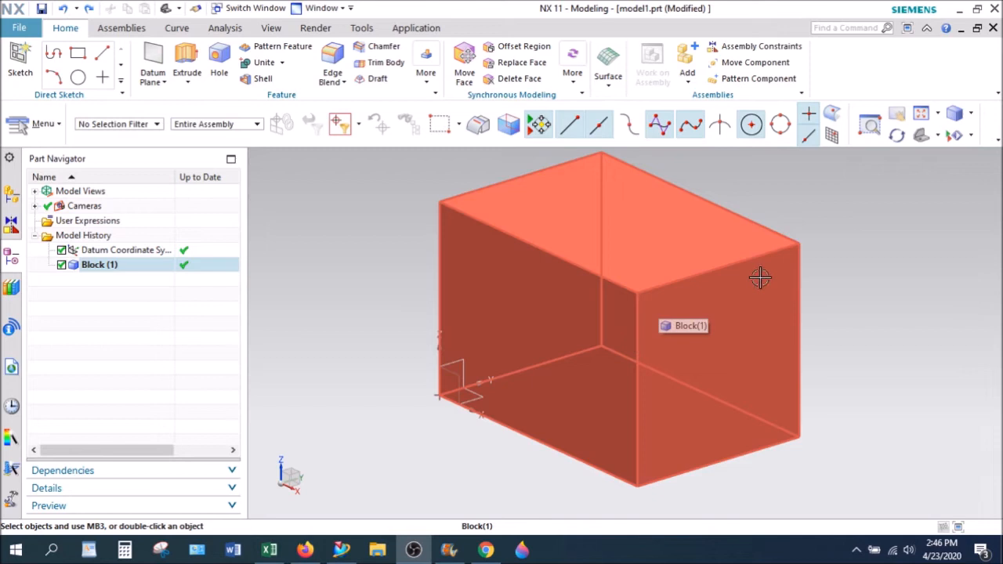
mouse_move(649, 275)
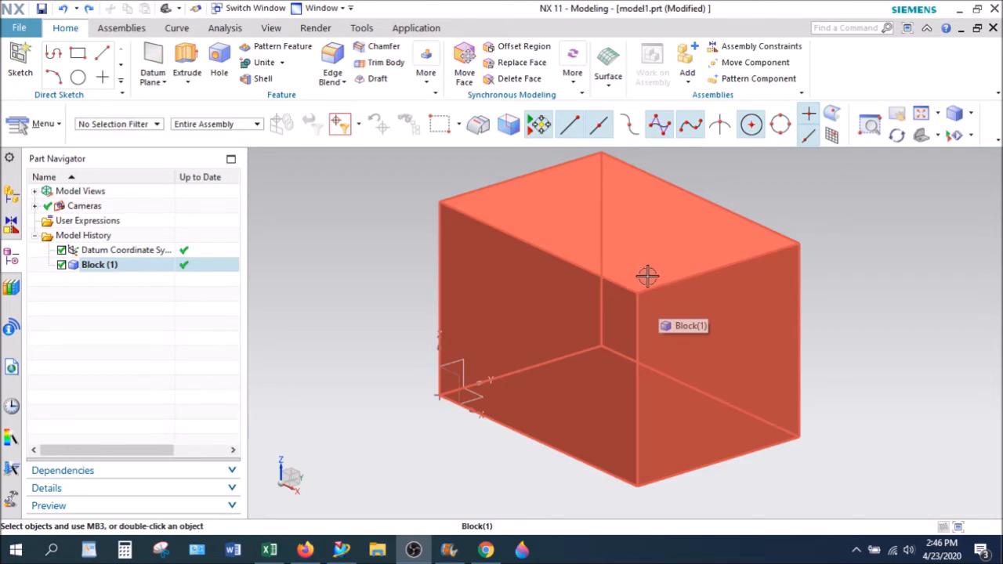
mouse_move(620, 287)
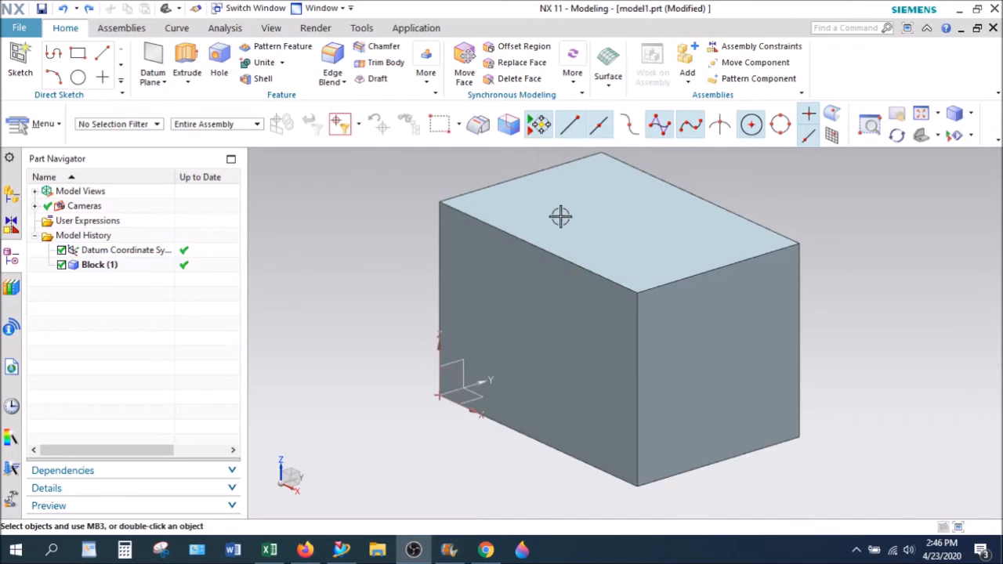
- Create a new sketch on the block's front face
left_click(19, 60)
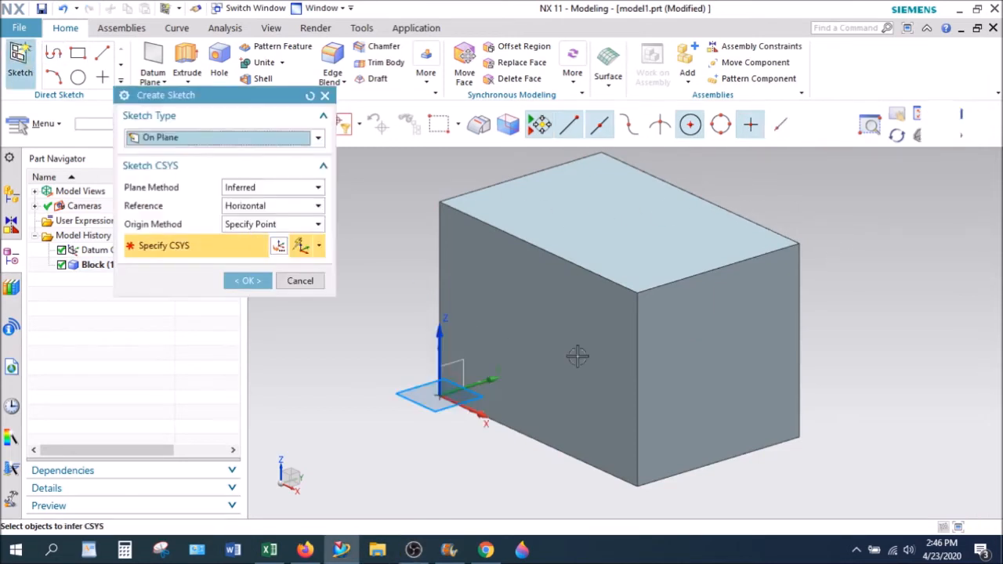
left_click(717, 368)
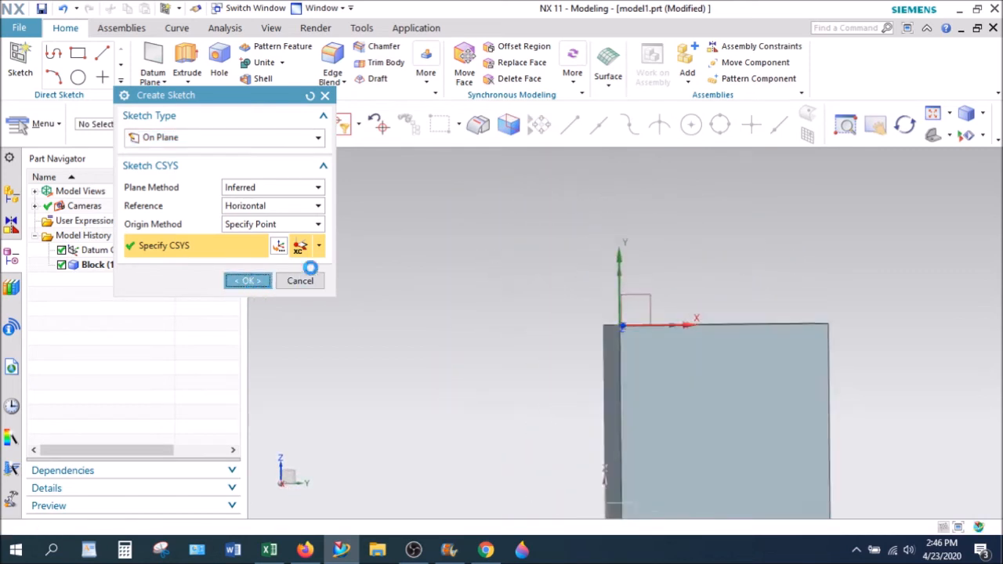
left_click(248, 280)
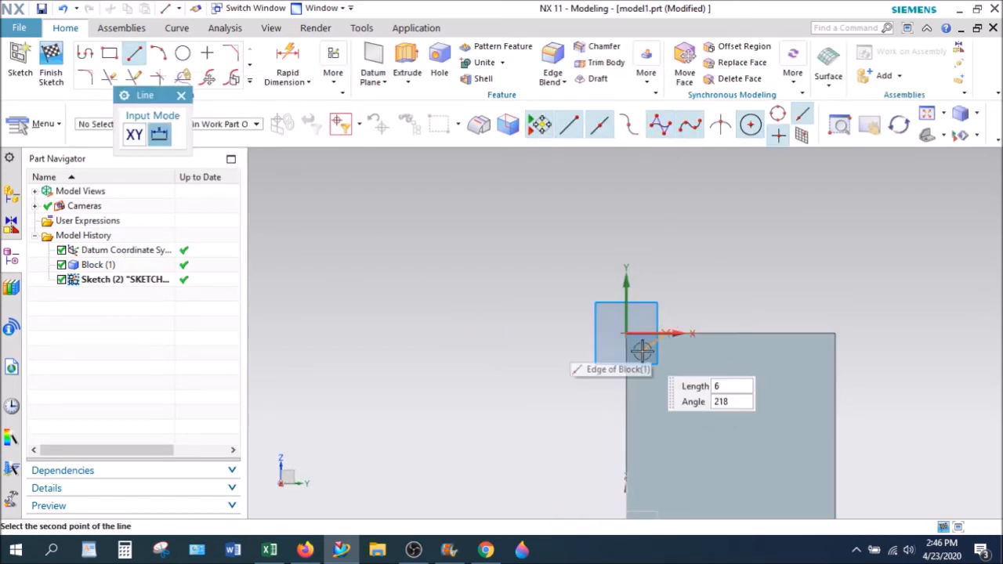
- Draw the diagonal corner line and dimension it to 20 mm
left_click(661, 336)
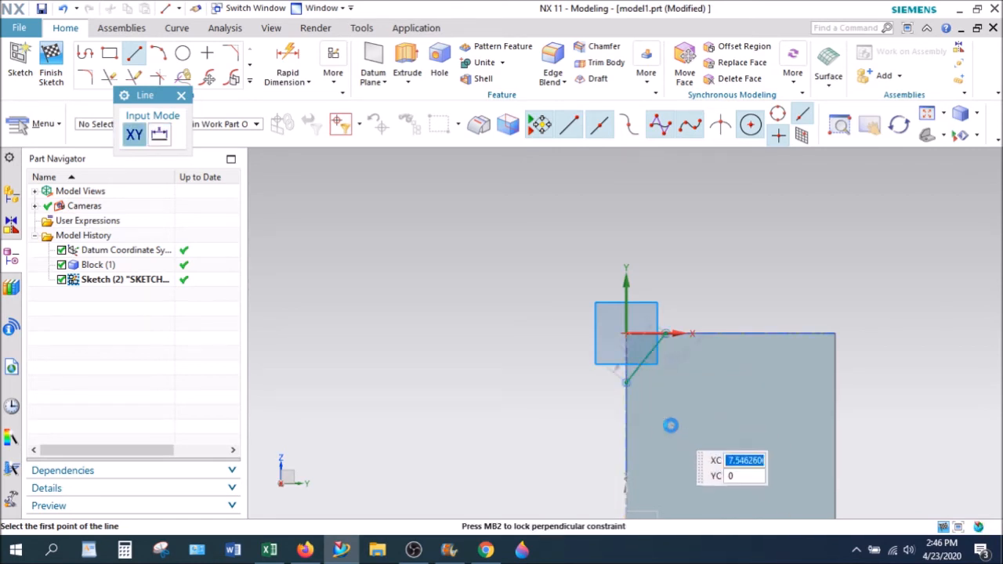
mouse_move(672, 329)
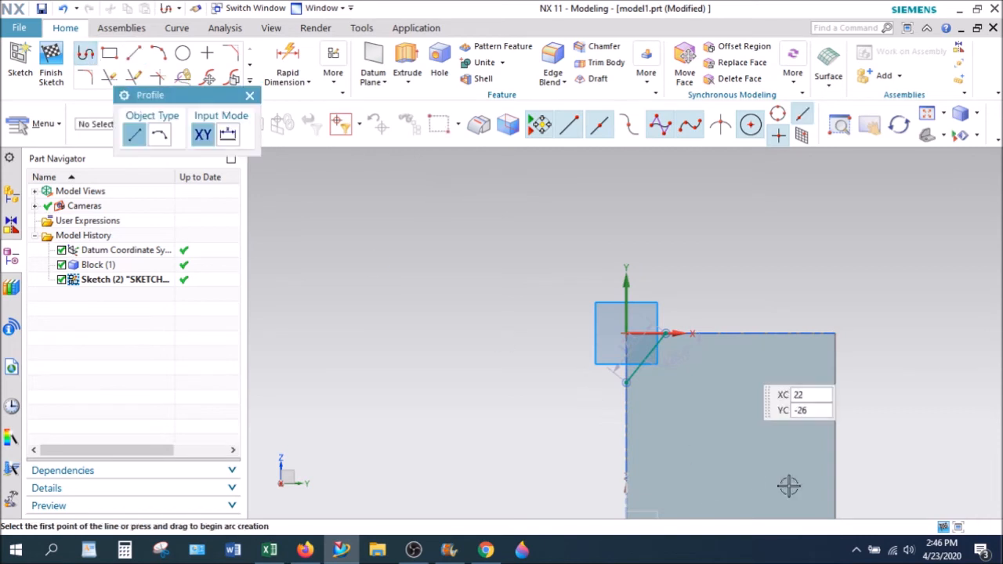
left_click(627, 336)
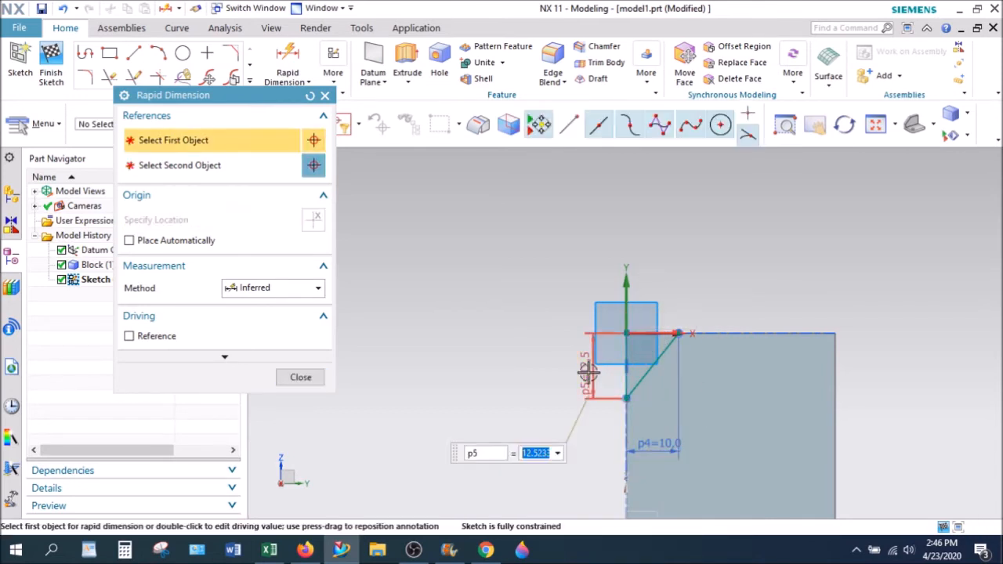
type("20")
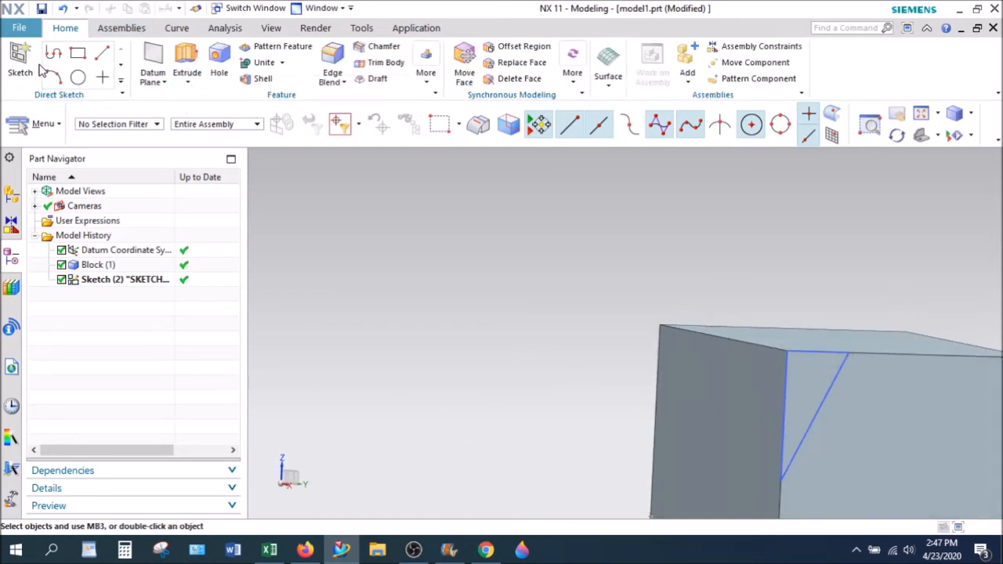
- Sketch the corner line on the side face with Profile and dimension it to 10 mm
left_click(18, 60)
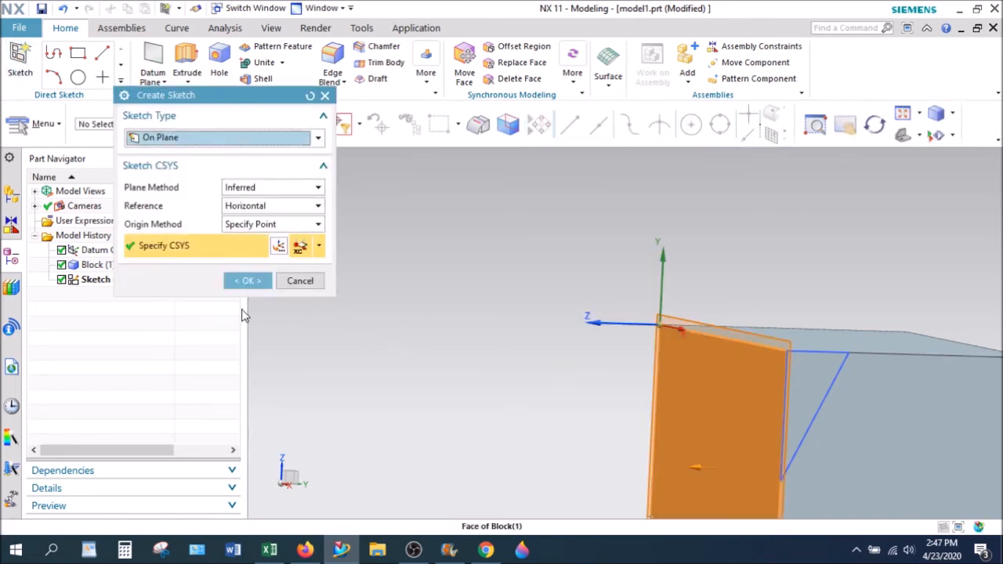
left_click(247, 280)
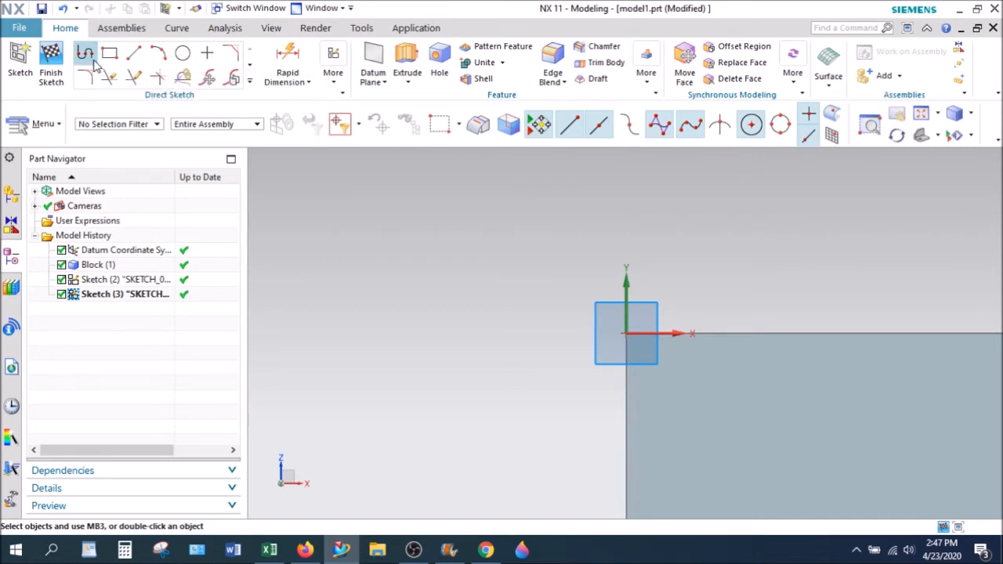
left_click(85, 53)
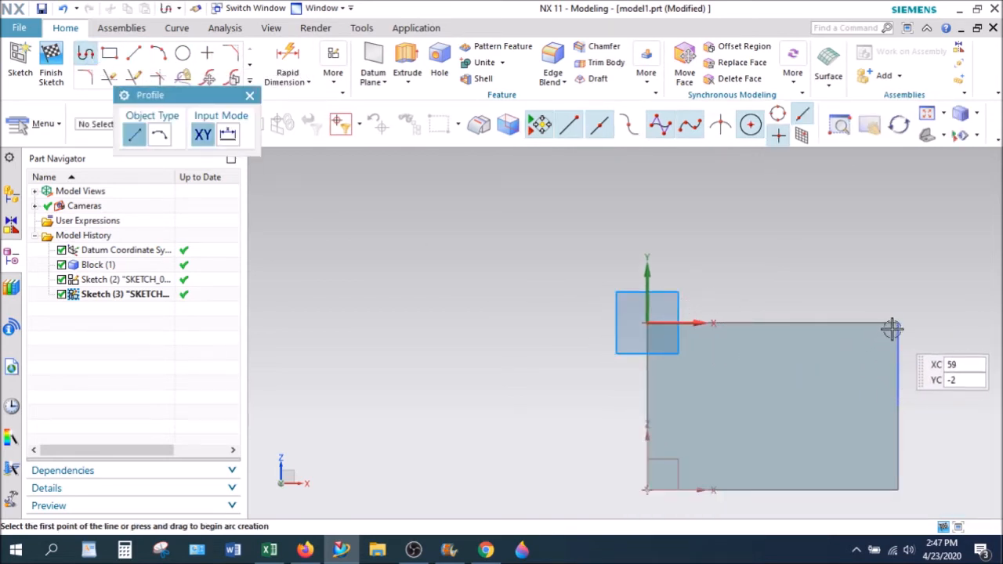
left_click(893, 323)
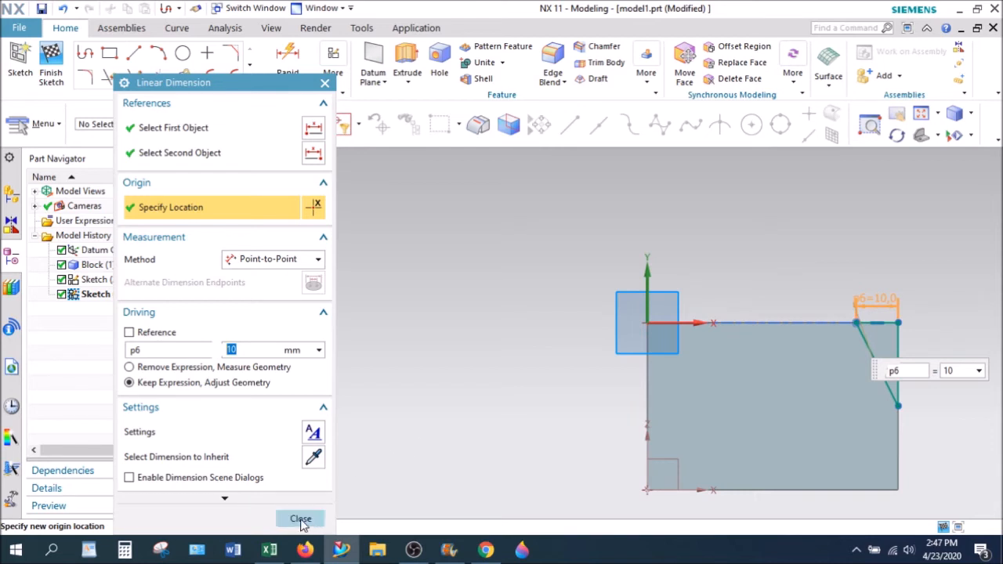
left_click(300, 518)
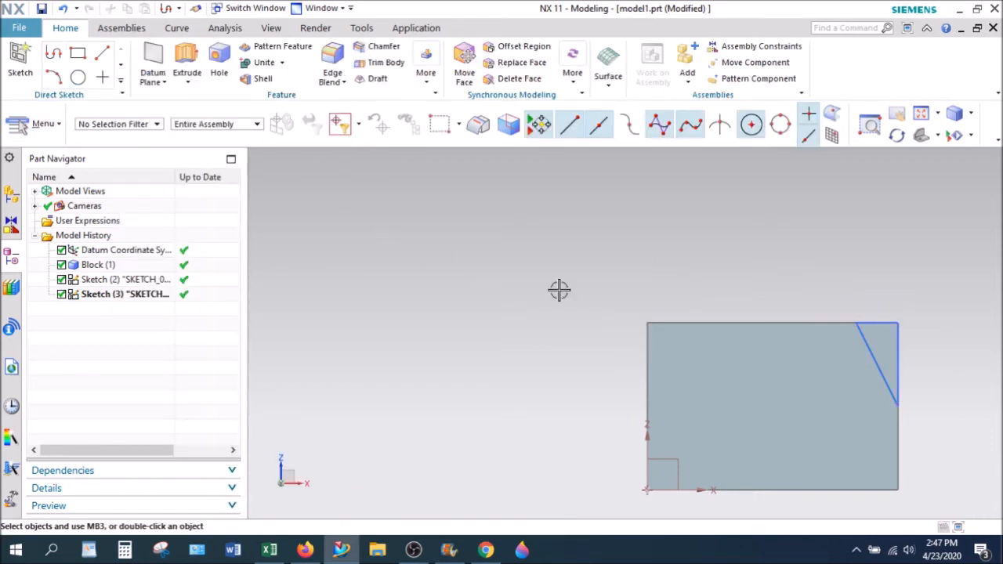
- Finish the sketch and abandon a started Datum Plane setup
left_click(97, 263)
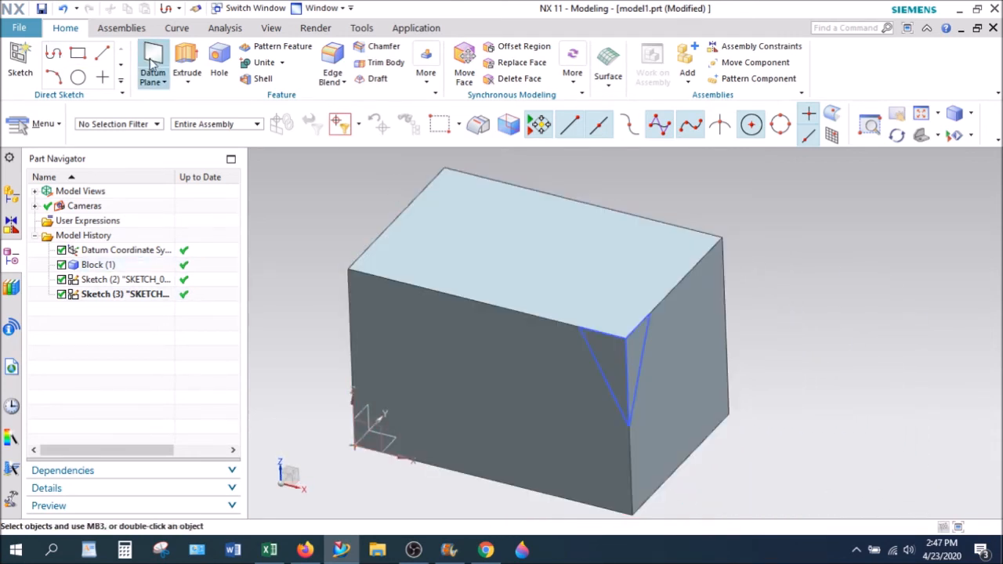
left_click(153, 60)
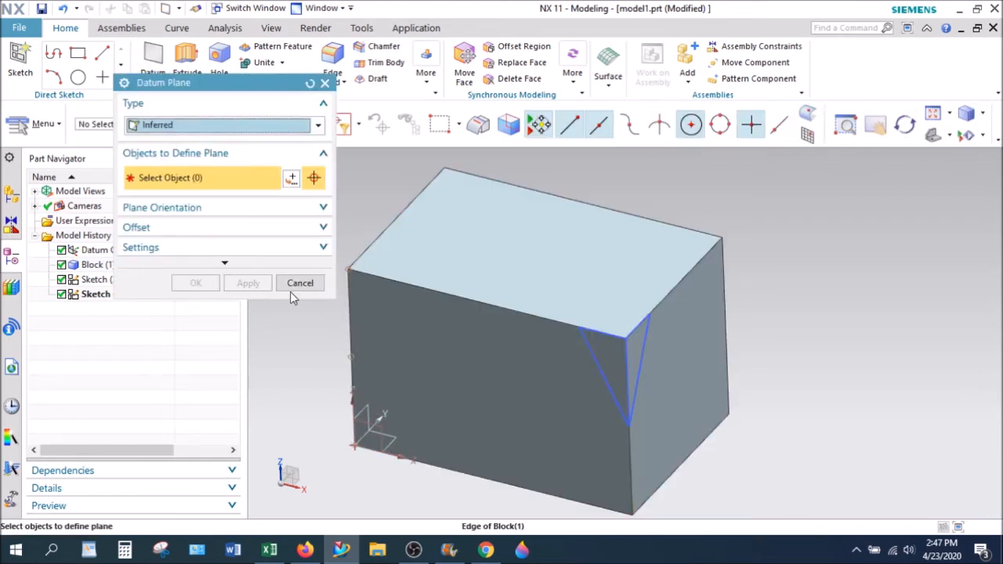
left_click(300, 282)
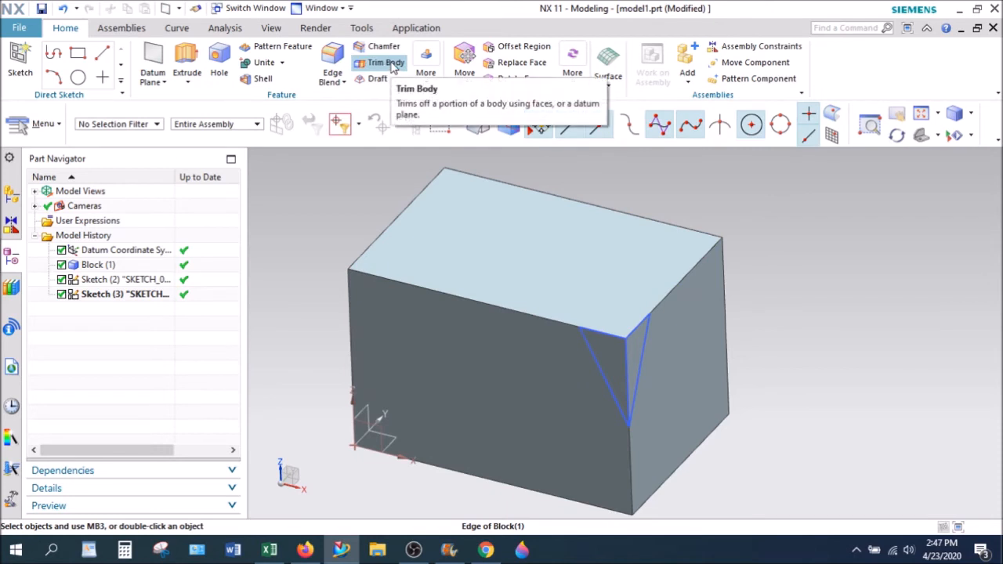
- Trim the block along the plane through the two sketched lines
left_click(386, 63)
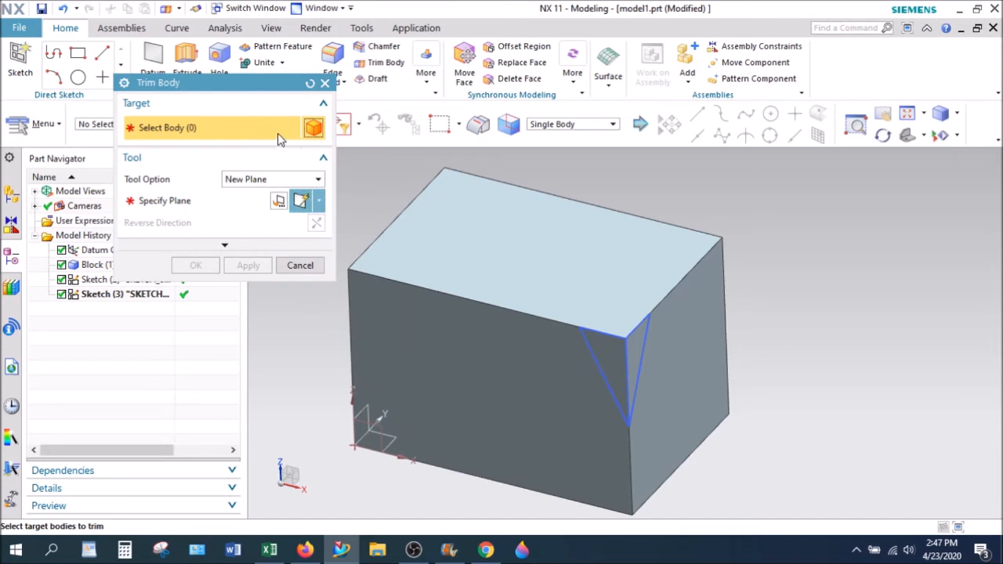
left_click(509, 353)
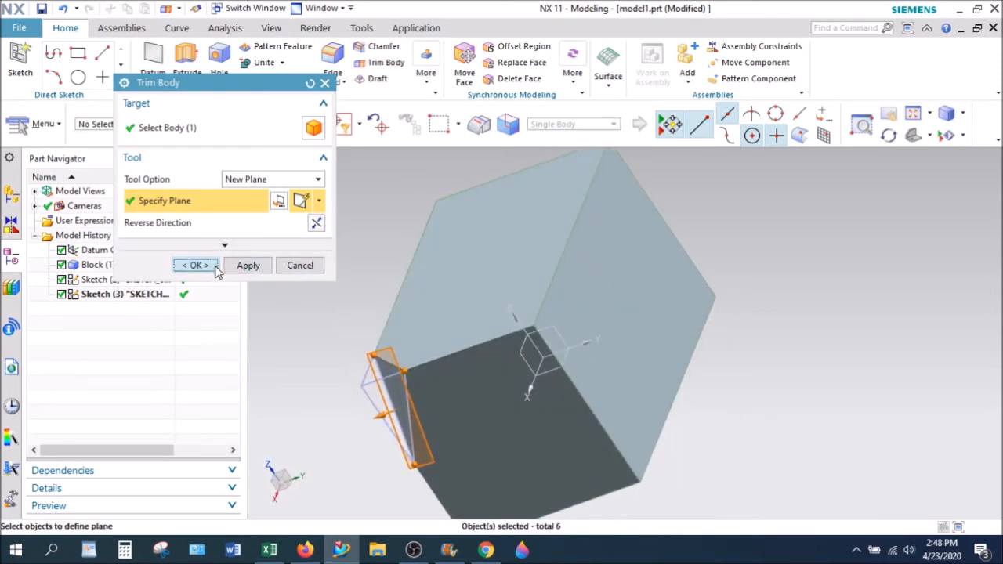
left_click(195, 264)
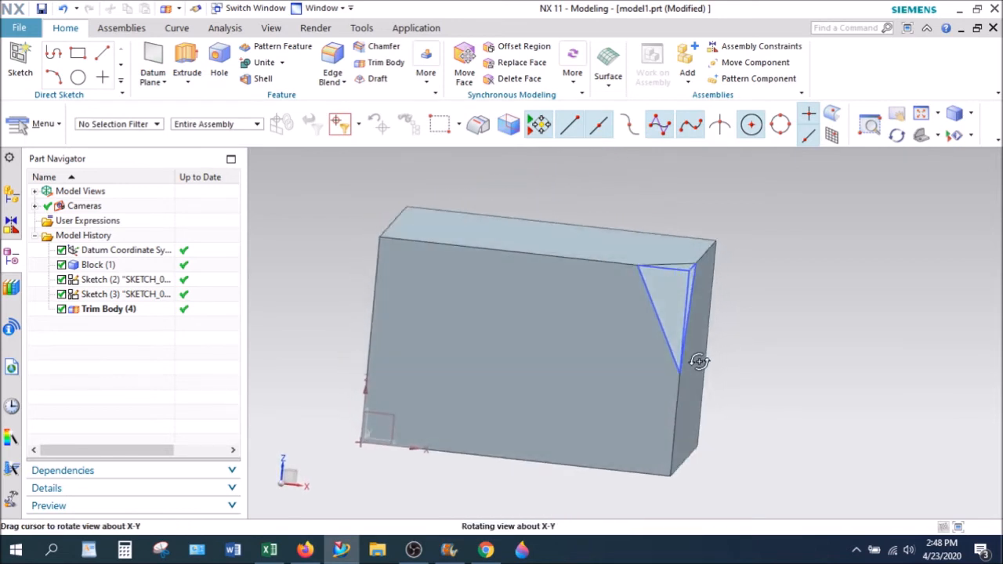
- Orbit the finished block to inspect its cut corner and the mirrored cuts
left_click_drag(698, 360, 833, 181)
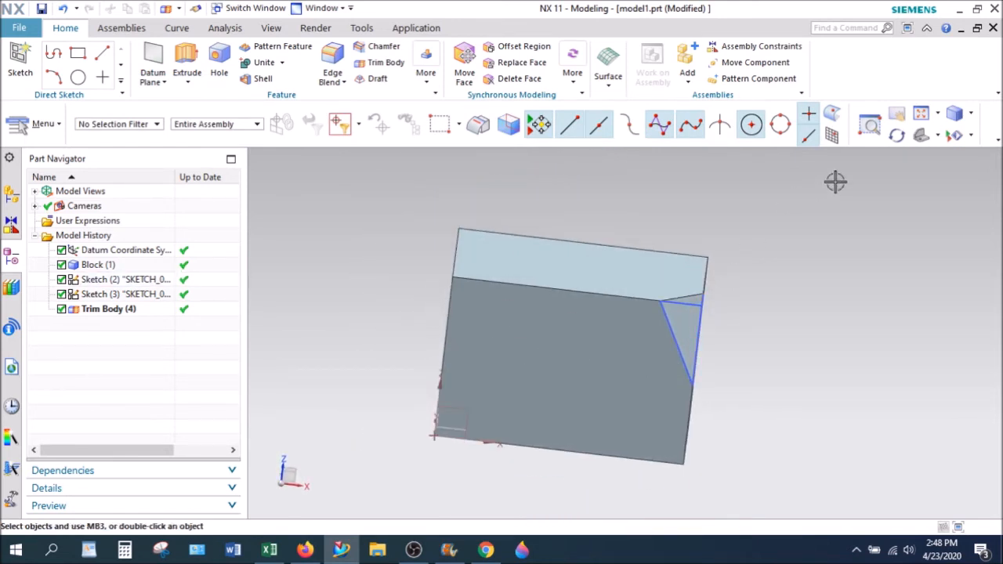
left_click_drag(834, 181, 414, 225)
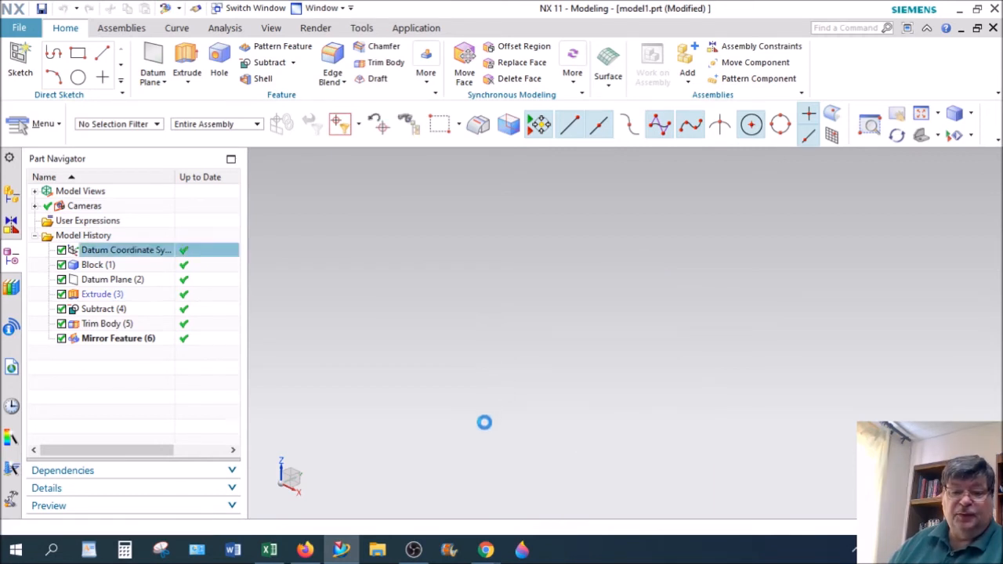
double_click(126, 249)
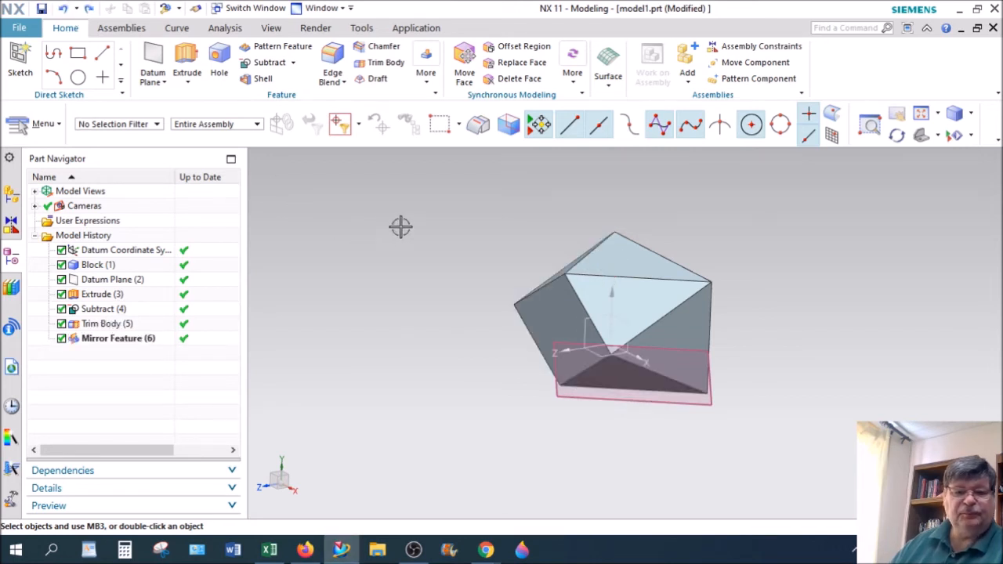
left_click_drag(399, 227, 921, 262)
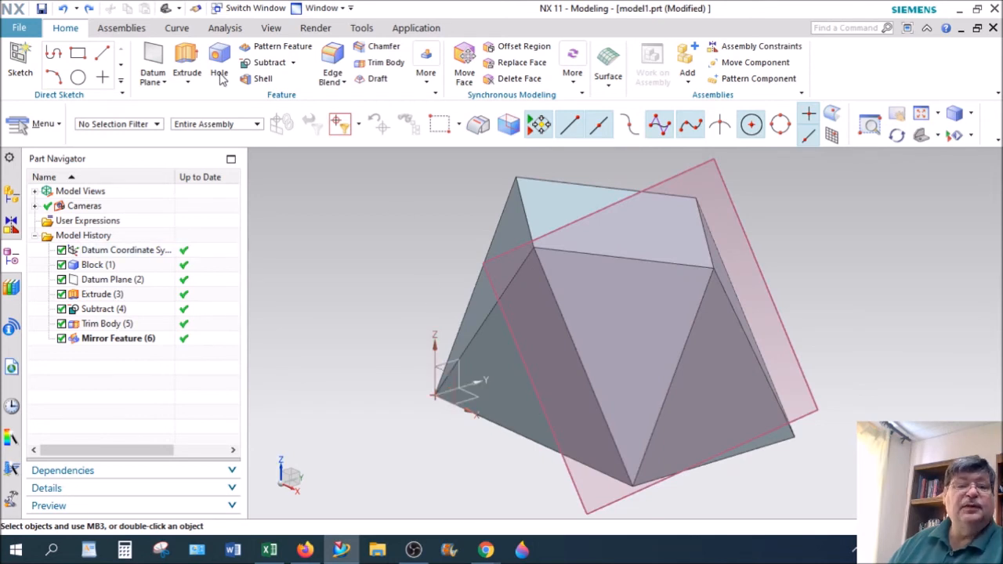
left_click(163, 82)
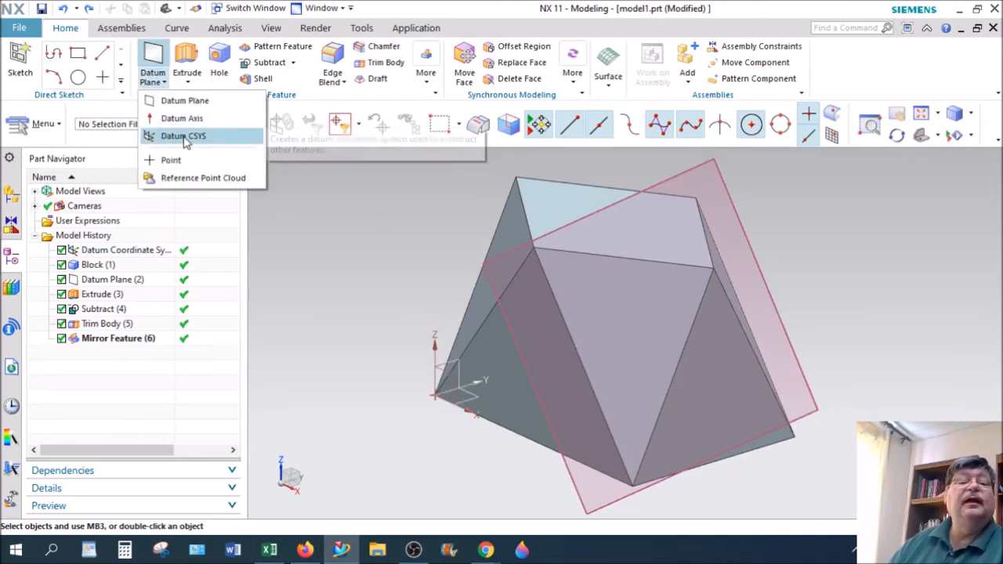
mouse_move(191, 141)
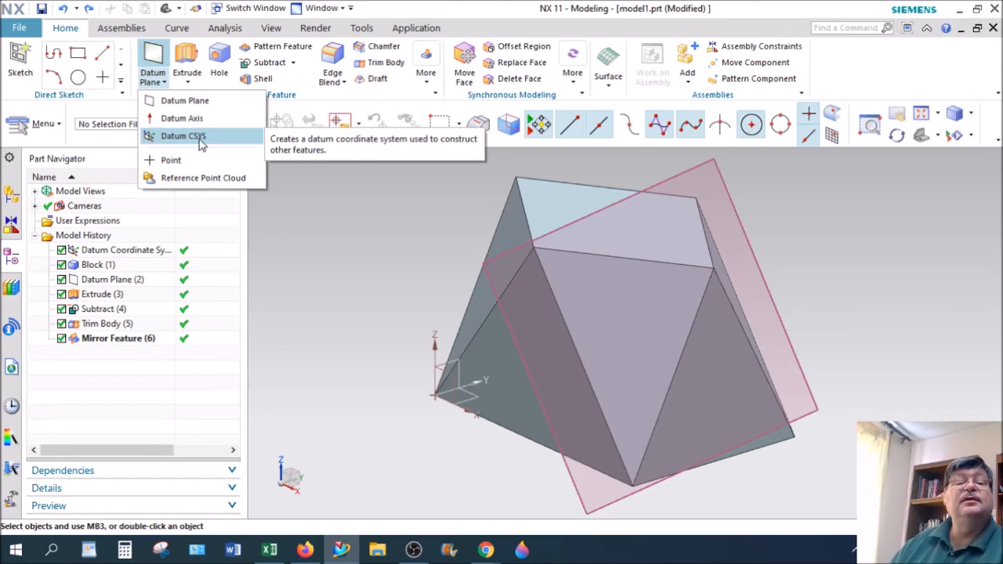
- Create a Dynamic datum CSYS at X 45, Y 10, Z 40 and confirm it
left_click(185, 134)
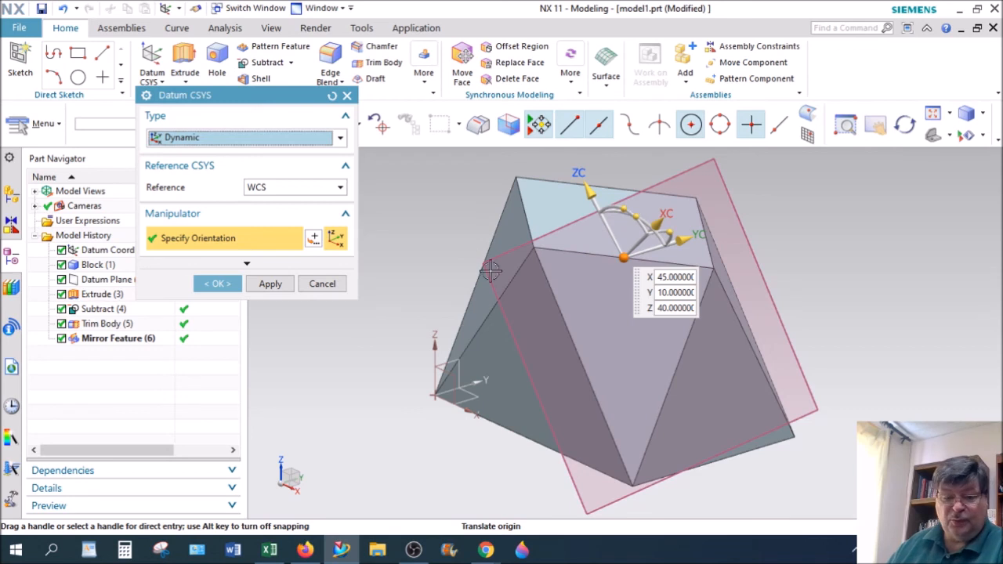
left_click(216, 282)
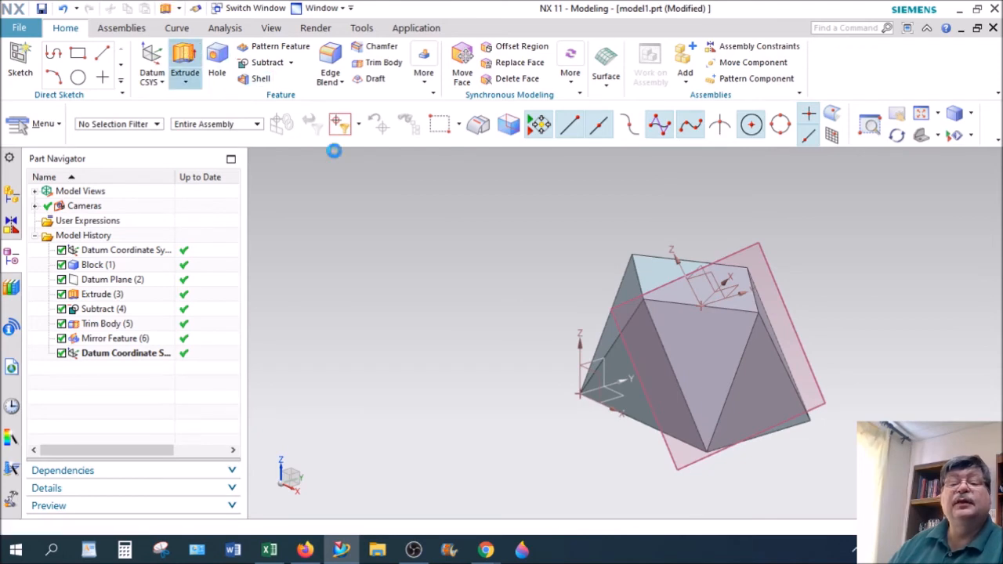
- Extrude the sketched circle from -40 to 19 as a Subtract to cut a hole through the block
left_click(185, 59)
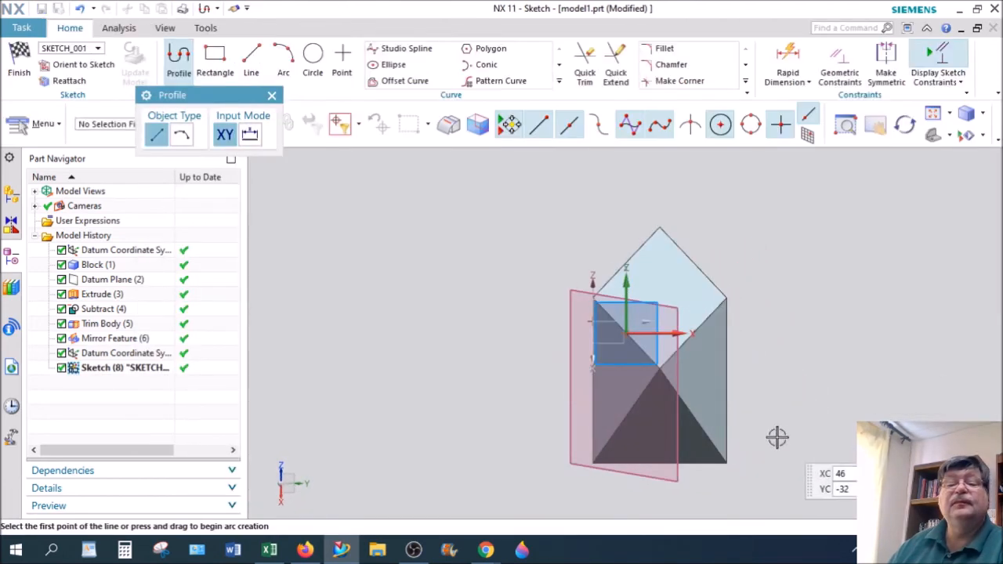
left_click(312, 56)
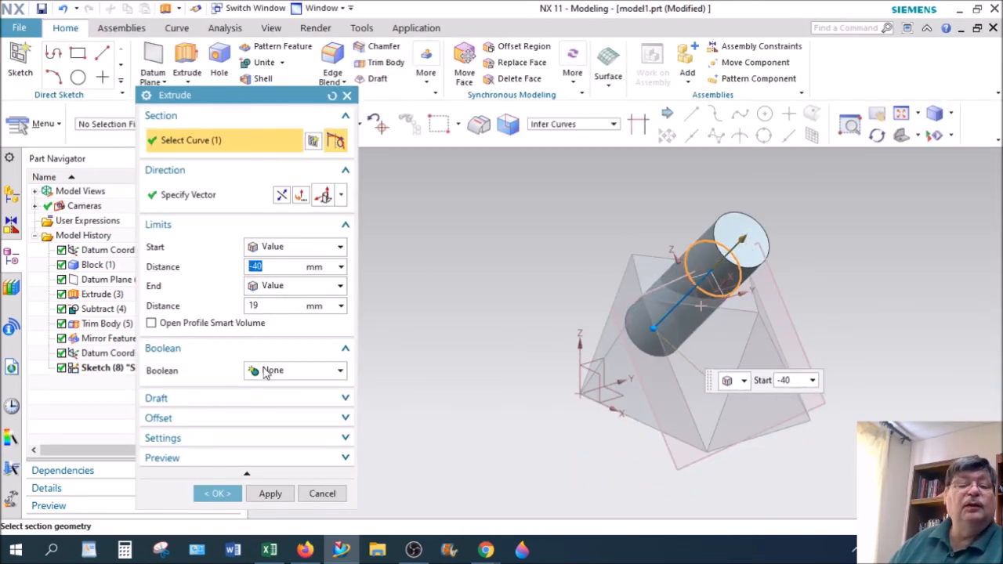
left_click(295, 370)
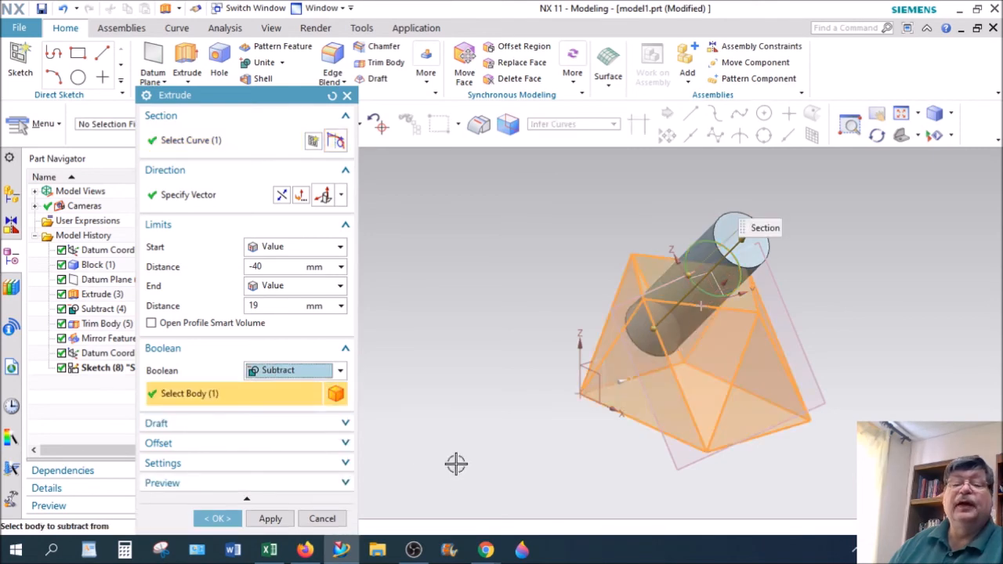
left_click(217, 517)
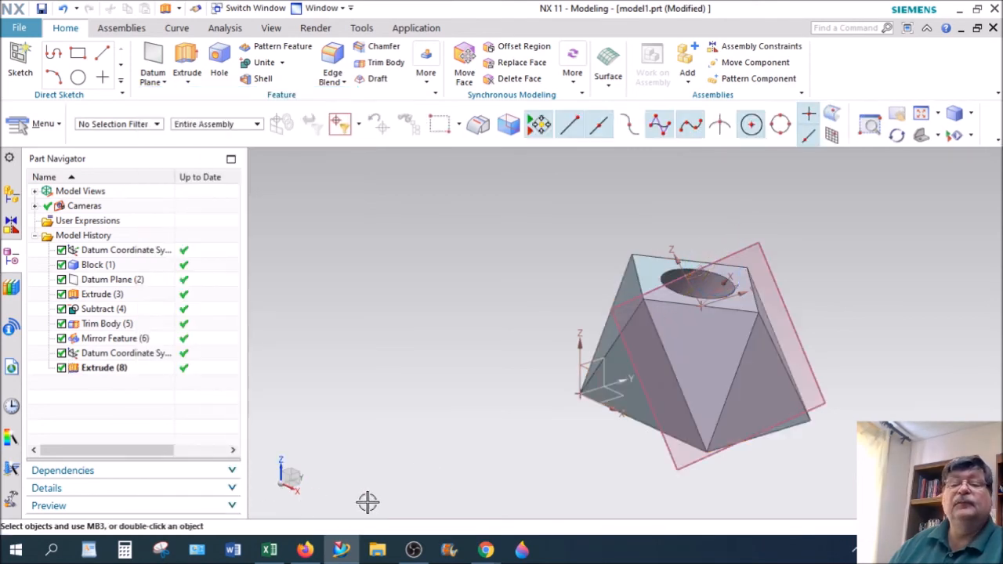
left_click(125, 352)
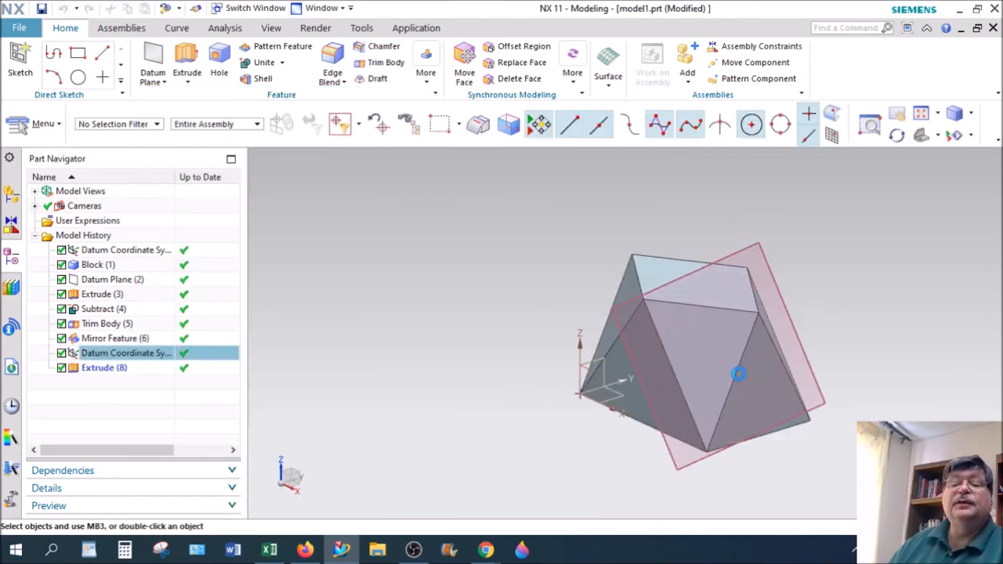
double_click(125, 353)
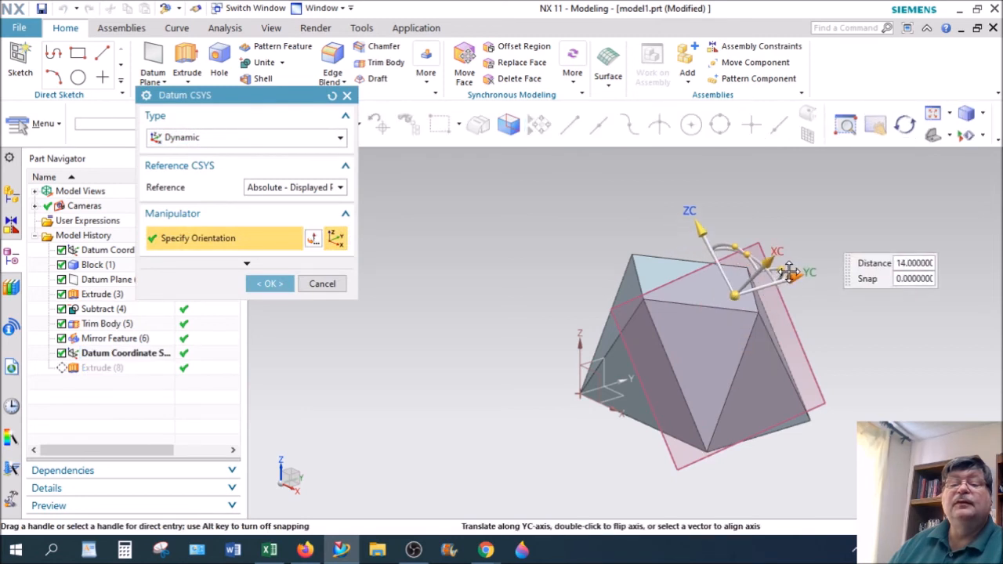
left_click(269, 282)
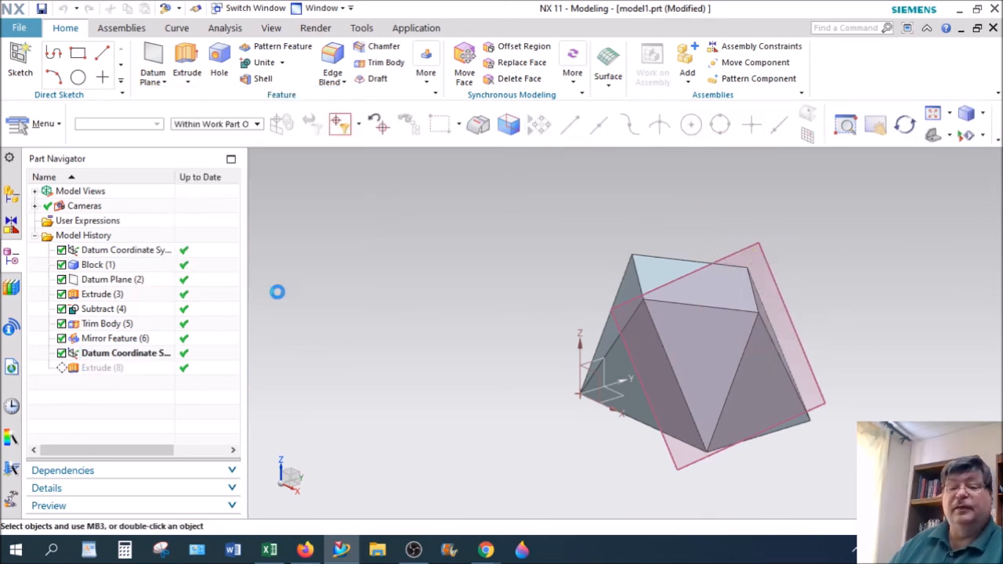
left_click_drag(682, 353, 721, 343)
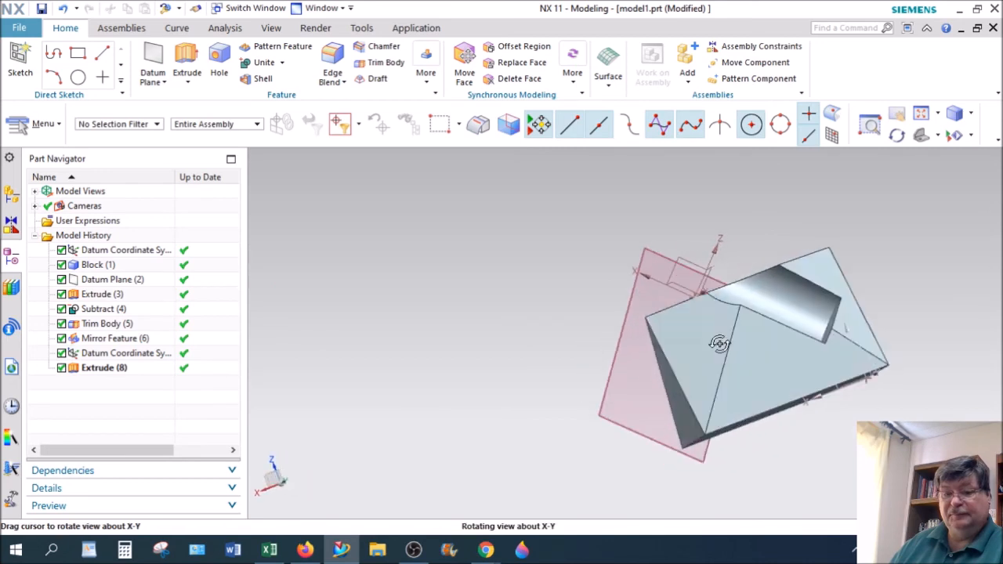
left_click_drag(718, 341, 812, 347)
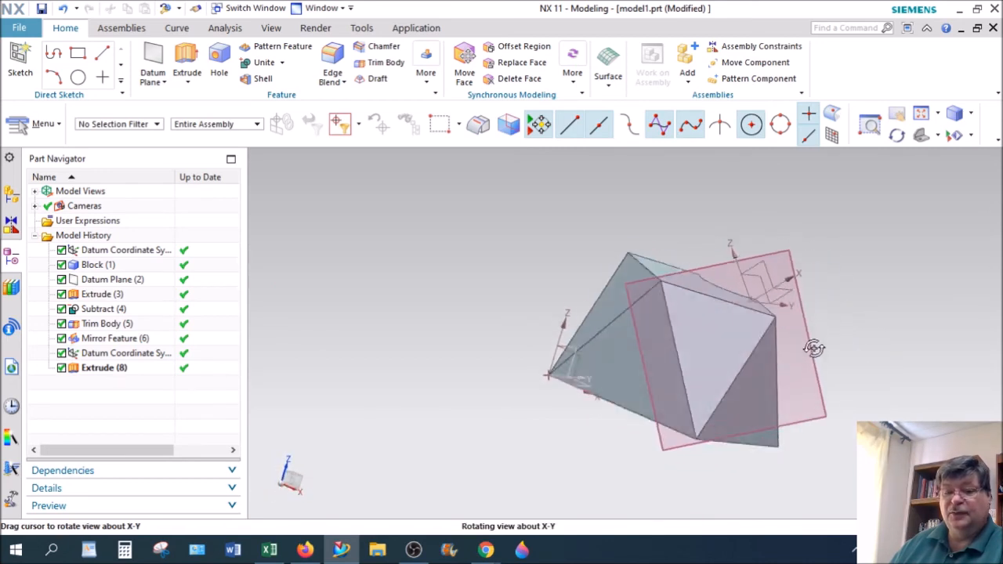
left_click_drag(815, 348, 814, 347)
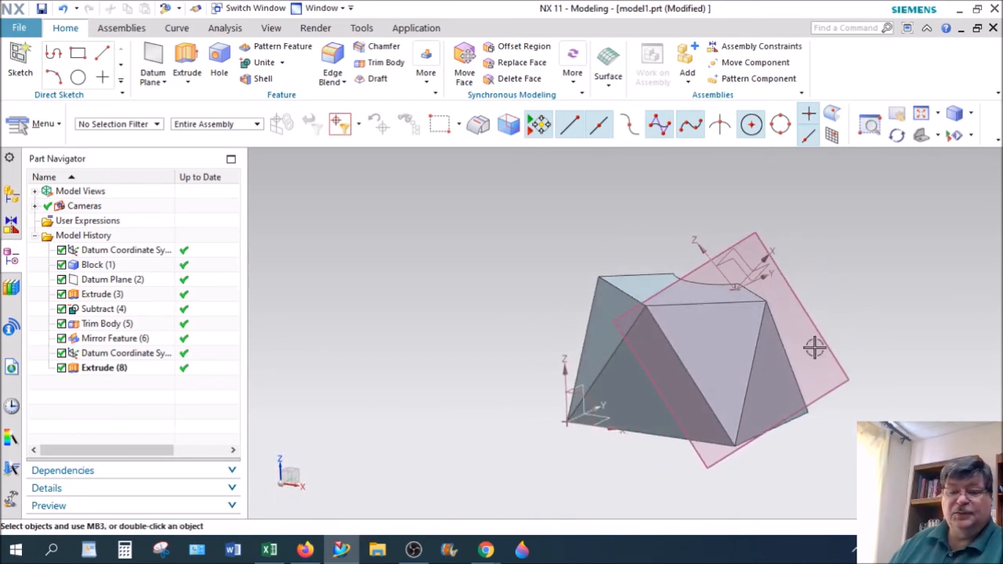
left_click_drag(815, 347, 524, 357)
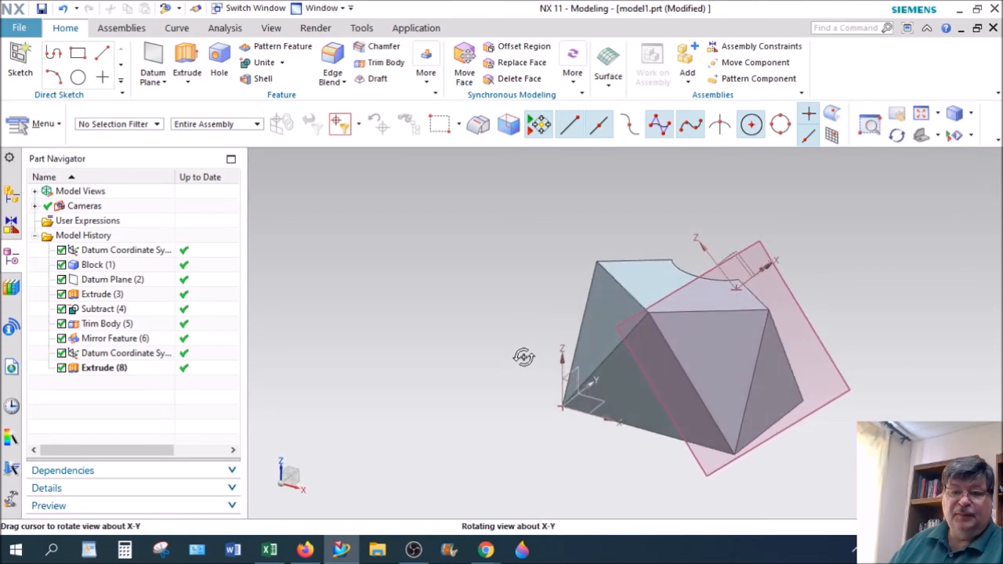
left_click_drag(523, 357, 516, 341)
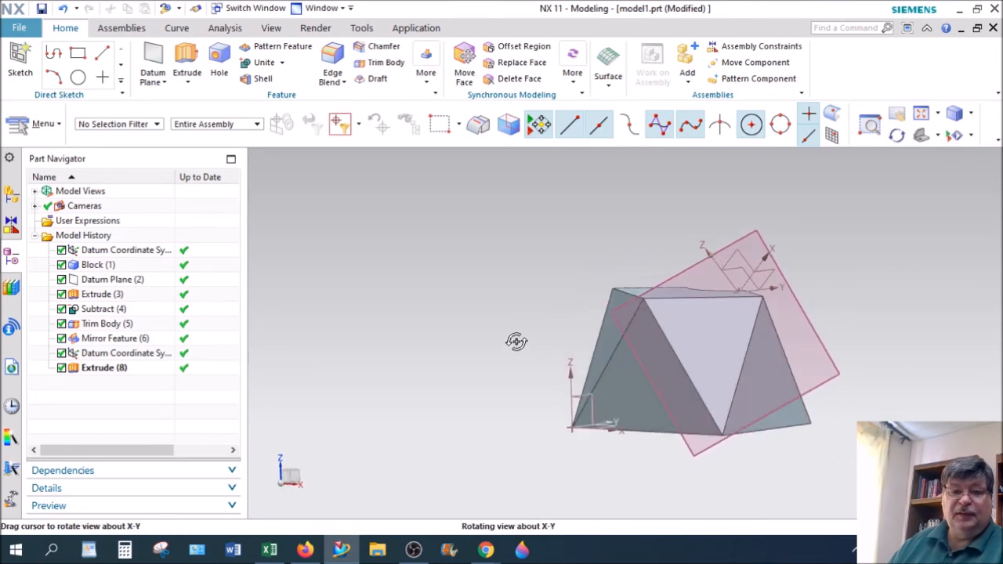
mouse_move(520, 347)
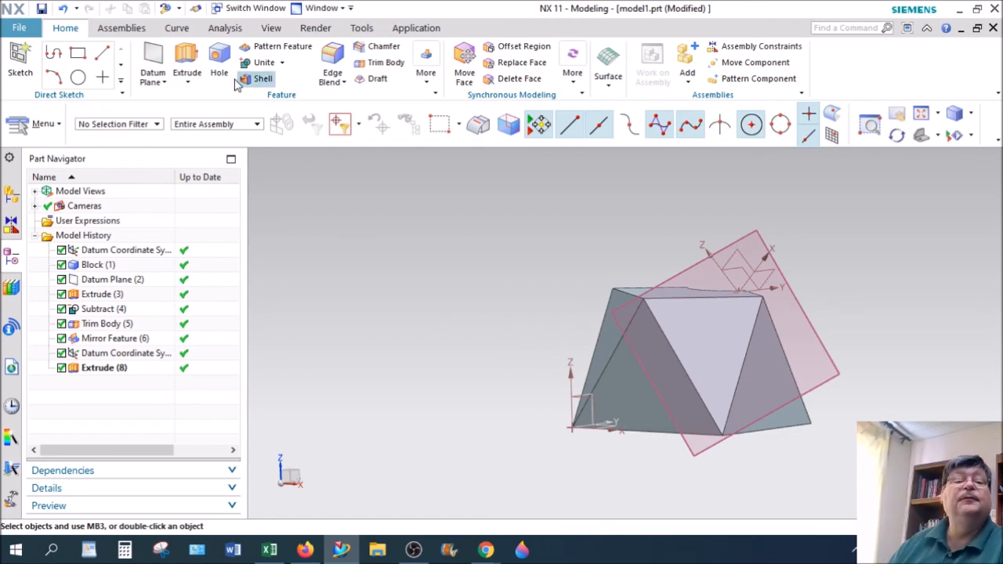
mouse_move(186, 59)
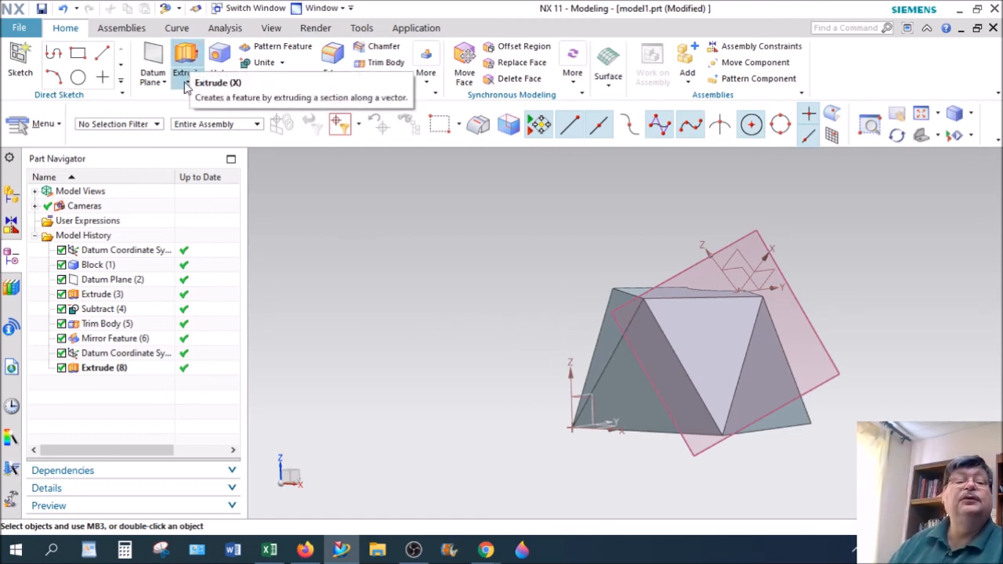
- Sketch a circle above the block as a revolve profile and finish the sketch
left_click(187, 57)
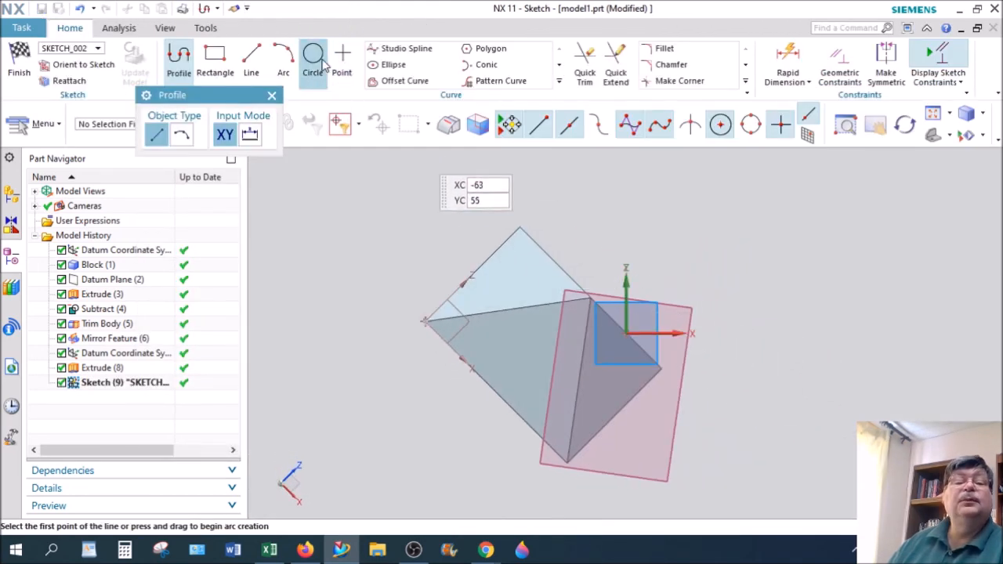
left_click(313, 60)
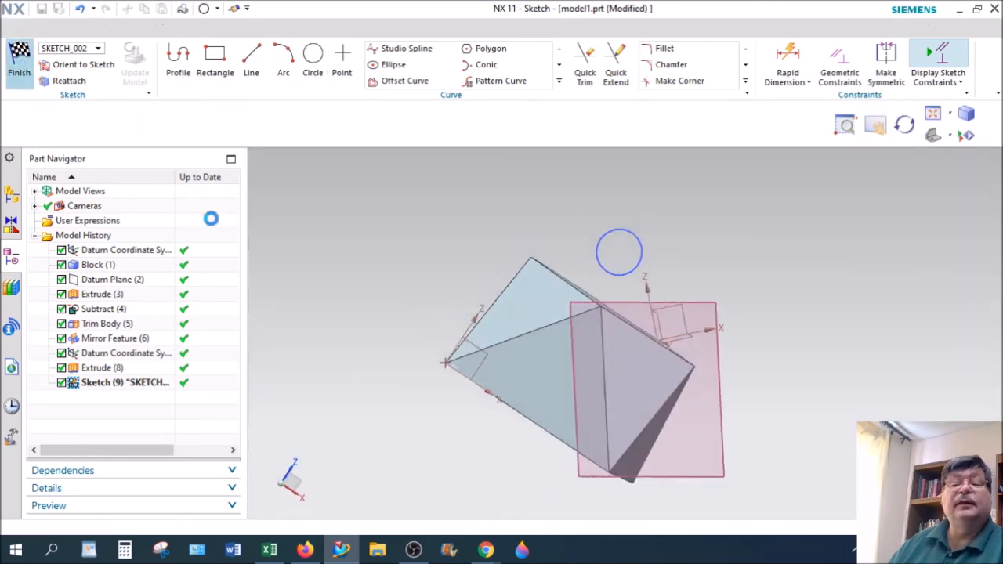
left_click(19, 62)
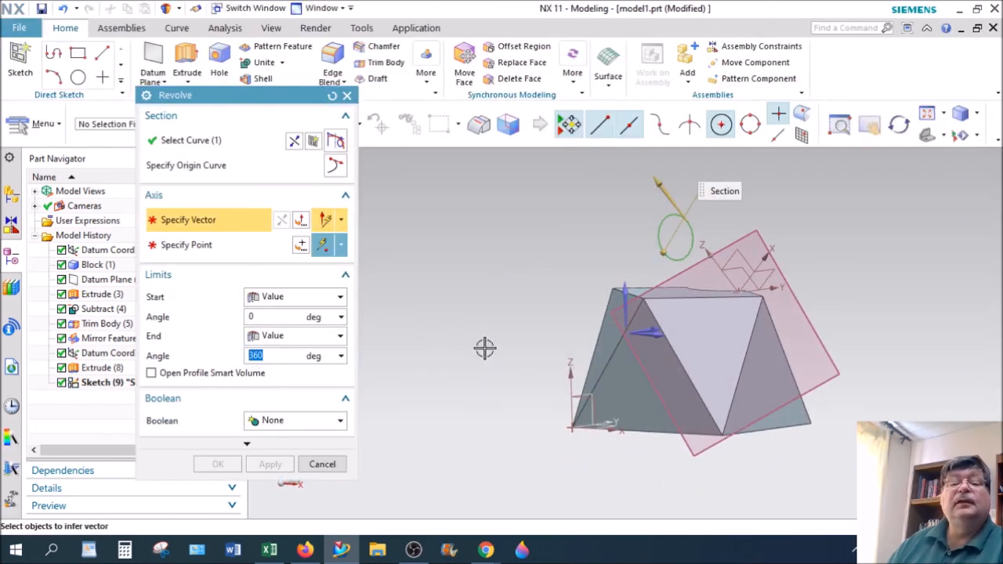
left_click_drag(484, 348, 489, 392)
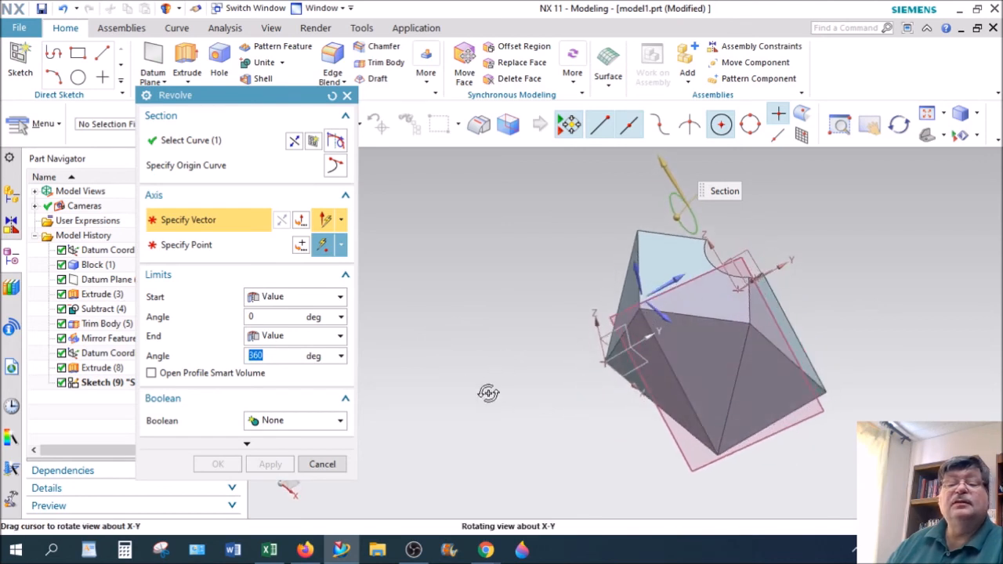
left_click_drag(489, 391, 498, 370)
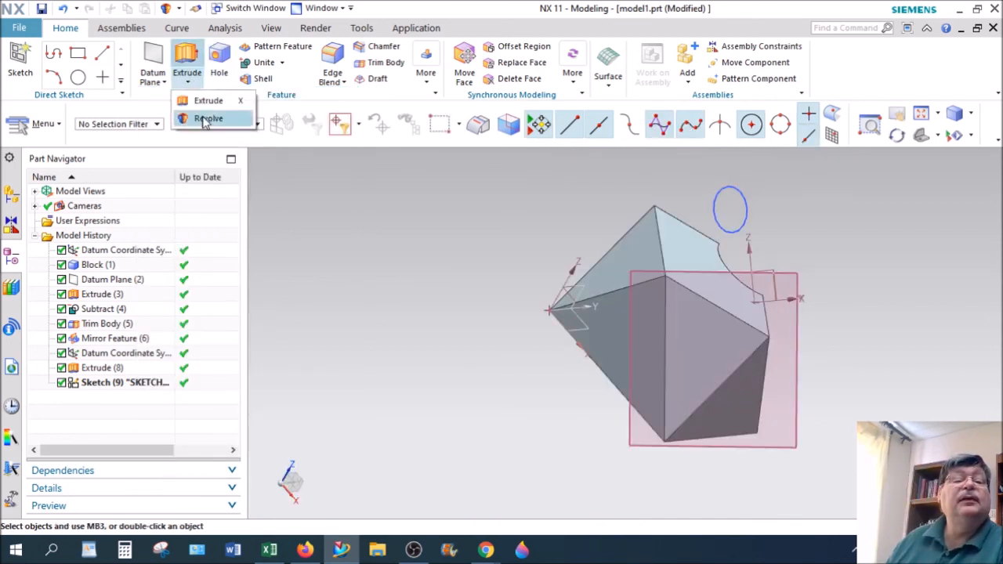
- Revolve the circle about the datum axis from -55 to 126 degrees into a partial ring
left_click(208, 119)
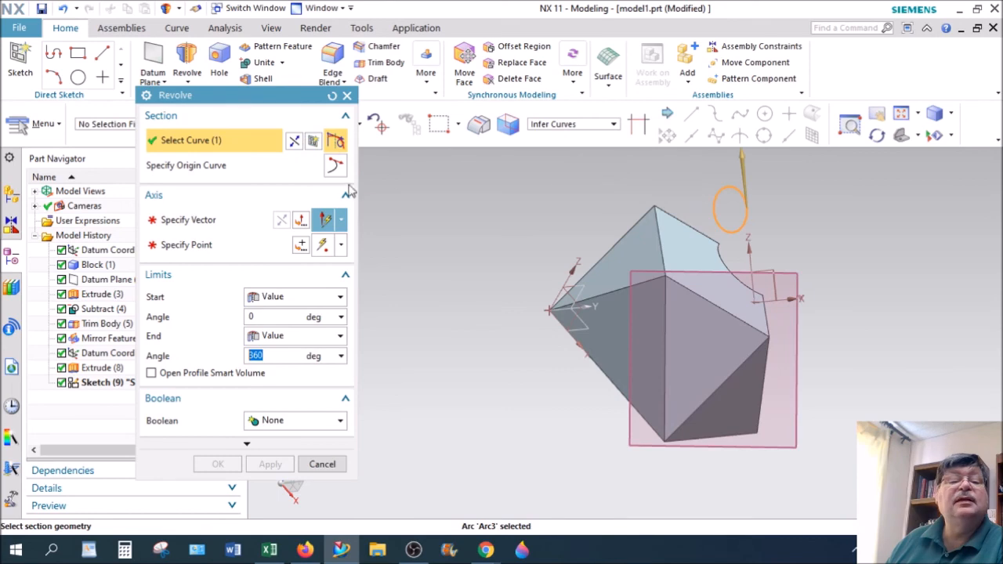
left_click(188, 220)
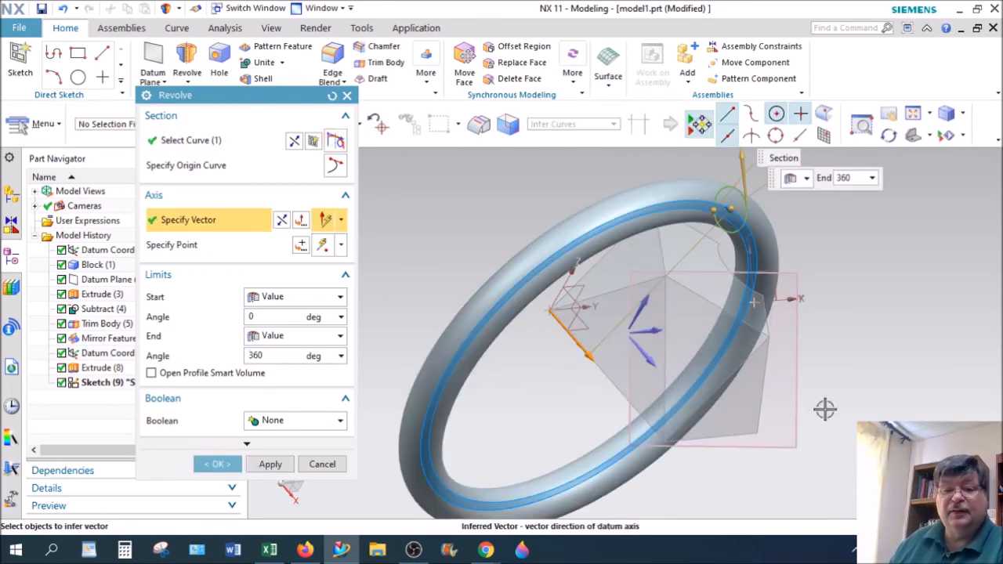
left_click_drag(752, 297, 818, 357)
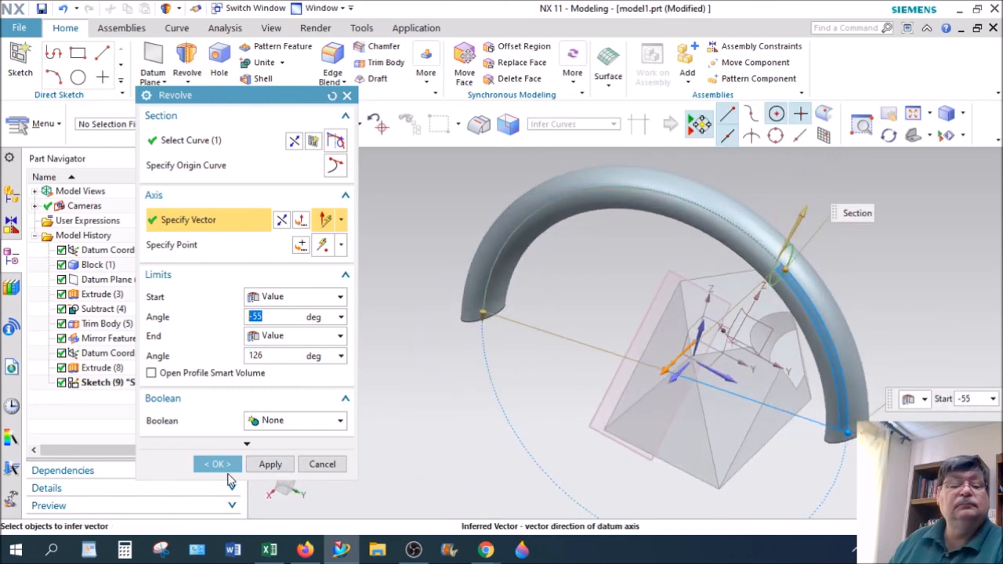
left_click(218, 464)
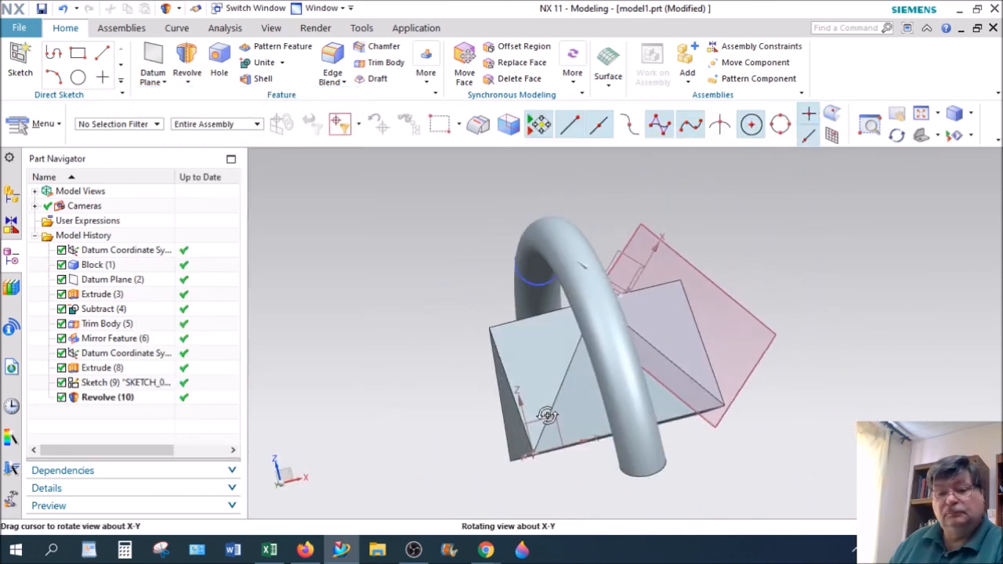
left_click_drag(548, 415, 493, 423)
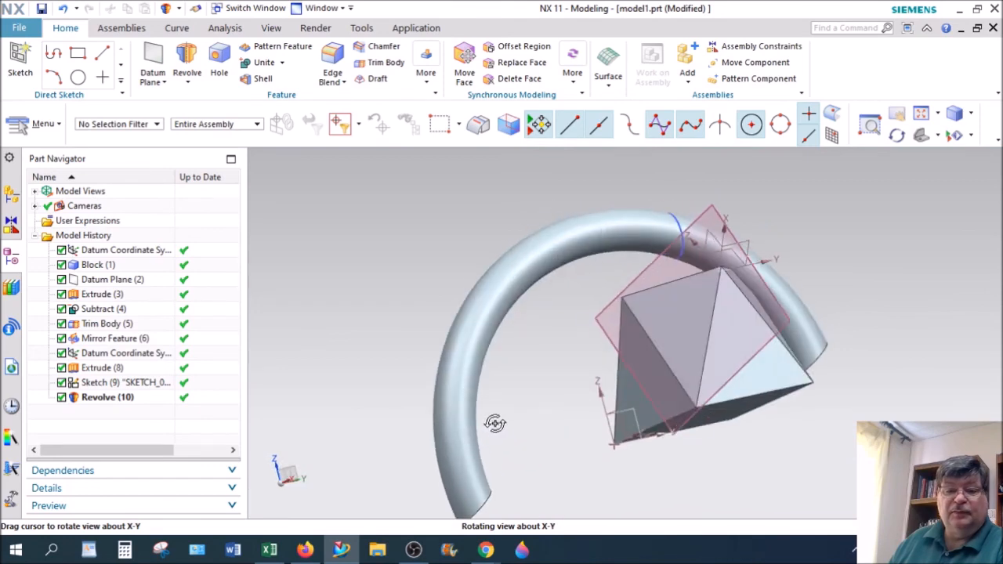
- Redefine a revolve of the circle with a Two Points axis vector and preview the shorter arc
left_click_drag(495, 423, 408, 275)
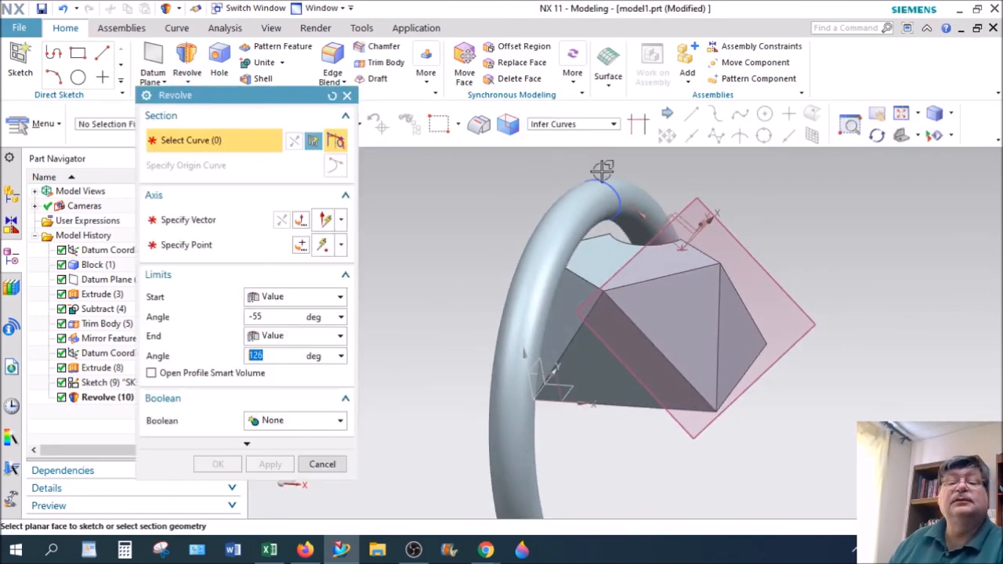
left_click(599, 201)
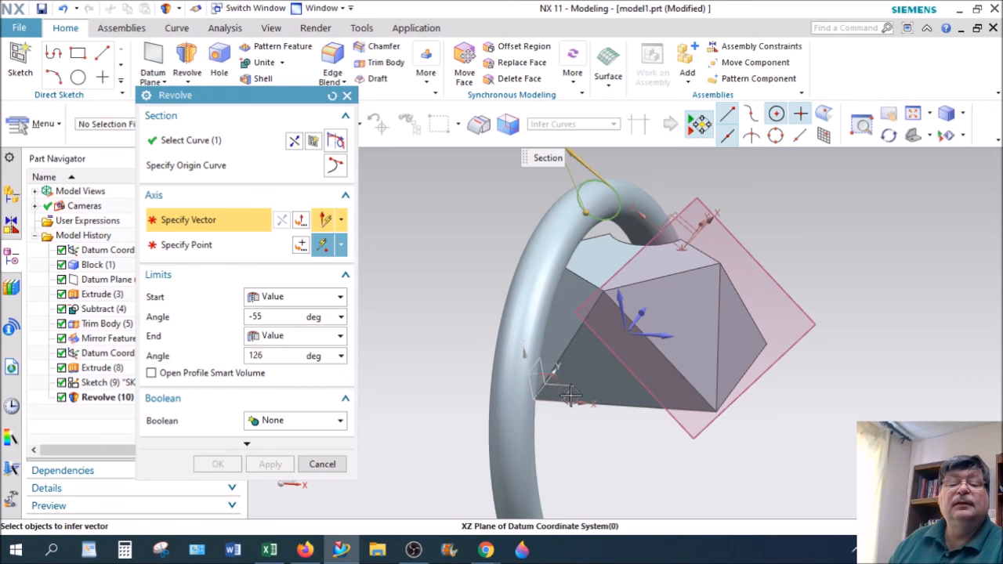
mouse_move(360, 227)
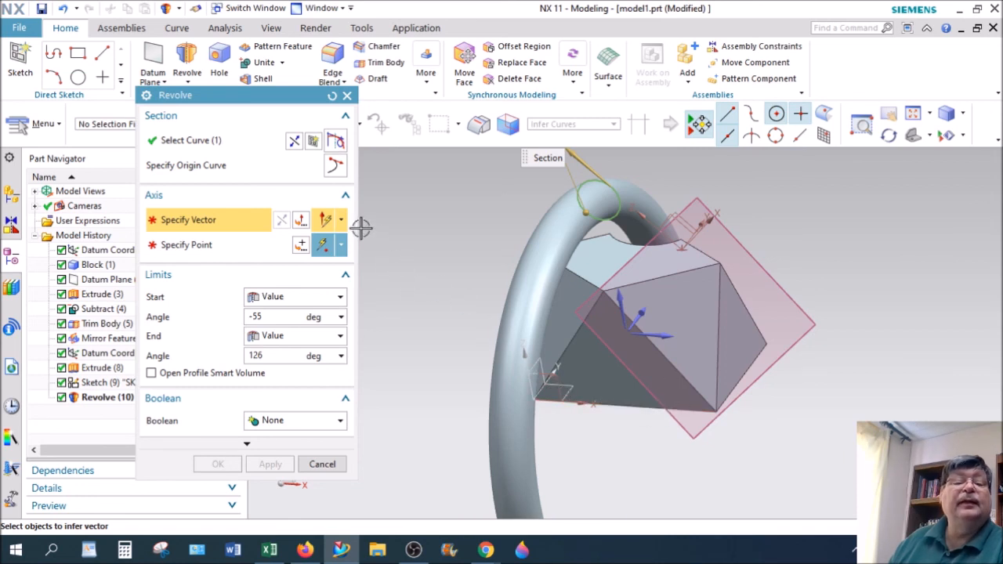
left_click(341, 219)
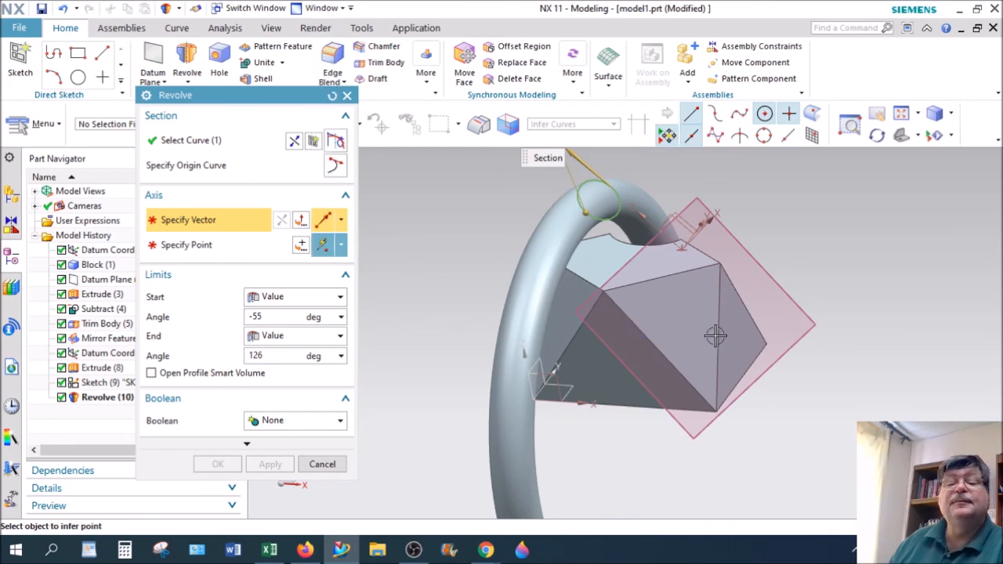
left_click_drag(713, 337, 812, 368)
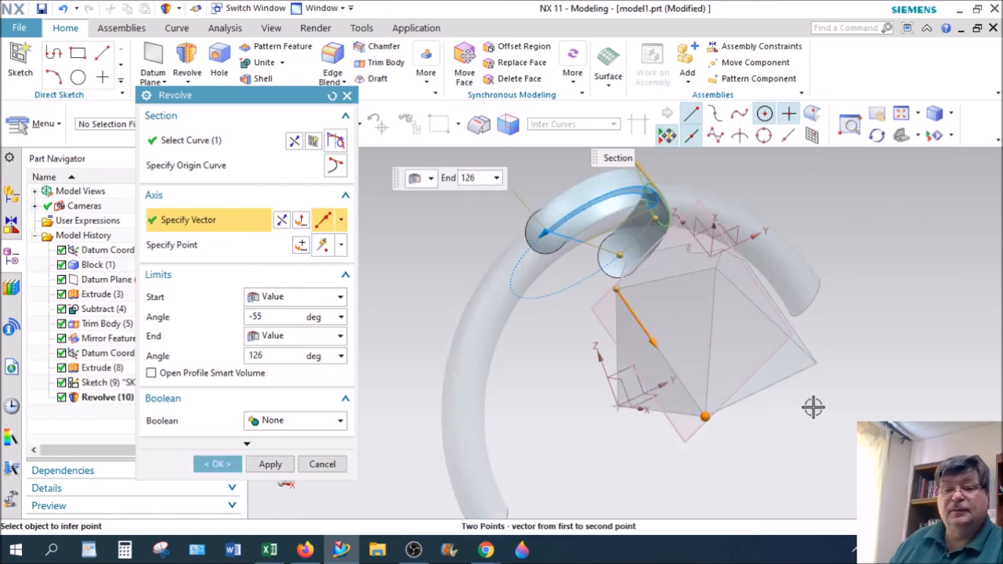
left_click_drag(812, 407, 864, 383)
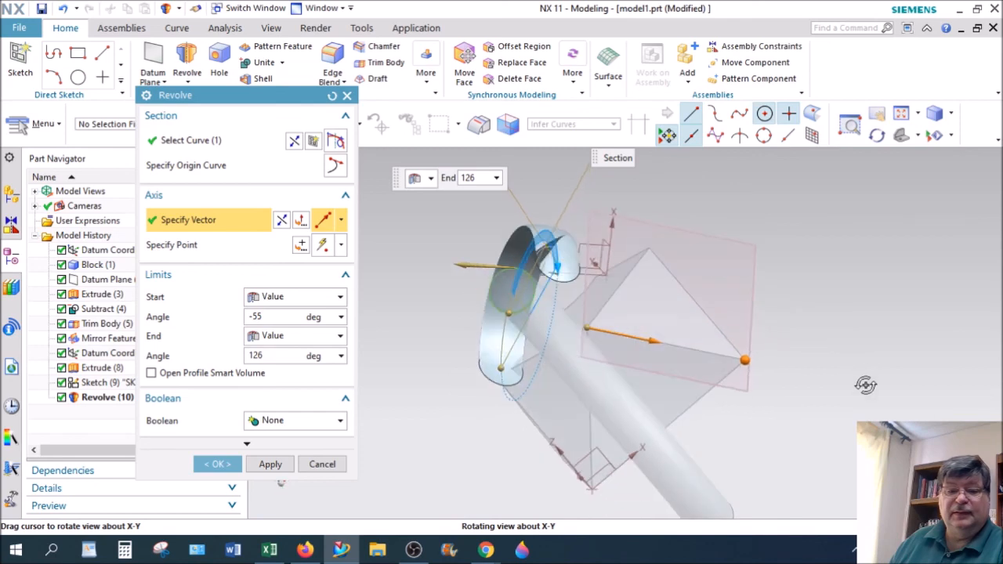